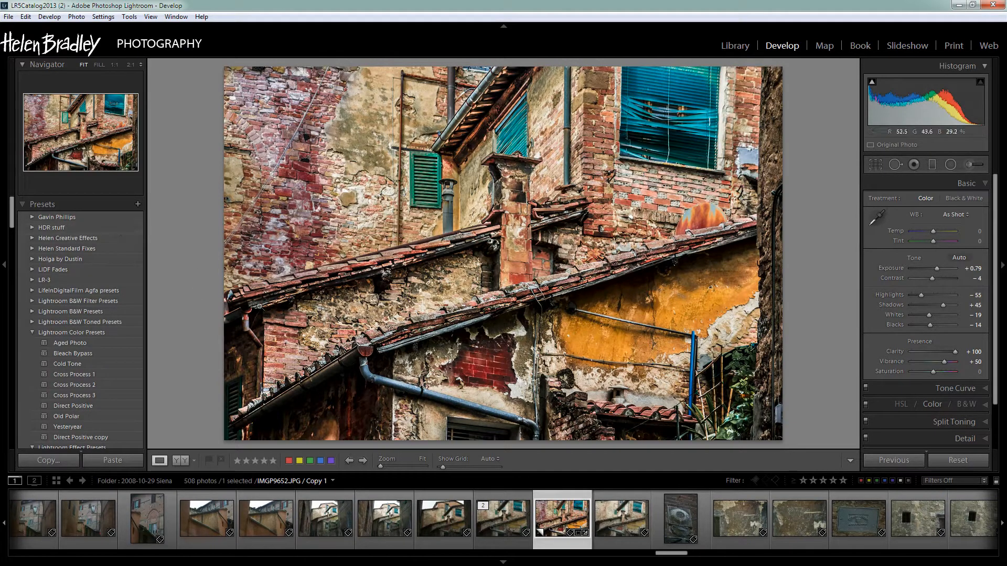
pyautogui.moveTo(363, 348)
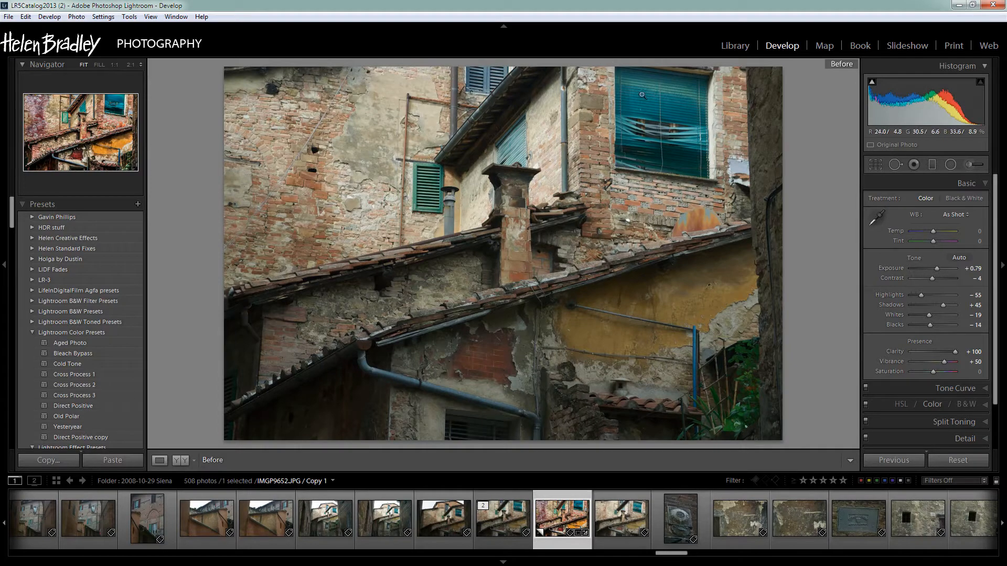
pyautogui.moveTo(683, 413)
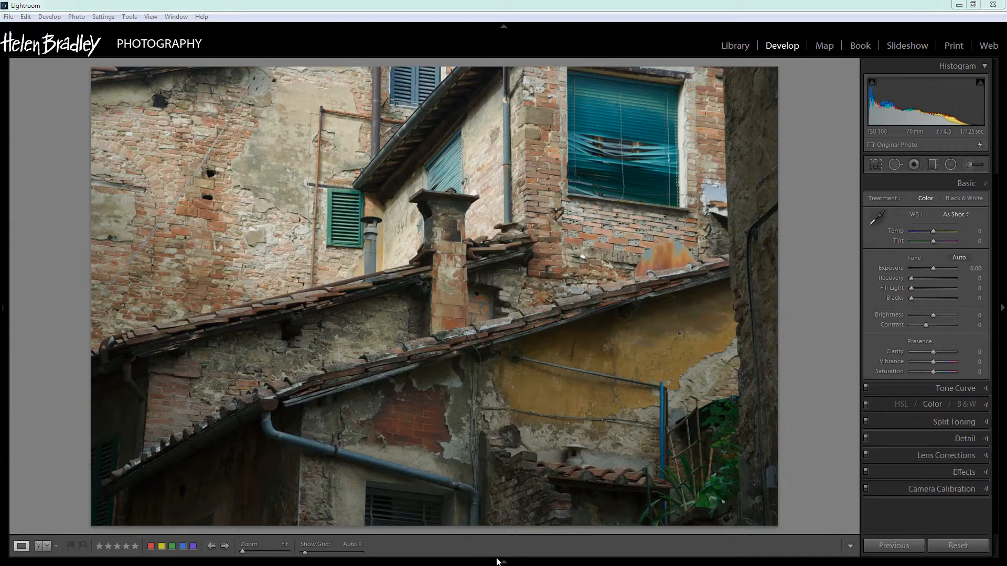
pyautogui.moveTo(441, 494)
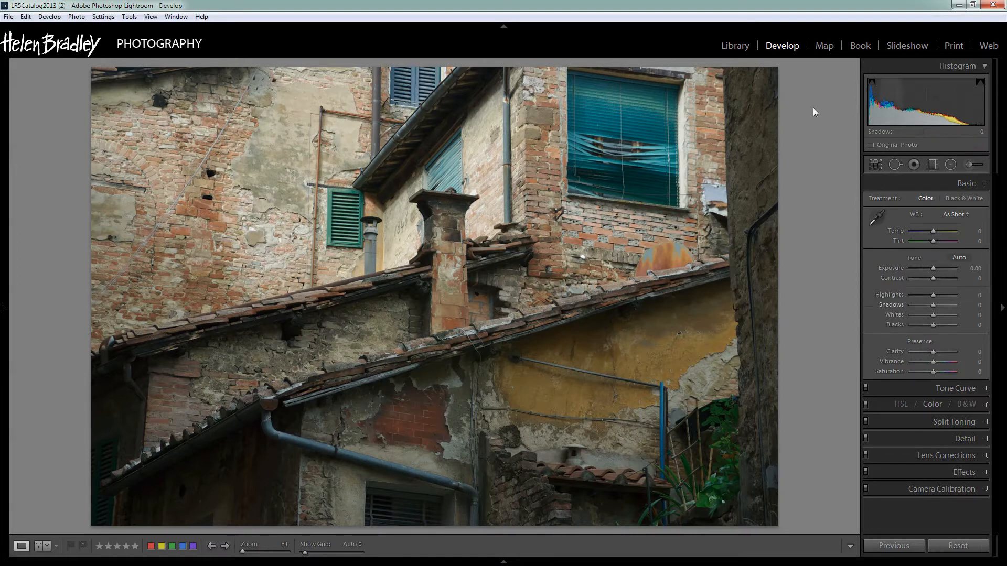
pyautogui.moveTo(636, 263)
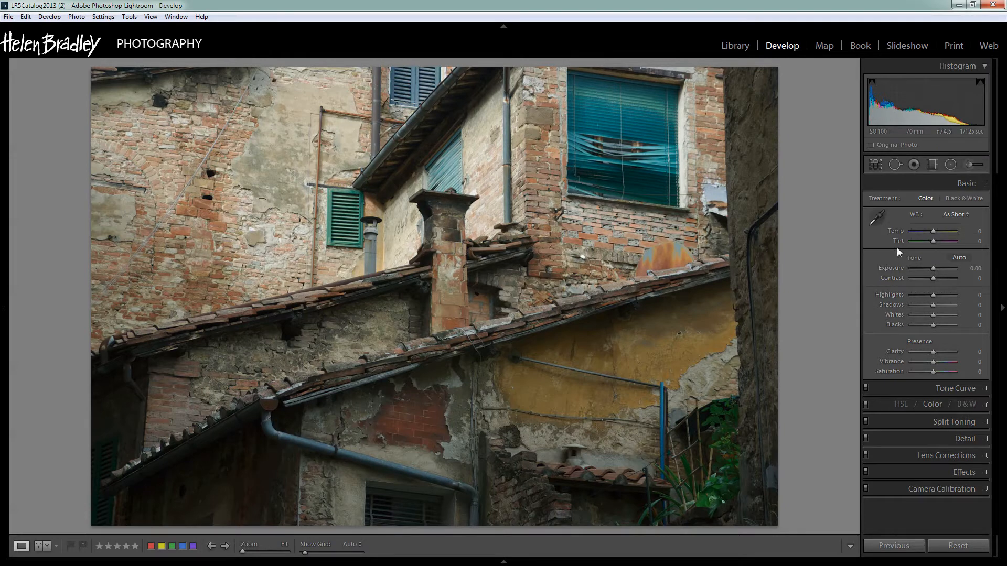
pyautogui.moveTo(885, 280)
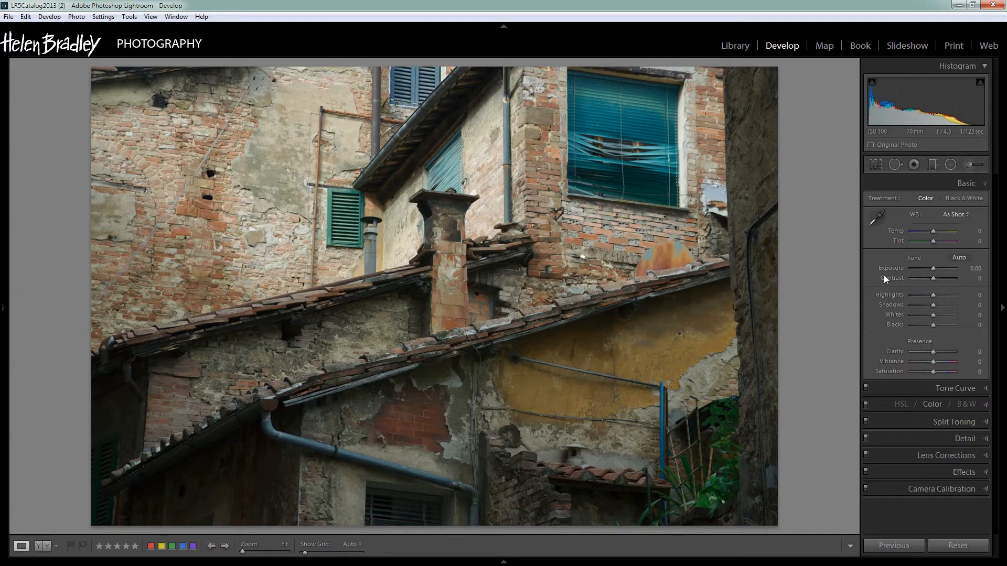
pyautogui.moveTo(887, 283)
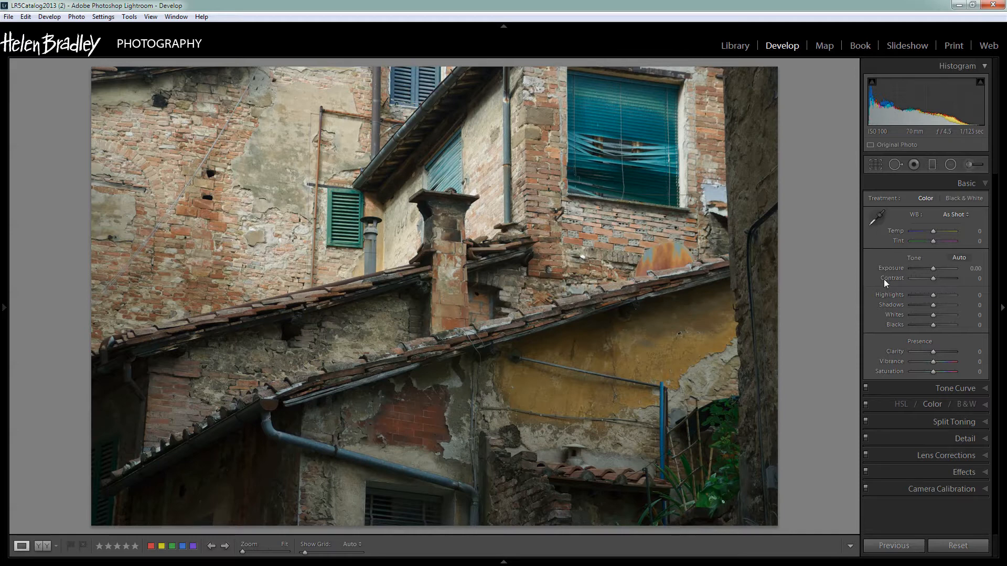
pyautogui.moveTo(958, 332)
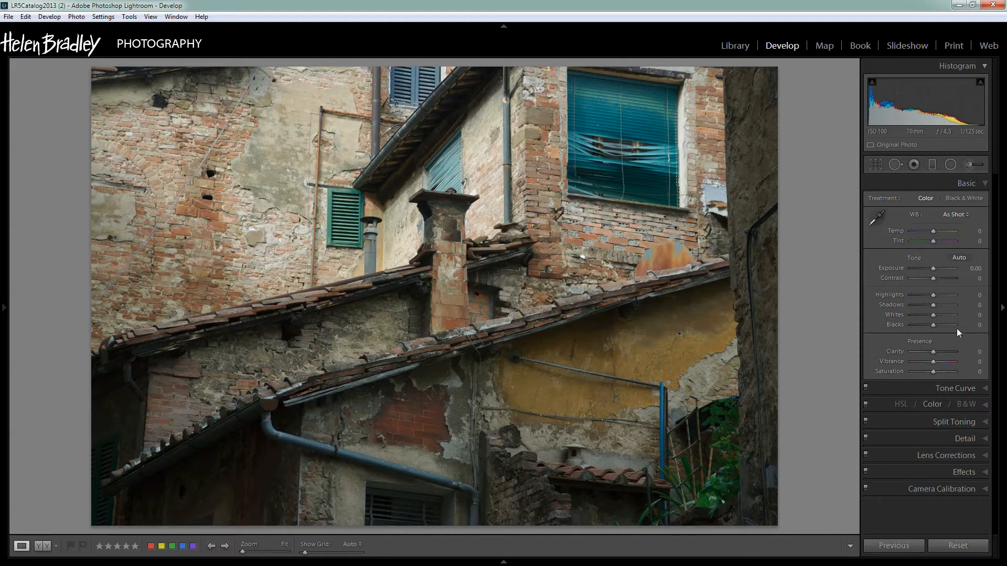
pyautogui.moveTo(935, 303)
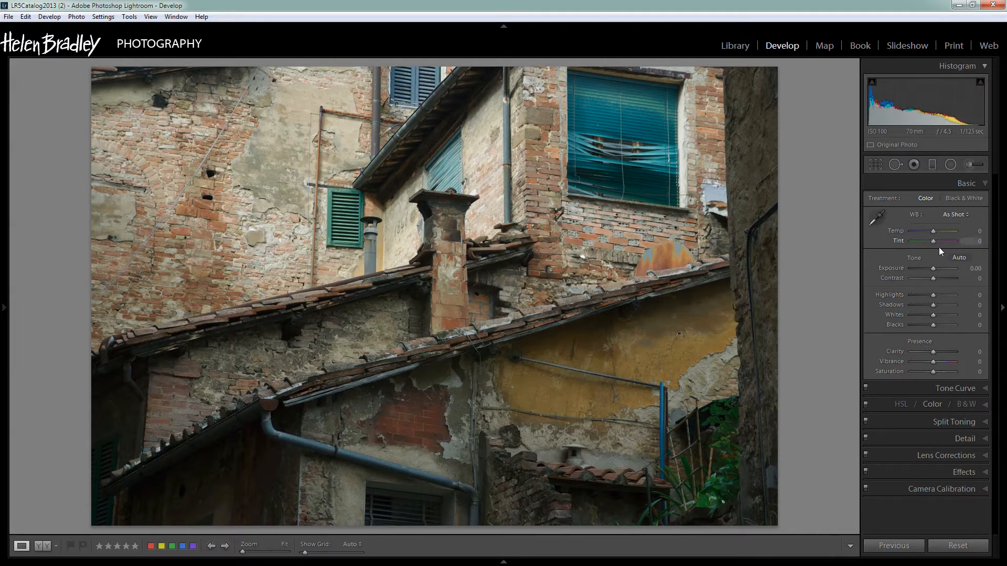
pyautogui.moveTo(938, 310)
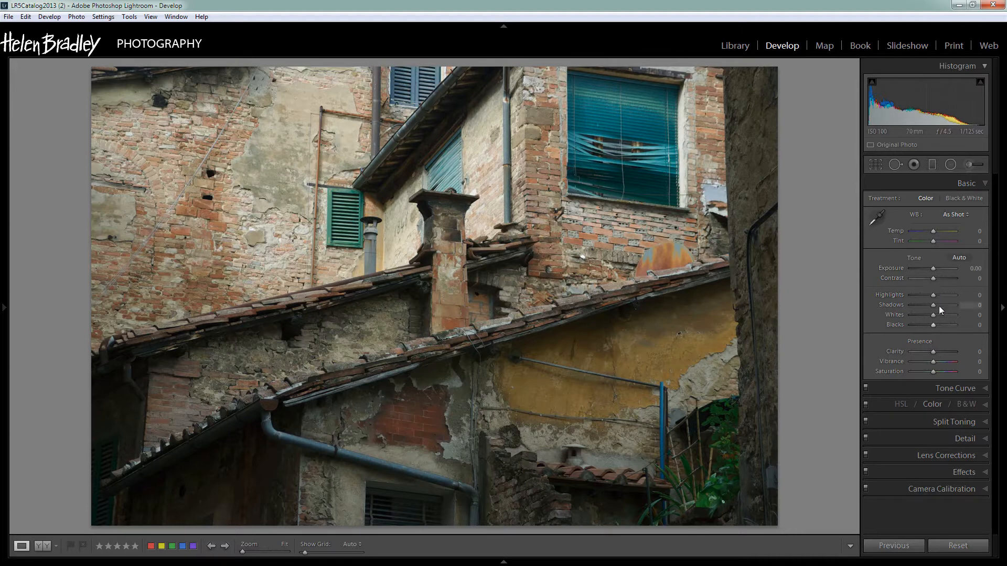
pyautogui.moveTo(922, 320)
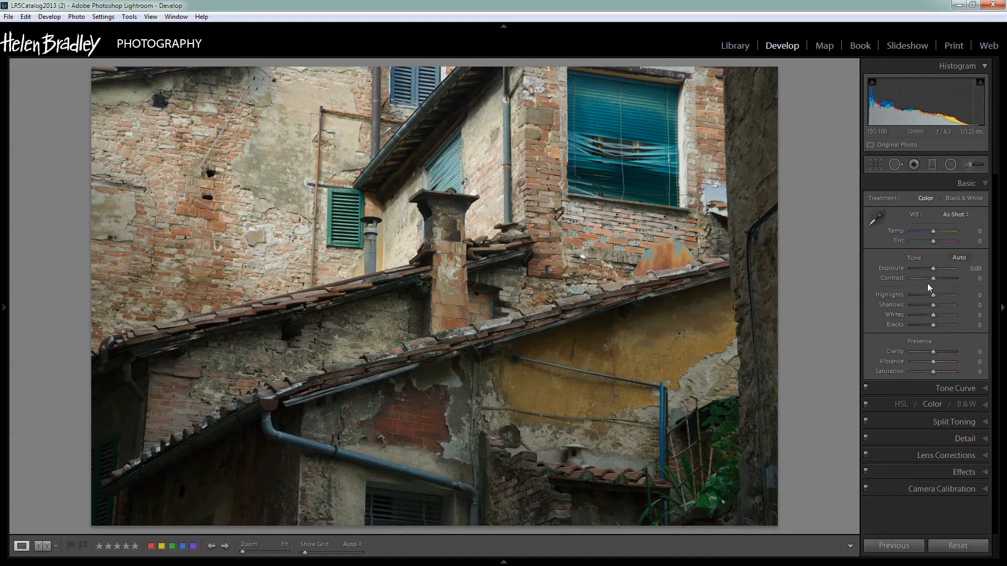
pyautogui.moveTo(930, 258)
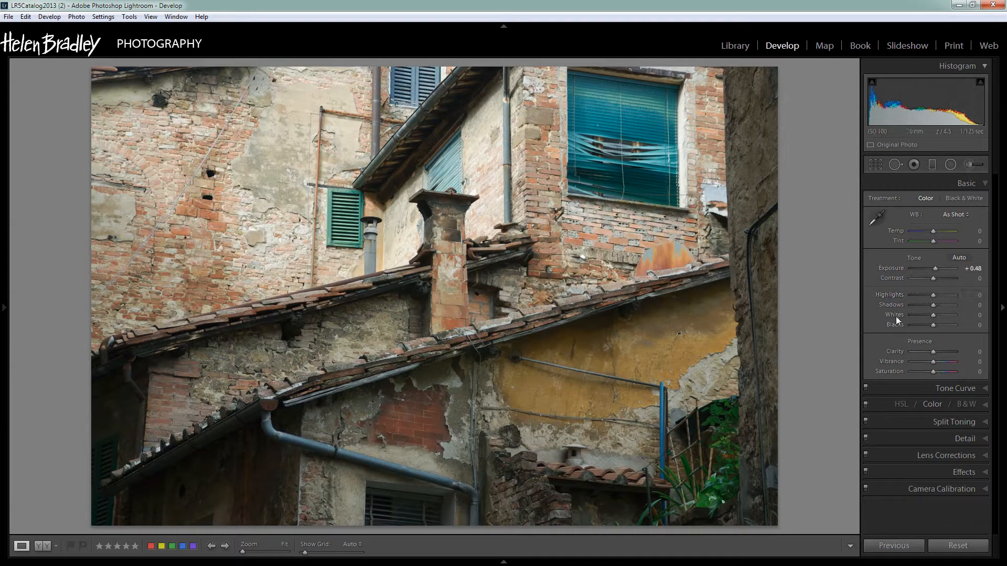
pyautogui.moveTo(903, 324)
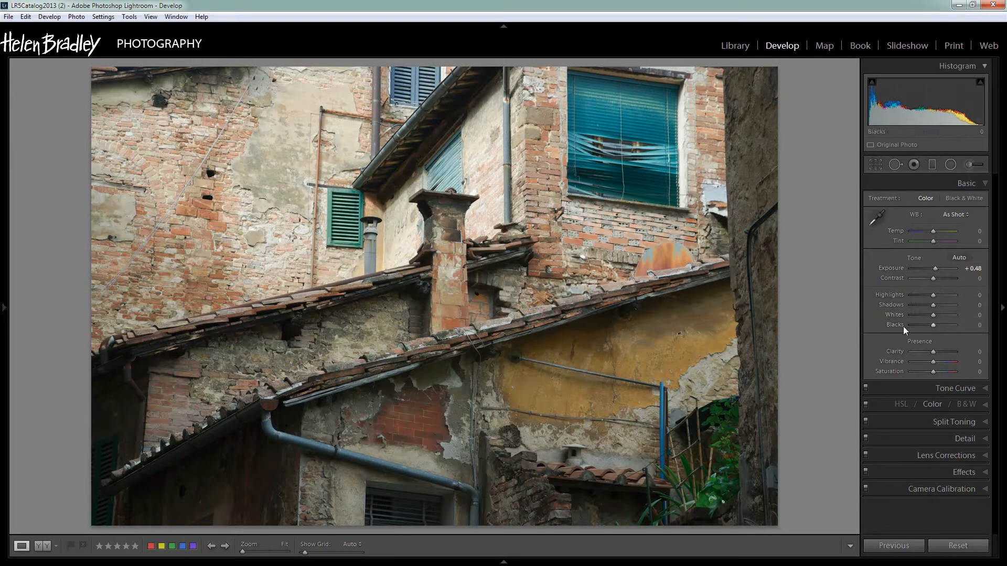
pyautogui.moveTo(933, 321)
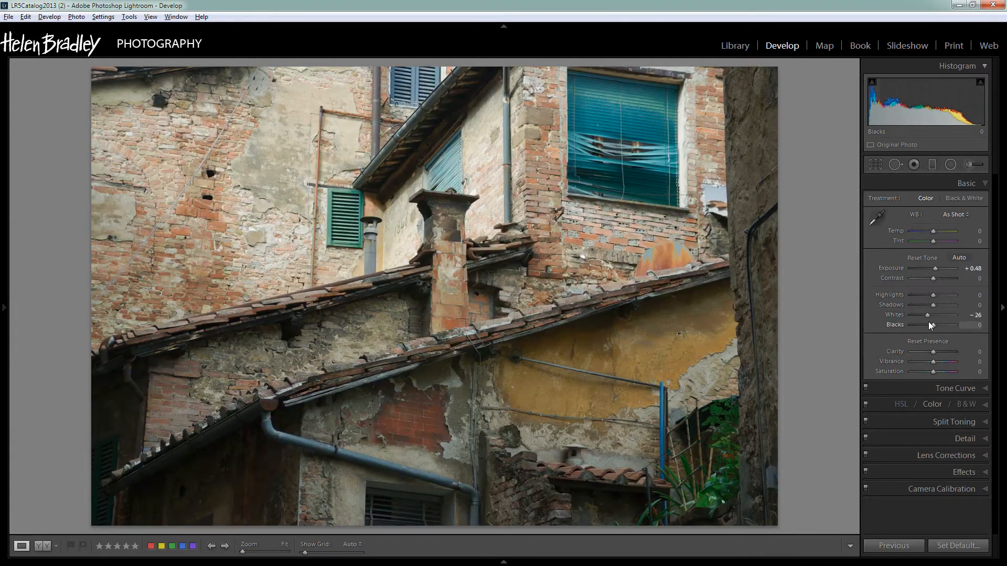
pyautogui.moveTo(557, 273)
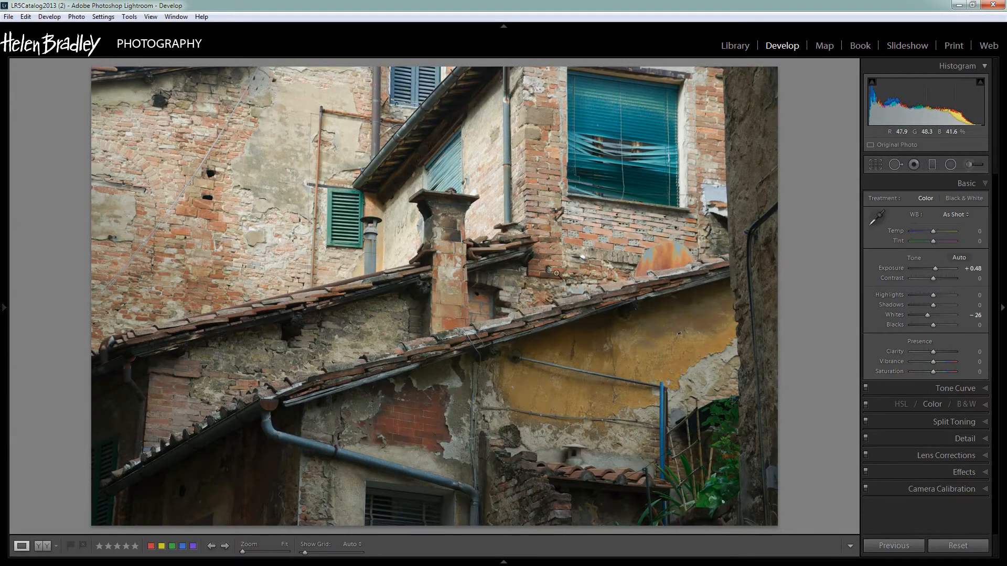
pyautogui.moveTo(909, 111)
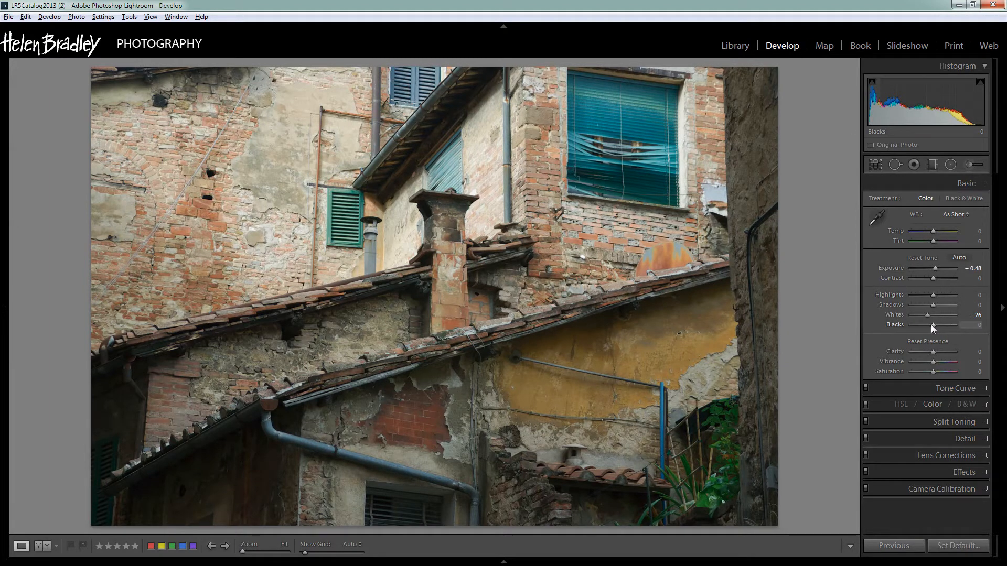
pyautogui.moveTo(930, 327)
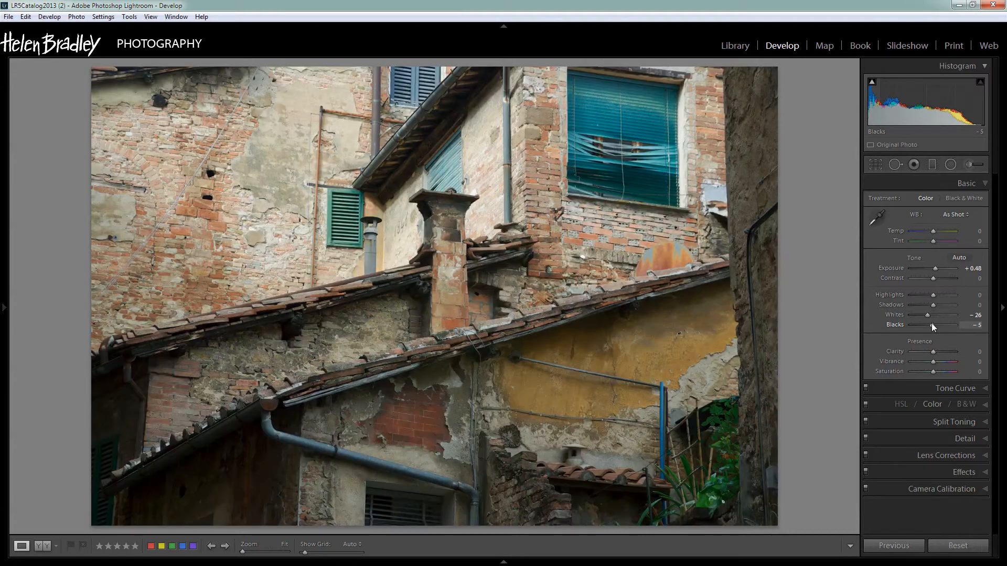
pyautogui.moveTo(931, 344)
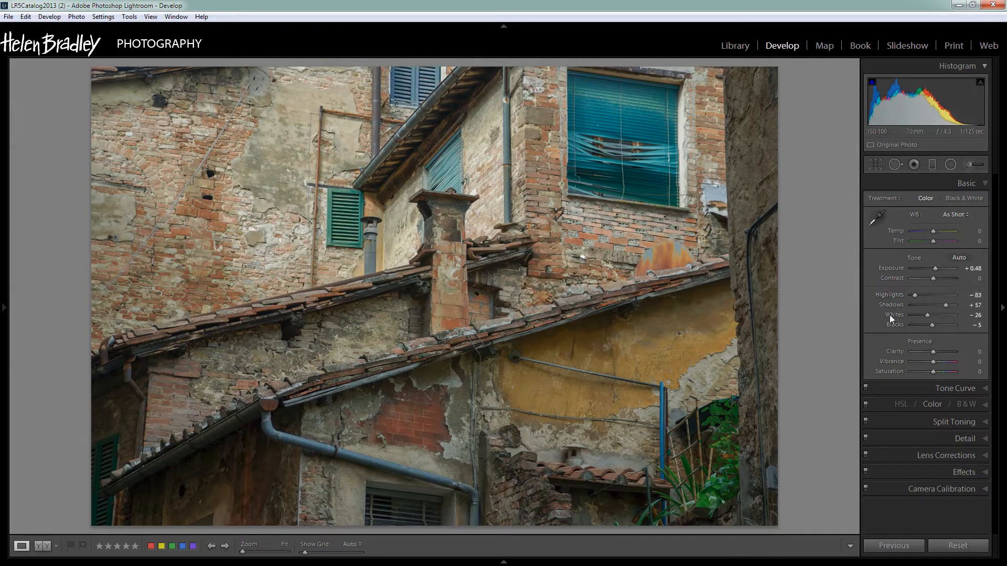
pyautogui.moveTo(350, 217)
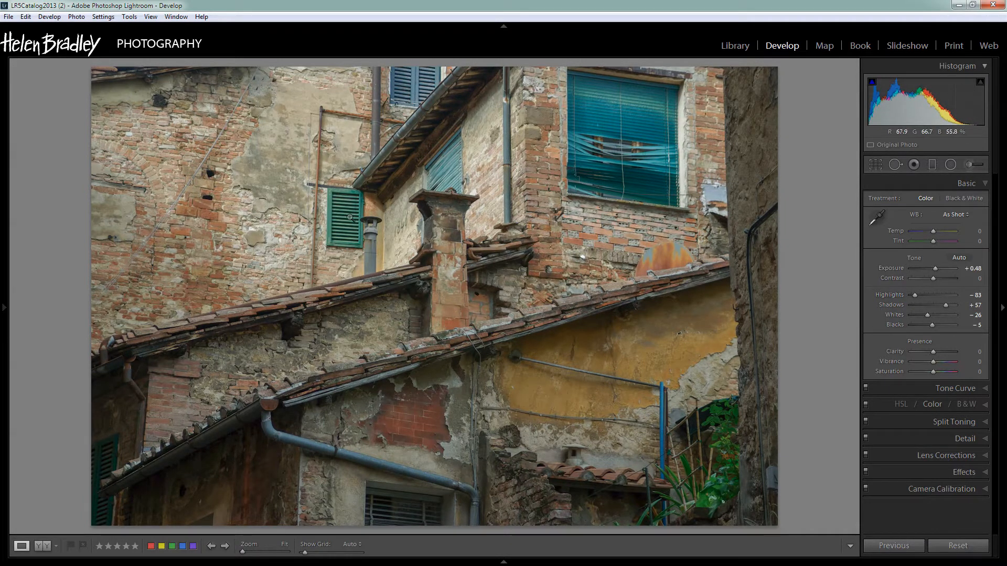
pyautogui.moveTo(602, 242)
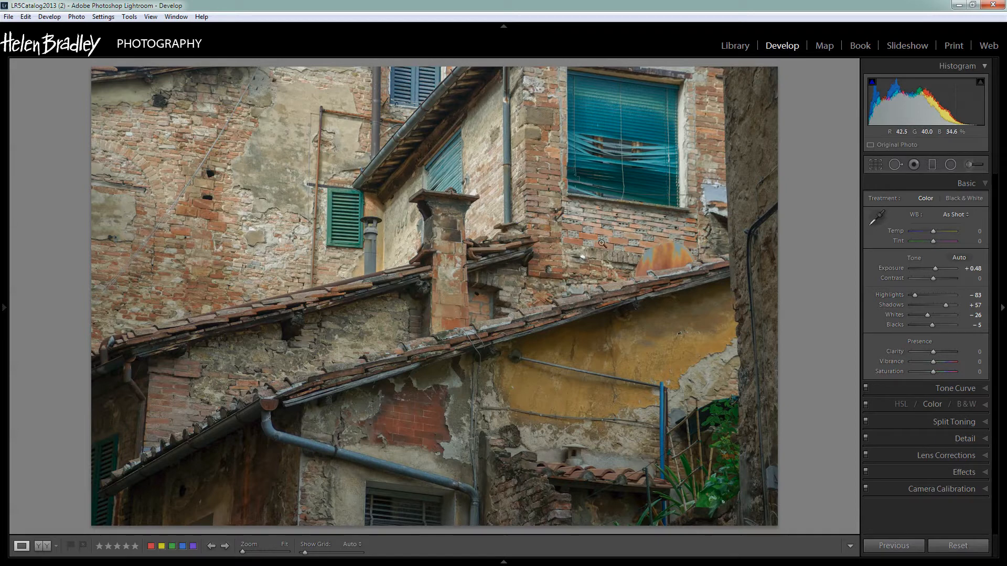
pyautogui.moveTo(546, 140)
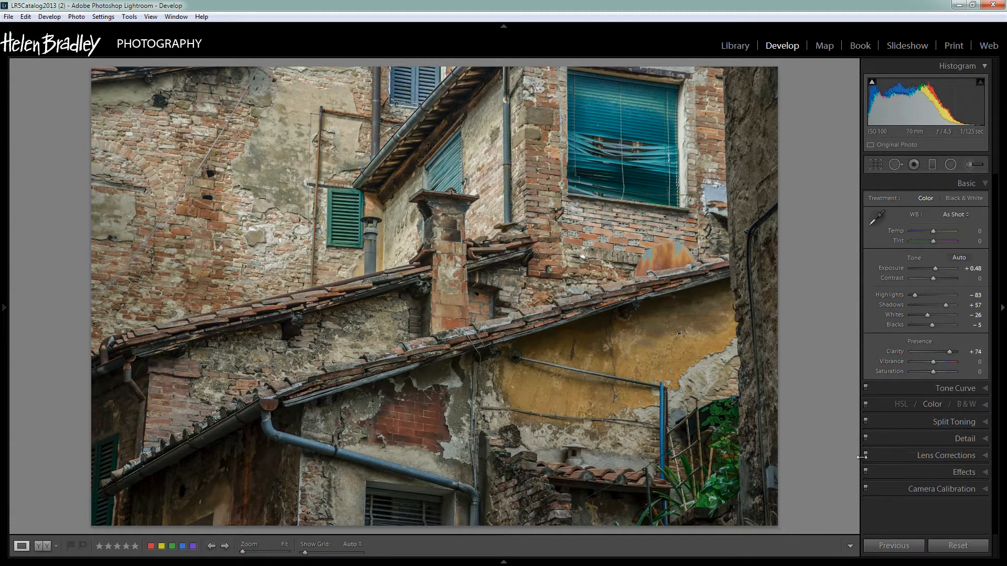
pyautogui.moveTo(932, 365)
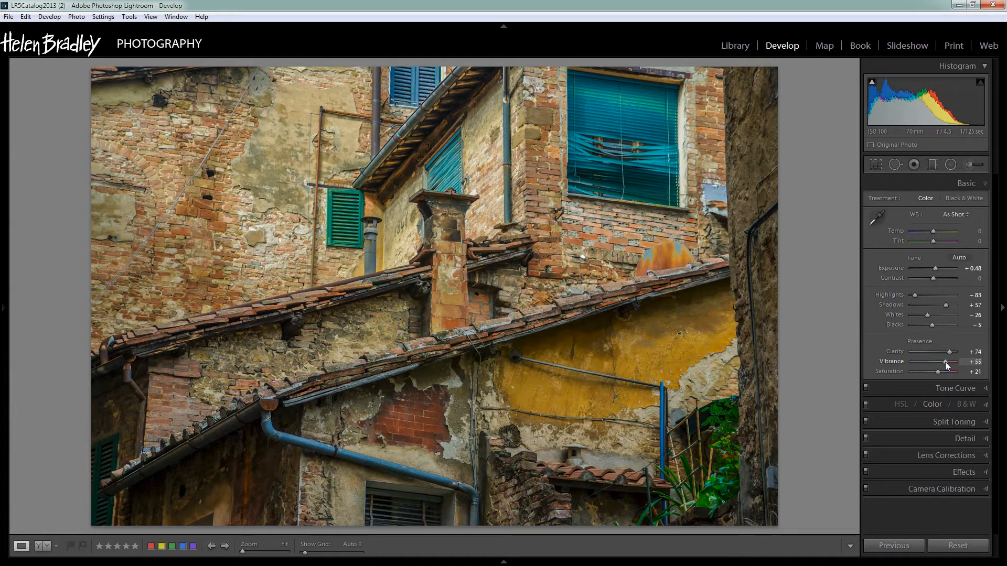
pyautogui.moveTo(936, 254)
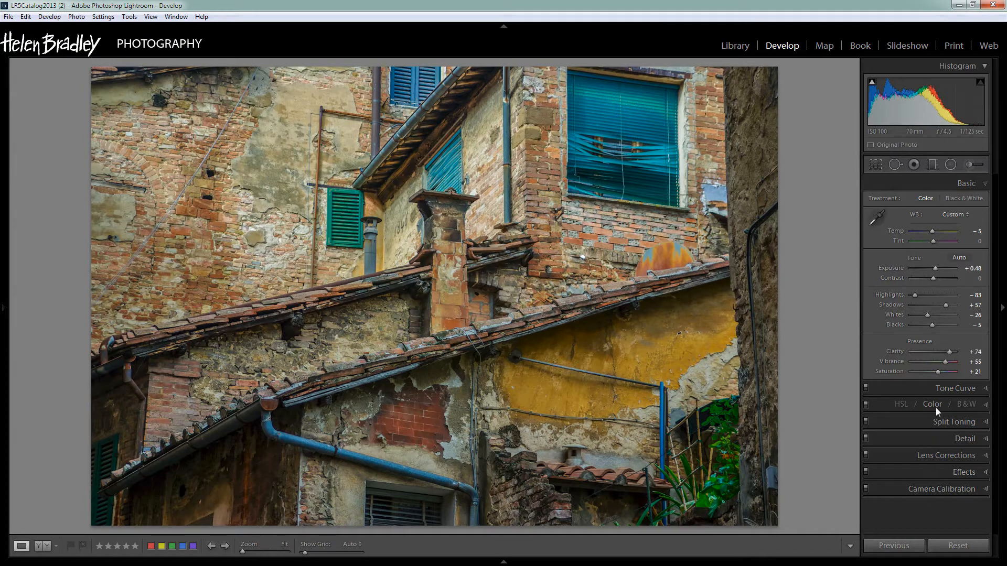
# Expand the HSL / Color panel and view sliders for All colour ranges.
pyautogui.click(932, 404)
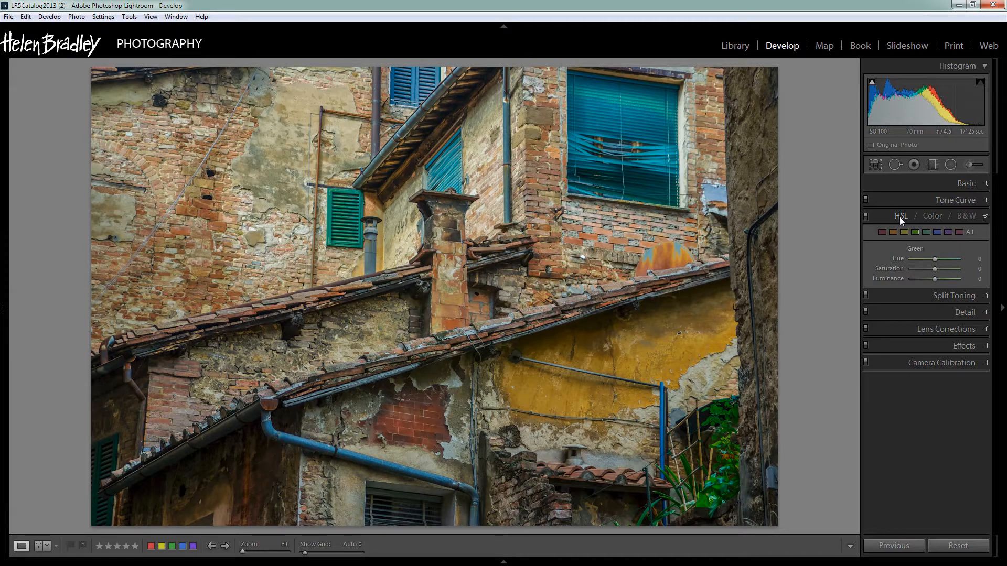
pyautogui.click(979, 231)
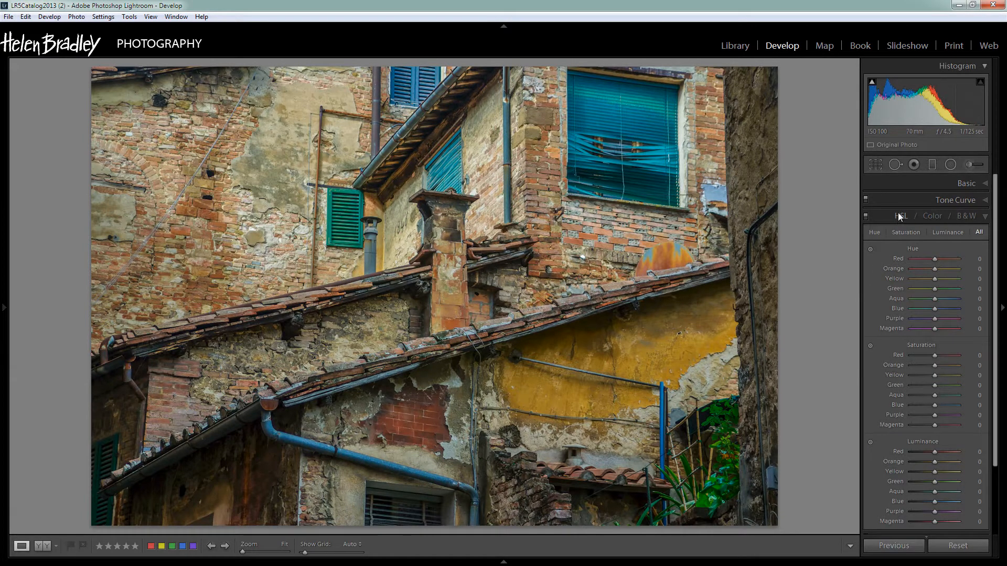
pyautogui.moveTo(904, 512)
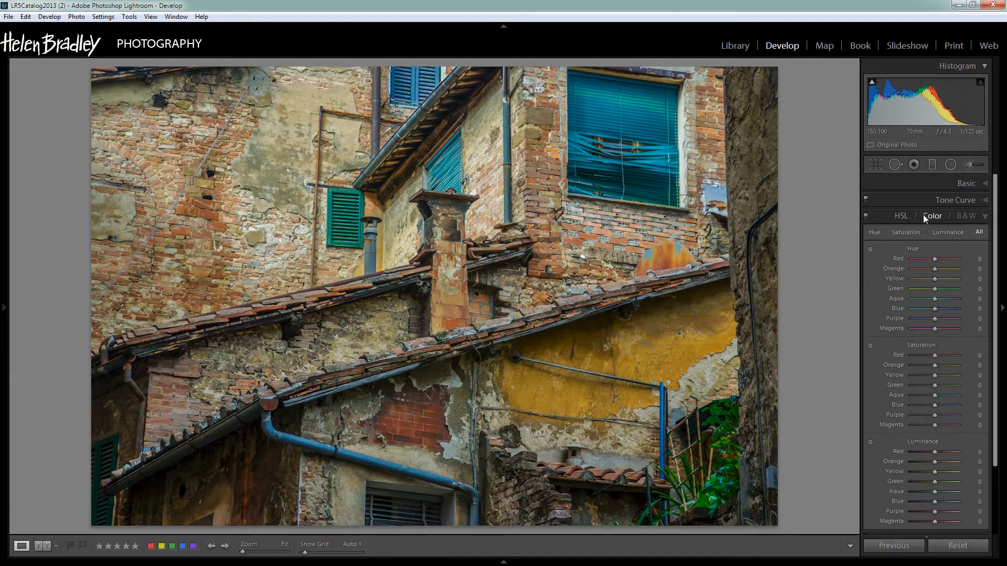
pyautogui.click(910, 231)
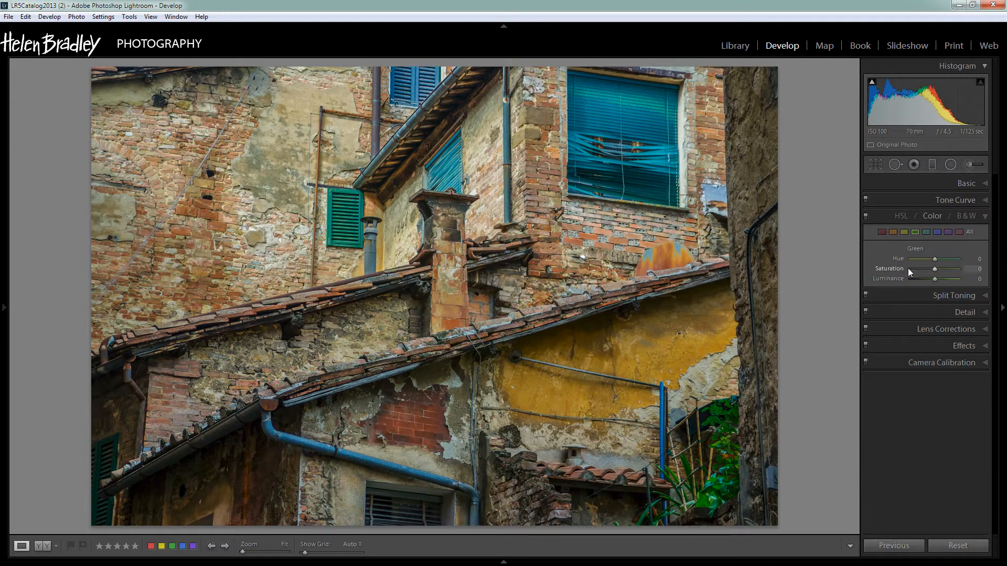
pyautogui.moveTo(907, 243)
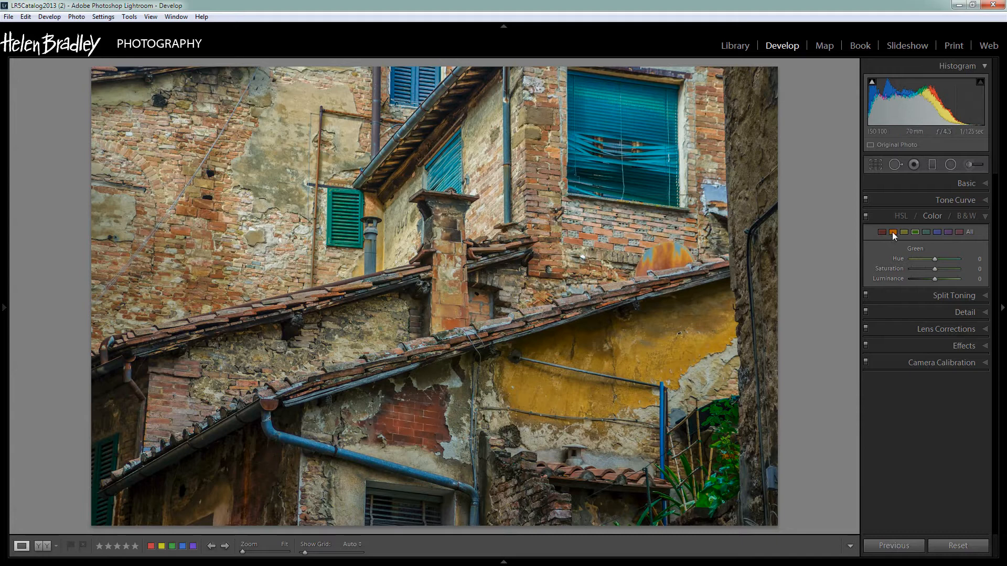
pyautogui.click(969, 231)
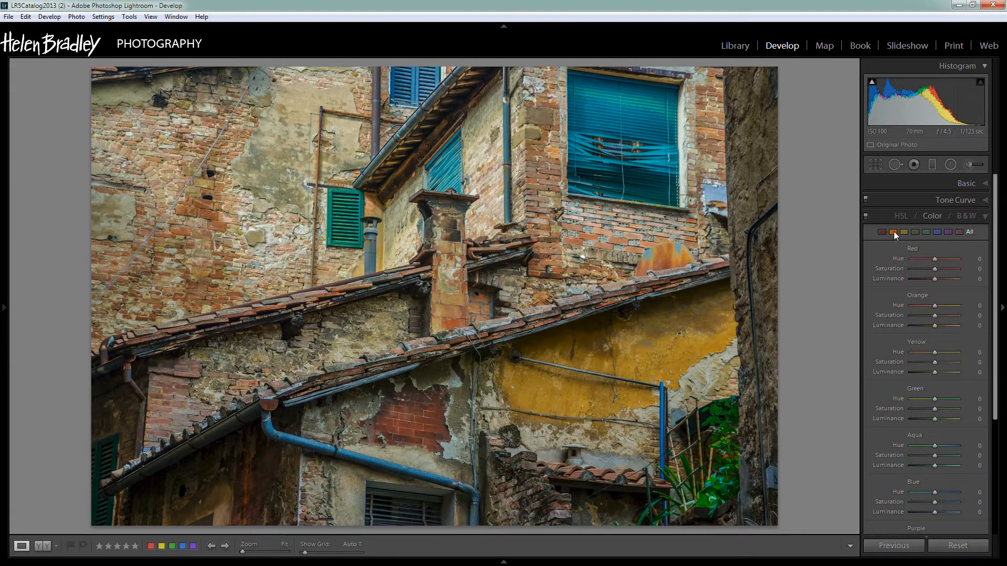
# Select Orange and set its Hue to −33 and Saturation to +44.
pyautogui.click(891, 232)
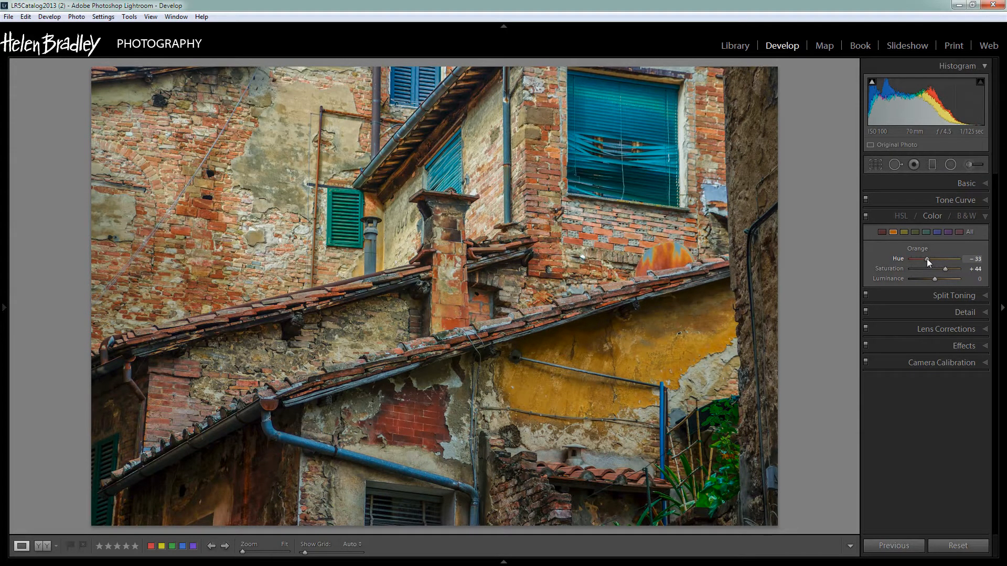
pyautogui.moveTo(921, 306)
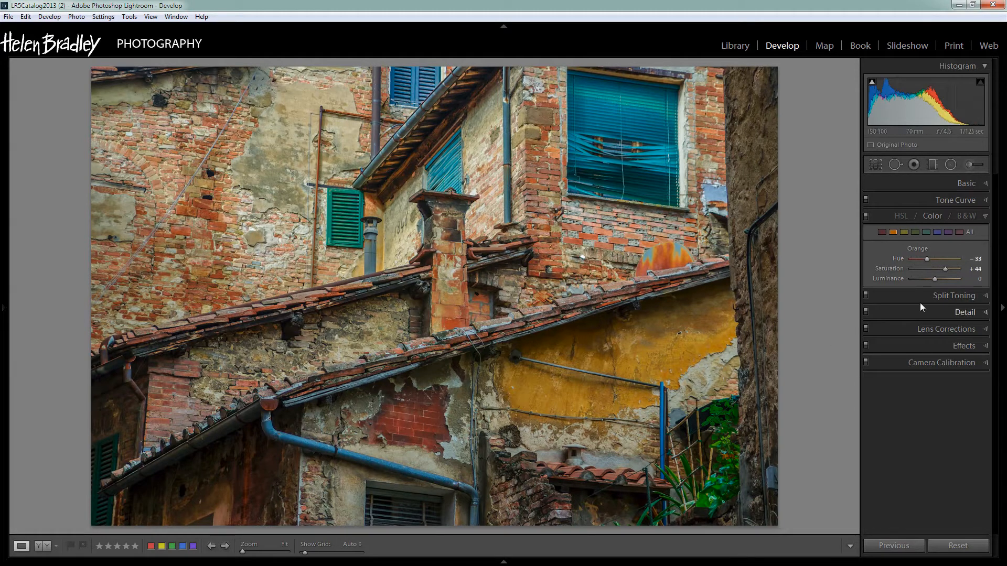
pyautogui.click(885, 232)
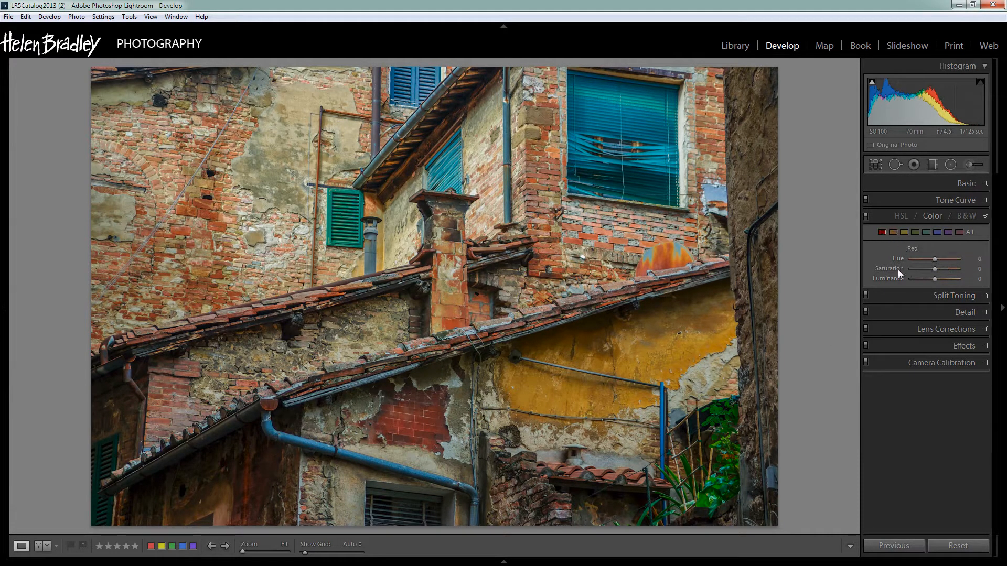
pyautogui.moveTo(781, 319)
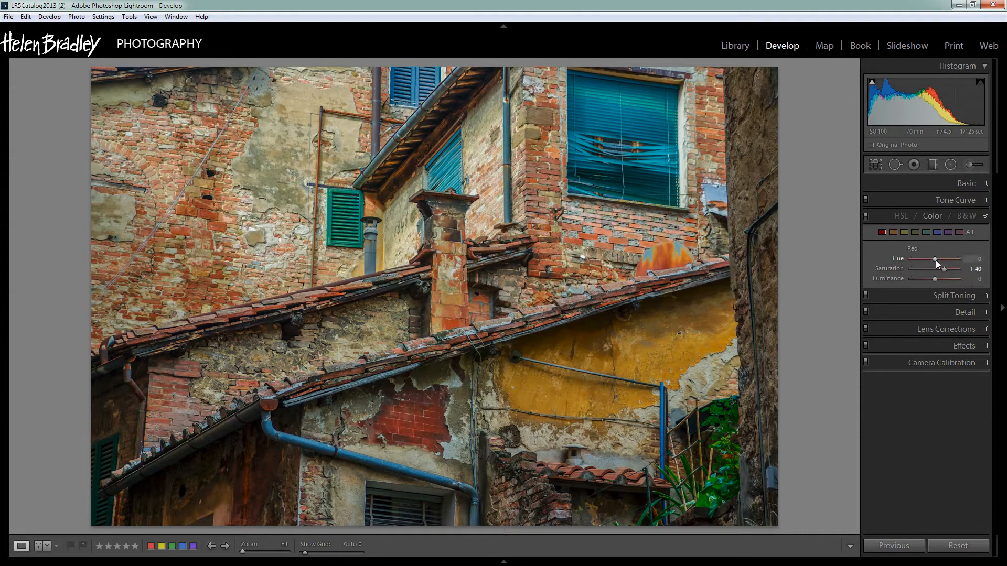
pyautogui.moveTo(939, 263)
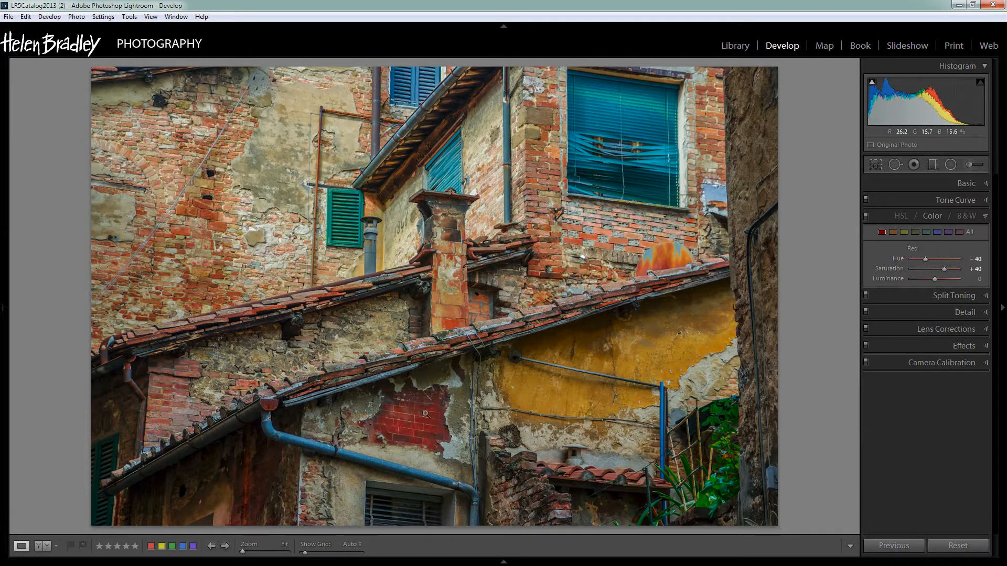
pyautogui.moveTo(961, 249)
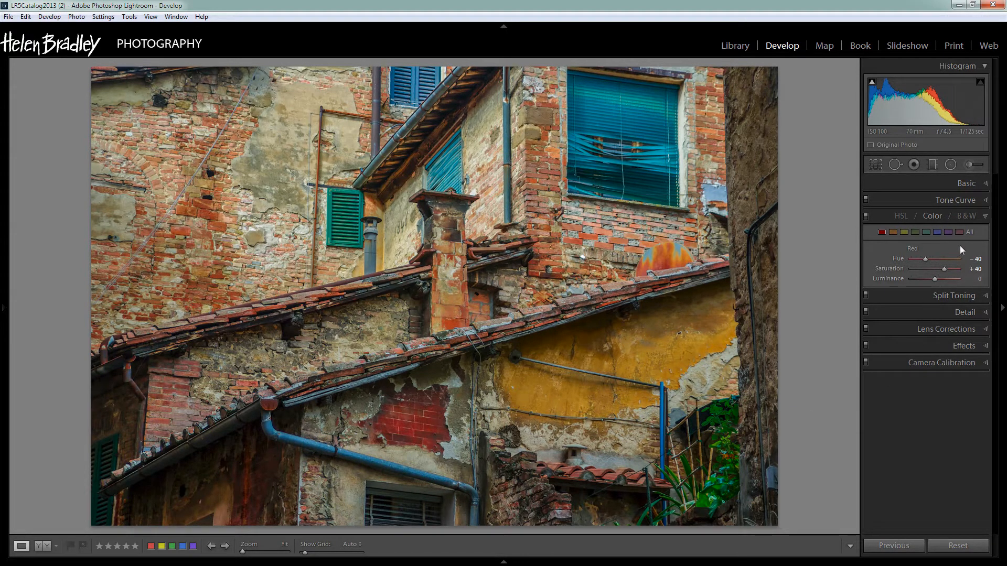
pyautogui.moveTo(937, 232)
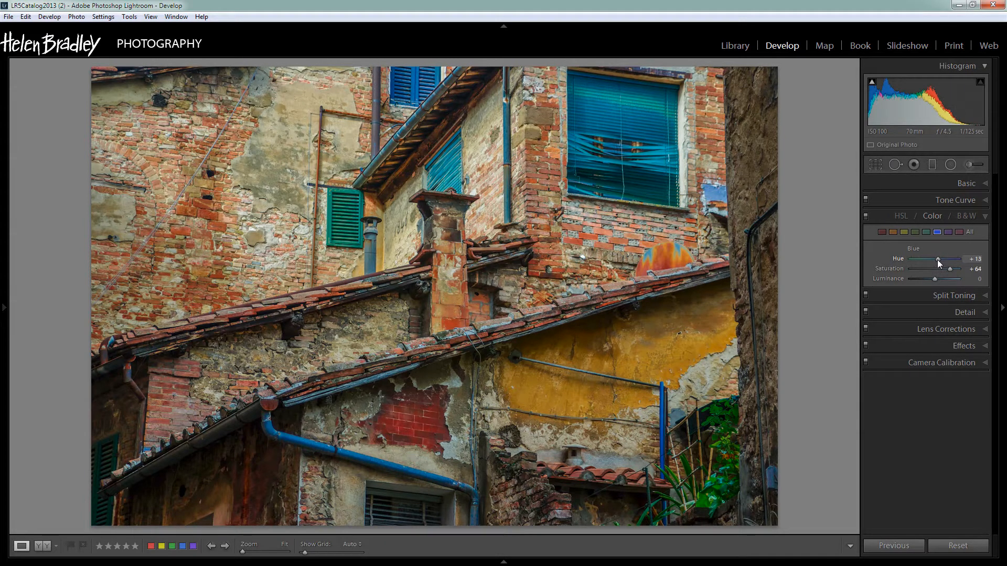
pyautogui.moveTo(918, 234)
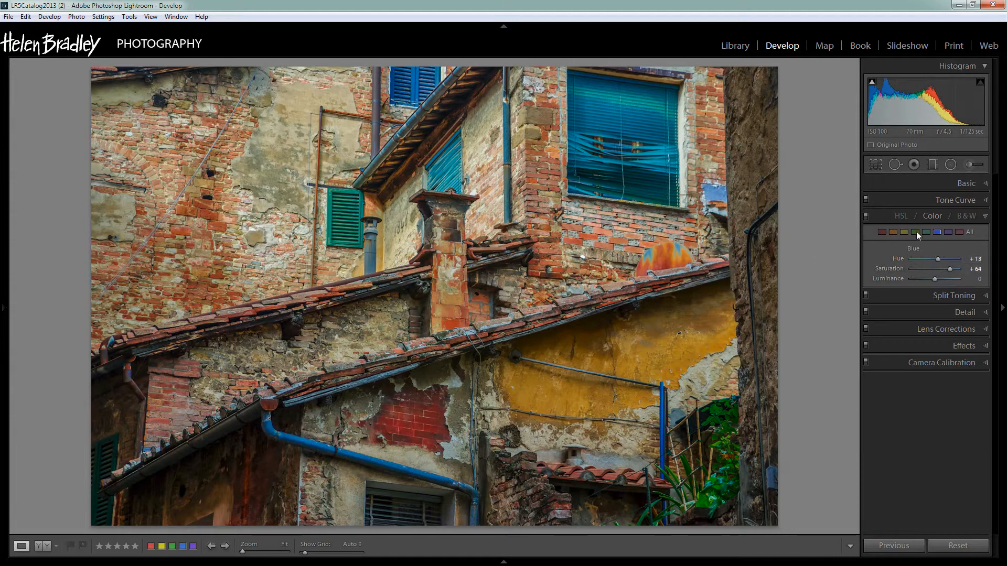
# Set Blue hue +13, saturation +64; Aqua hue −42, saturation +53; Green saturation +24.
pyautogui.click(926, 233)
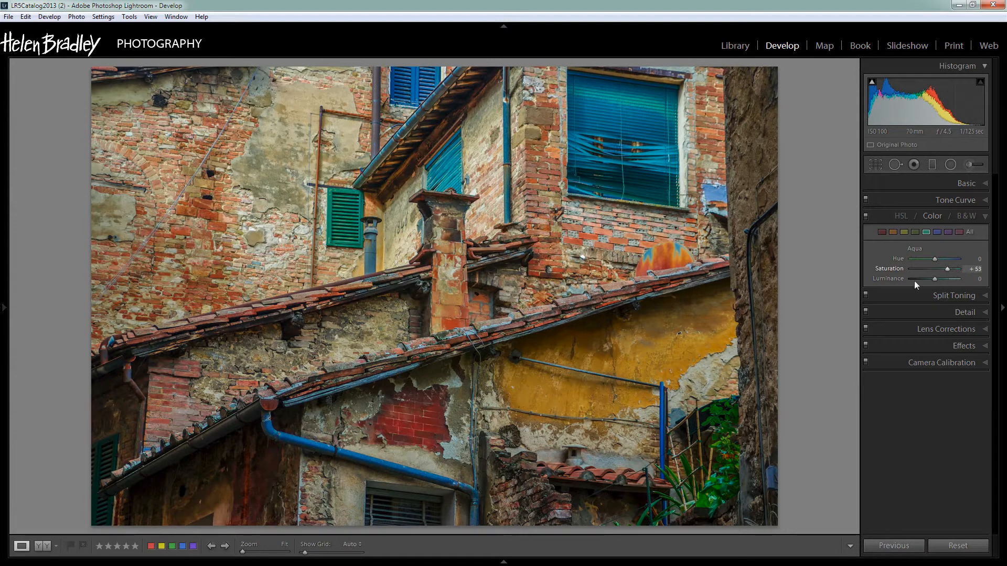
pyautogui.moveTo(597, 429)
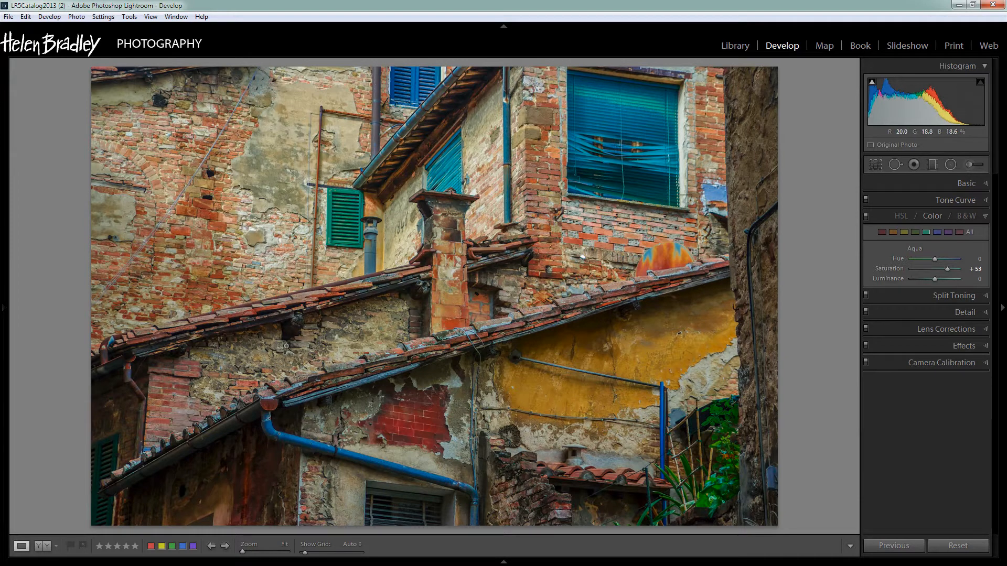
pyautogui.moveTo(449, 68)
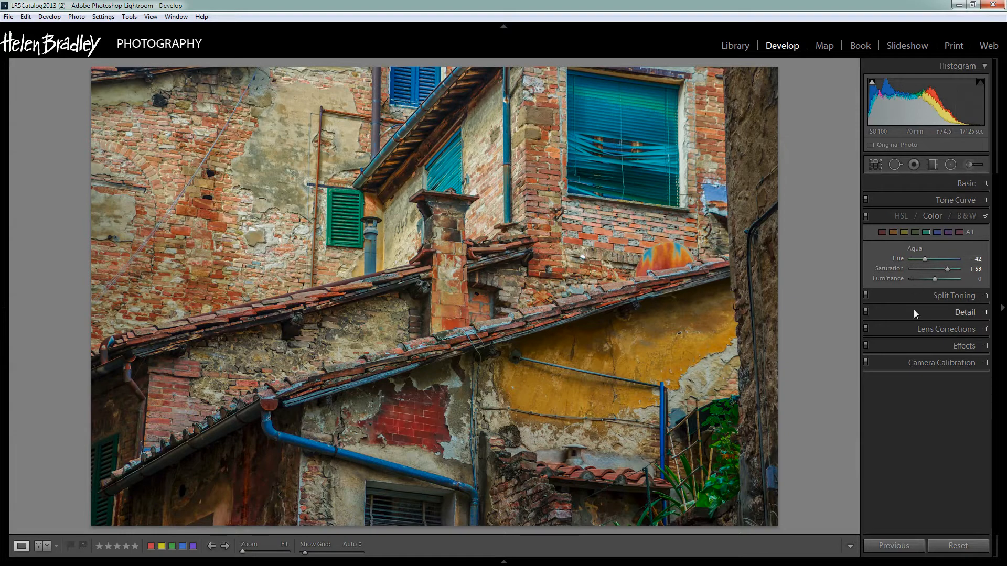
pyautogui.moveTo(700, 498)
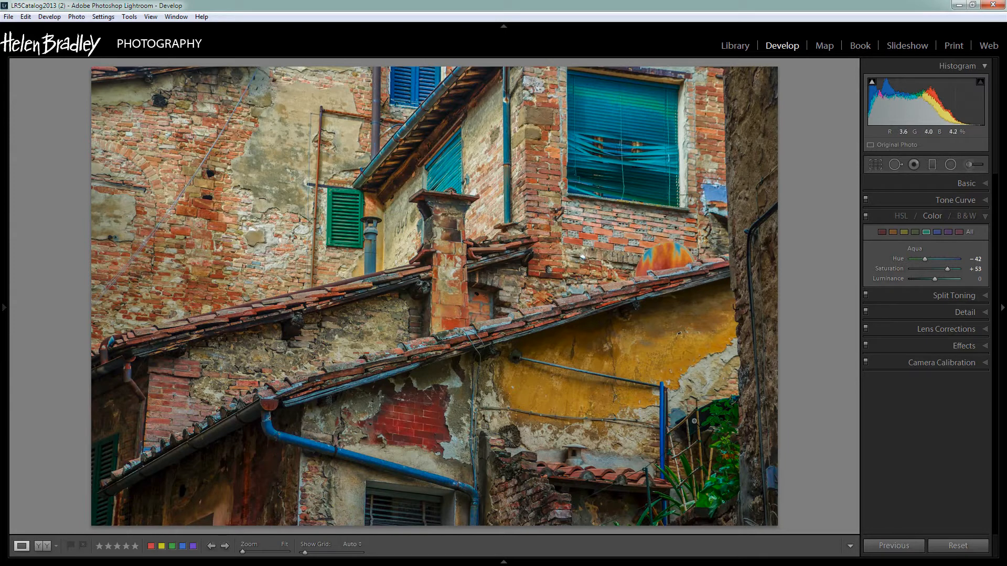
pyautogui.moveTo(719, 461)
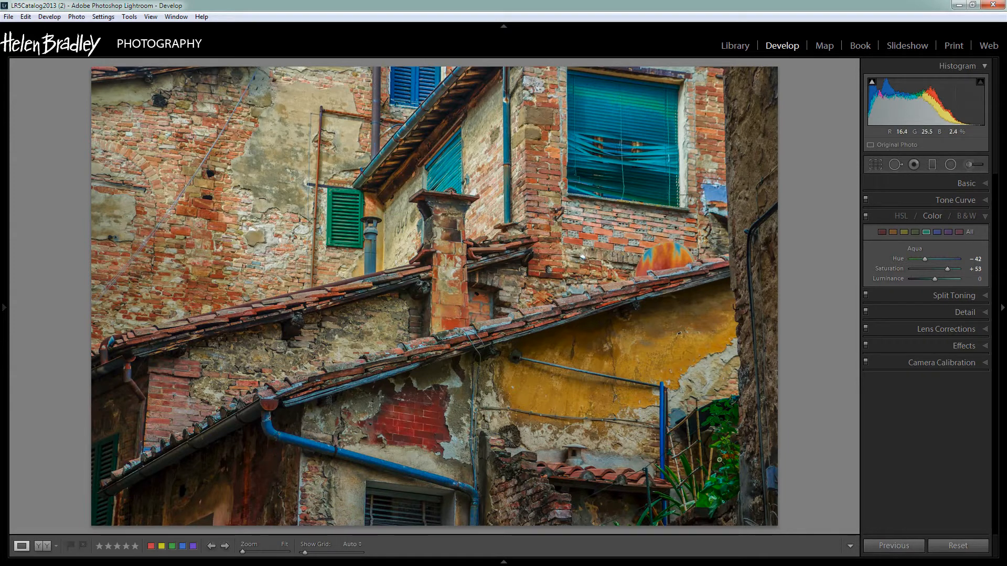
pyautogui.moveTo(742, 469)
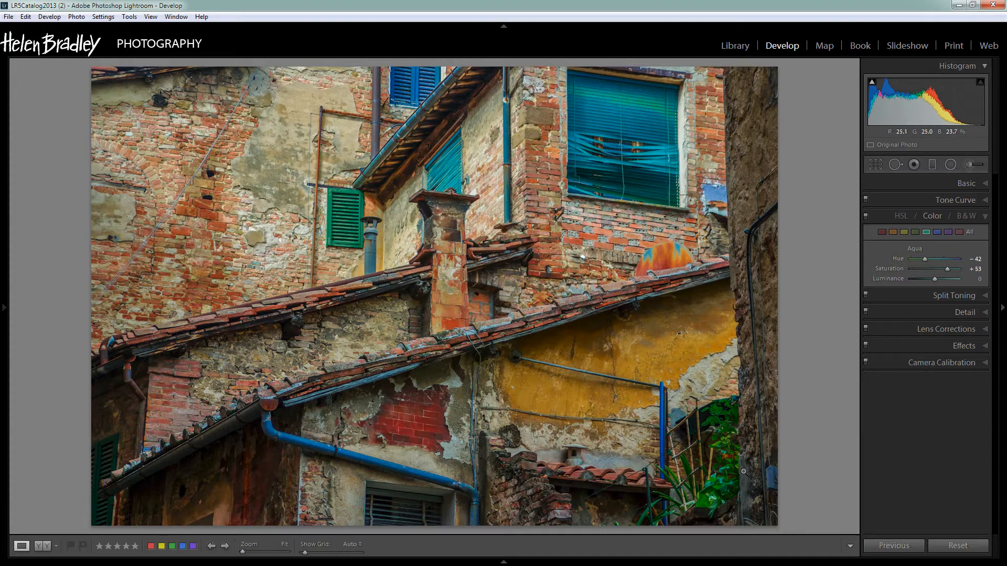
pyautogui.moveTo(924, 233)
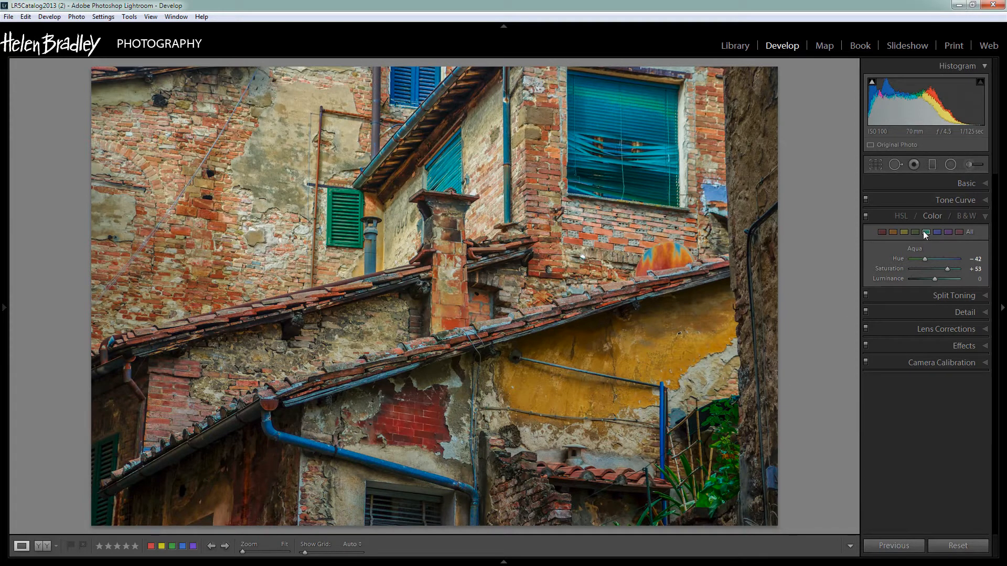
pyautogui.click(905, 232)
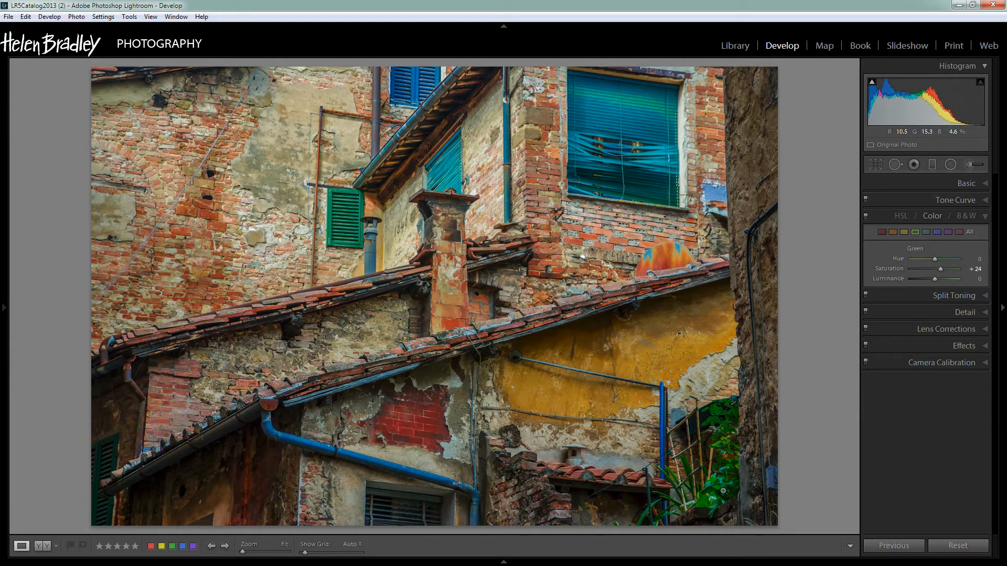
pyautogui.moveTo(801, 494)
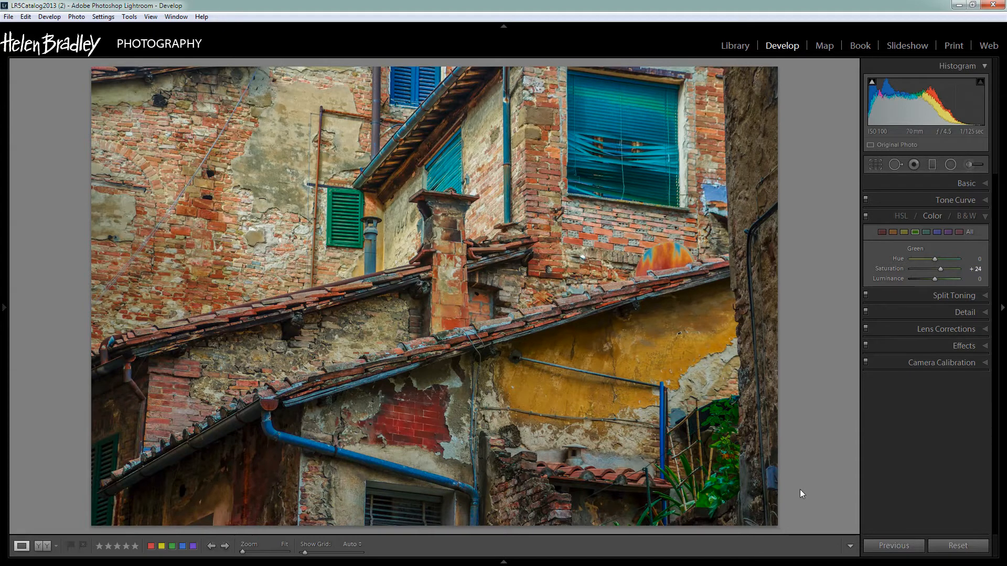
pyautogui.moveTo(752, 358)
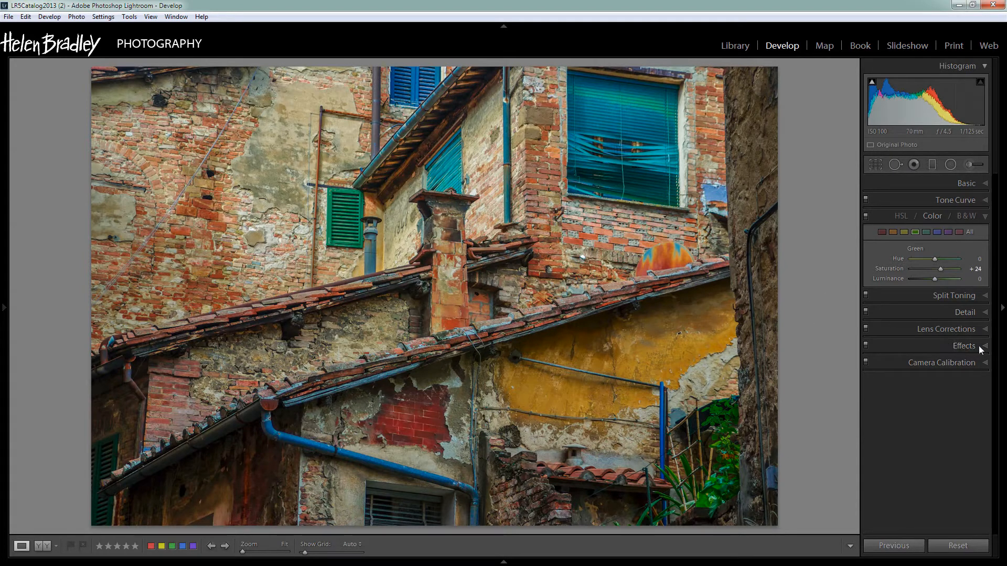
pyautogui.click(955, 329)
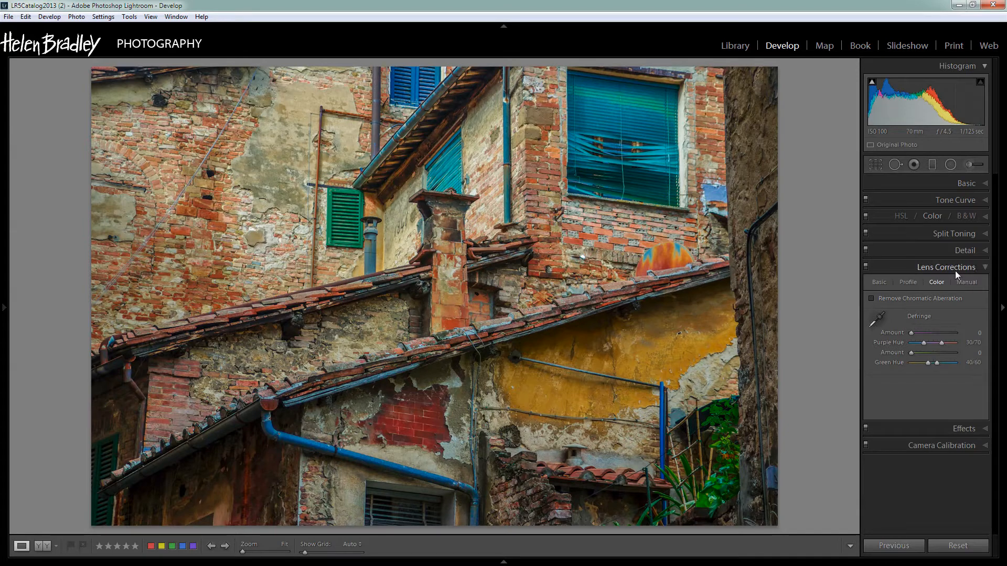
# Correct perspective in the Manual tab with Vertical −29 and Aspect −36.
pyautogui.click(966, 282)
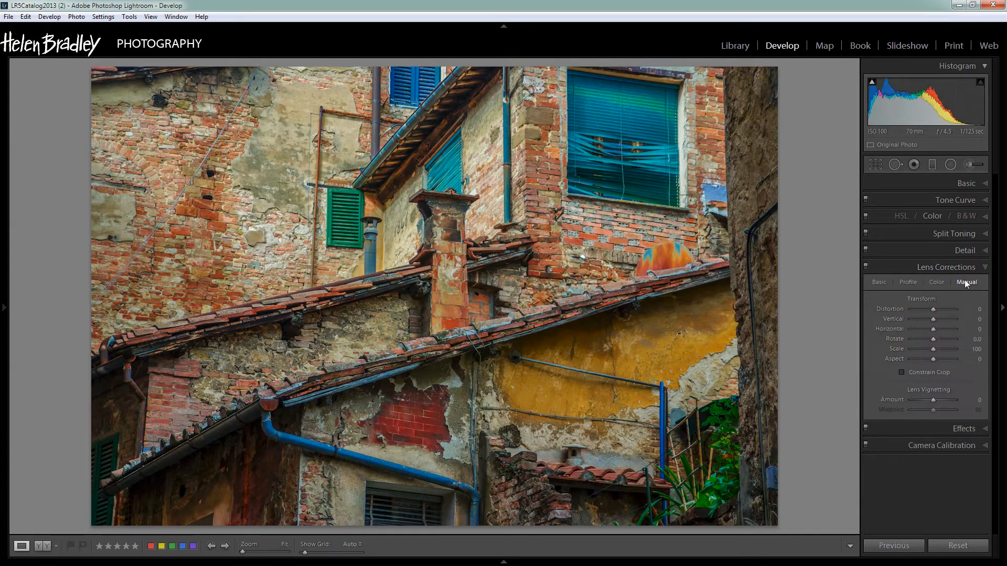
pyautogui.moveTo(758, 224)
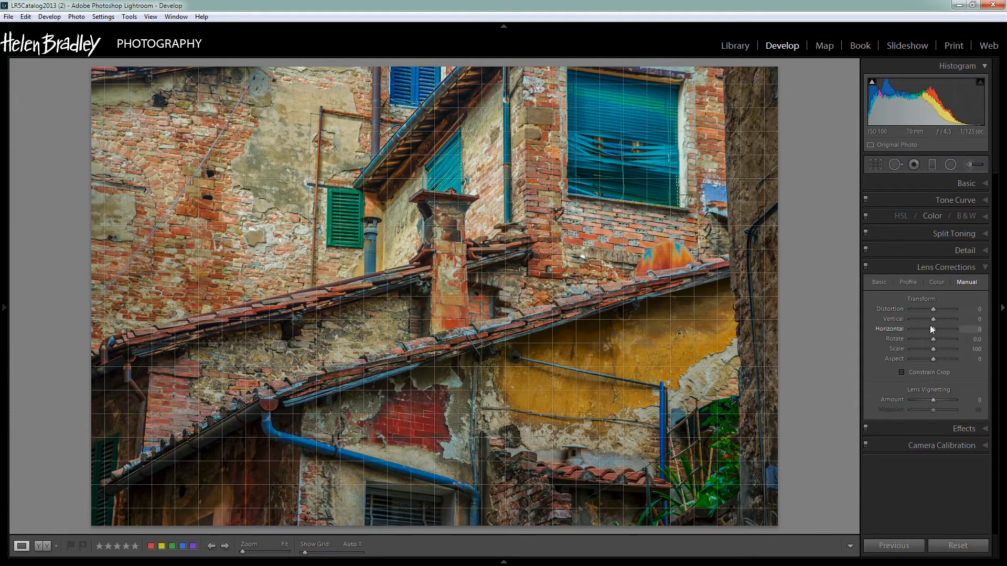
pyautogui.moveTo(935, 322)
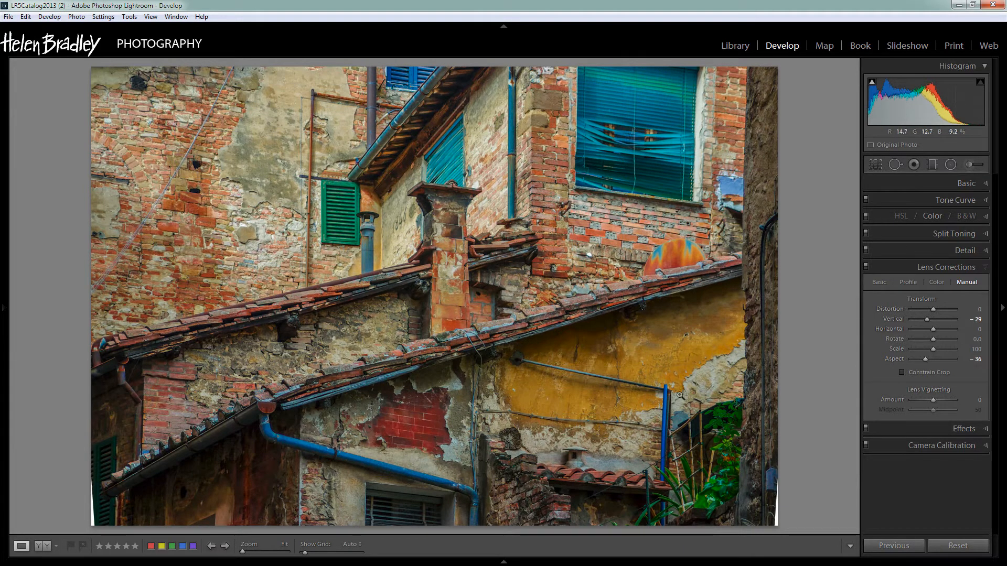
pyautogui.moveTo(480, 321)
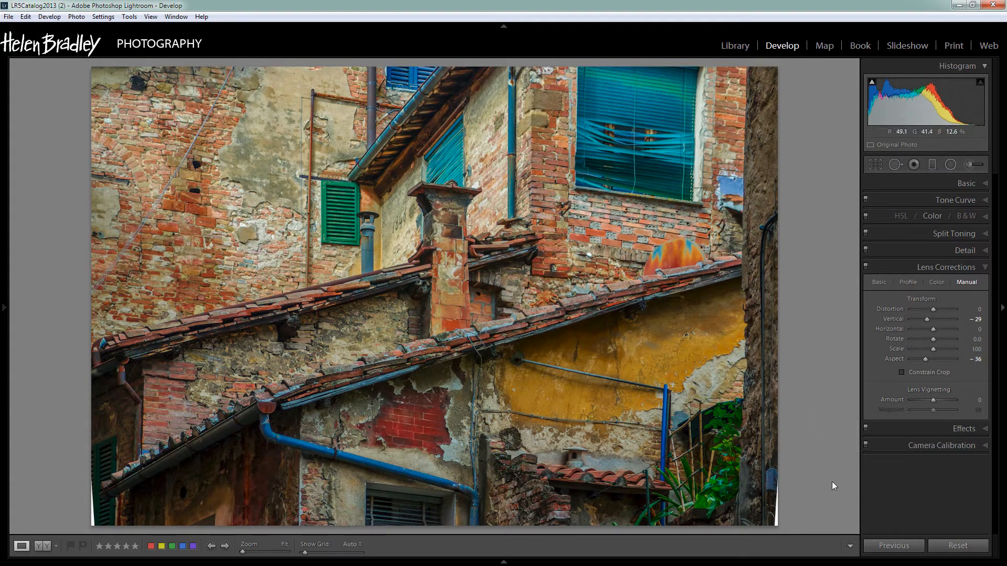
pyautogui.moveTo(272, 450)
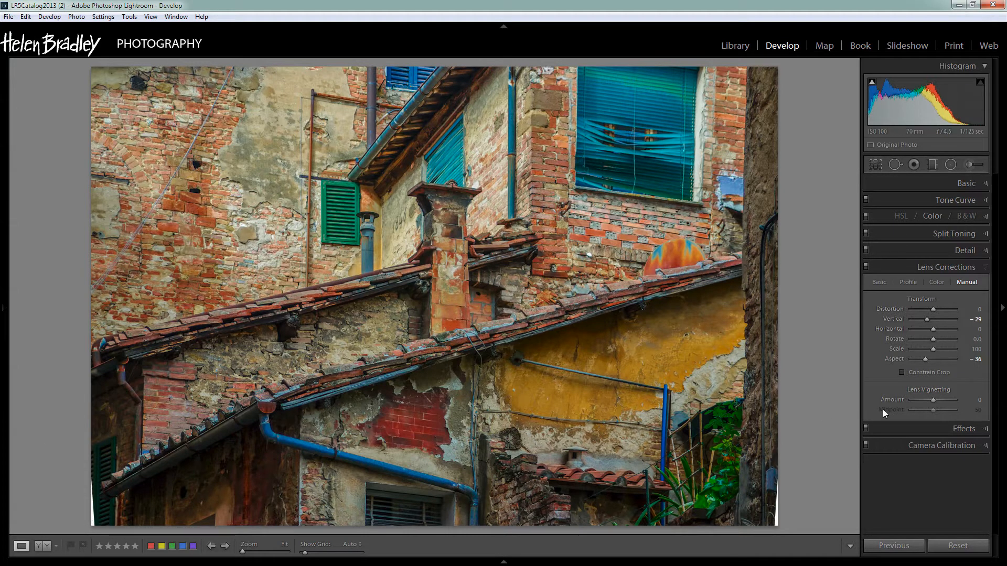
pyautogui.click(901, 372)
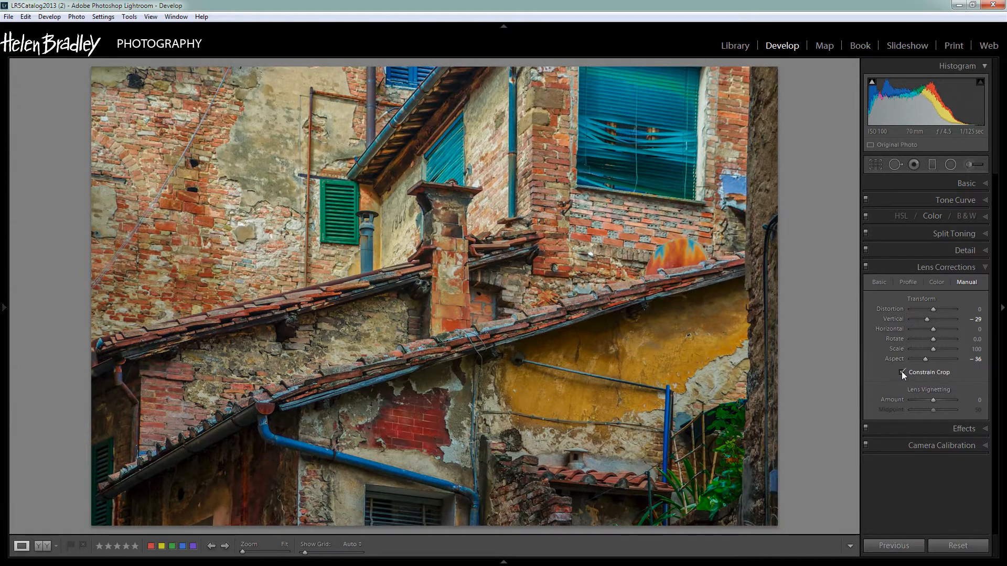
# Enable Constrain Crop to trim the blank corners, then select the Adjustment Brush.
pyautogui.click(901, 373)
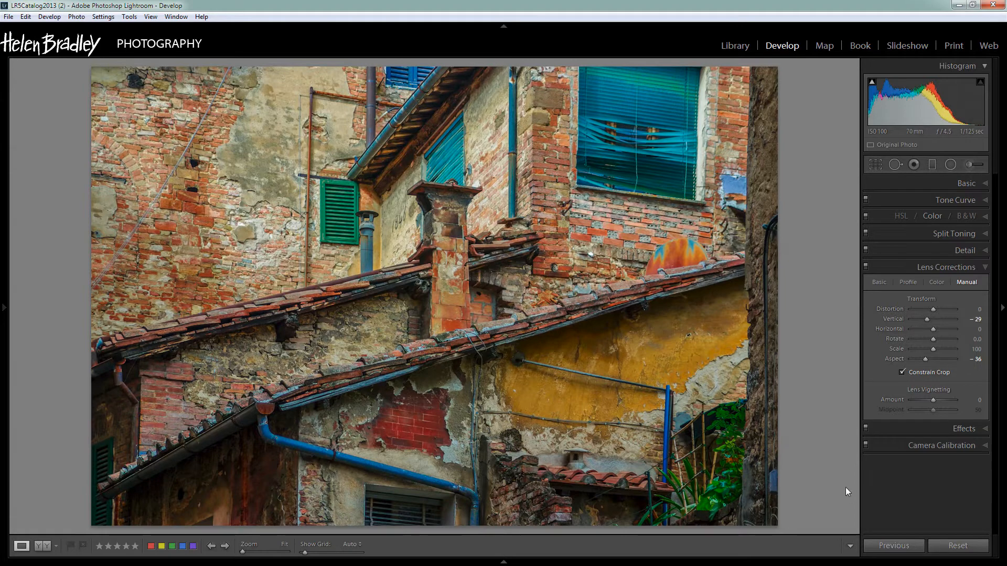
pyautogui.moveTo(637, 378)
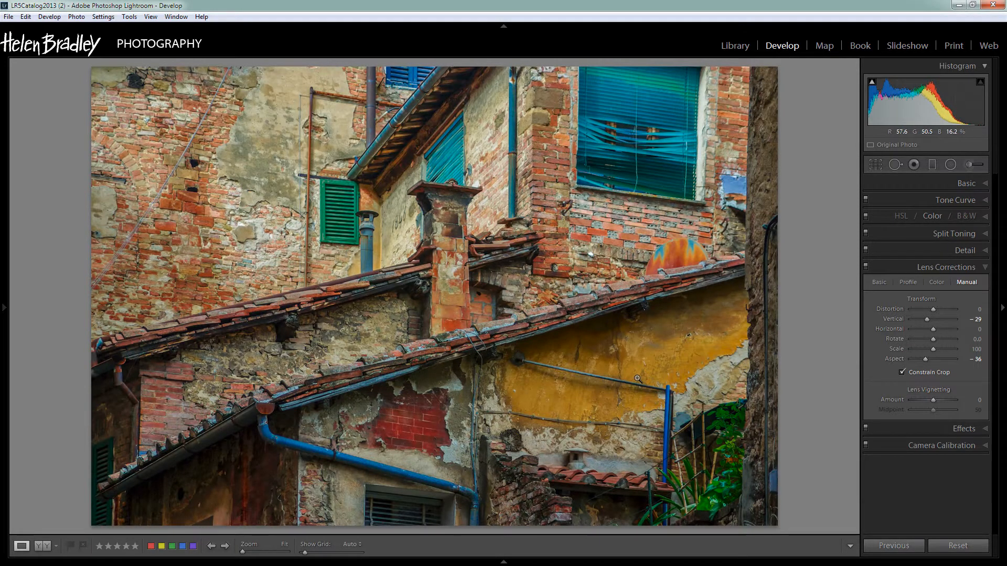
pyautogui.moveTo(620, 384)
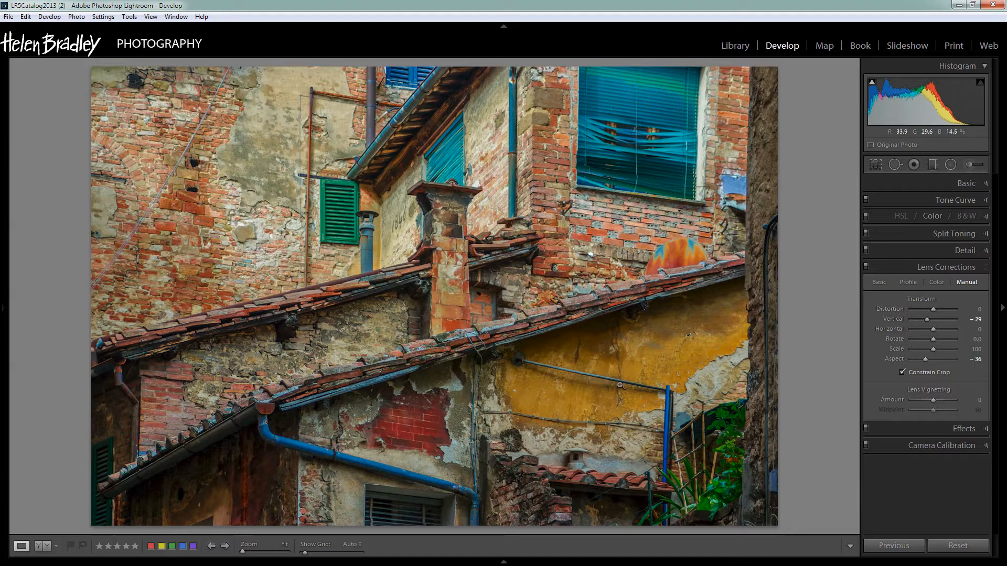
pyautogui.moveTo(742, 362)
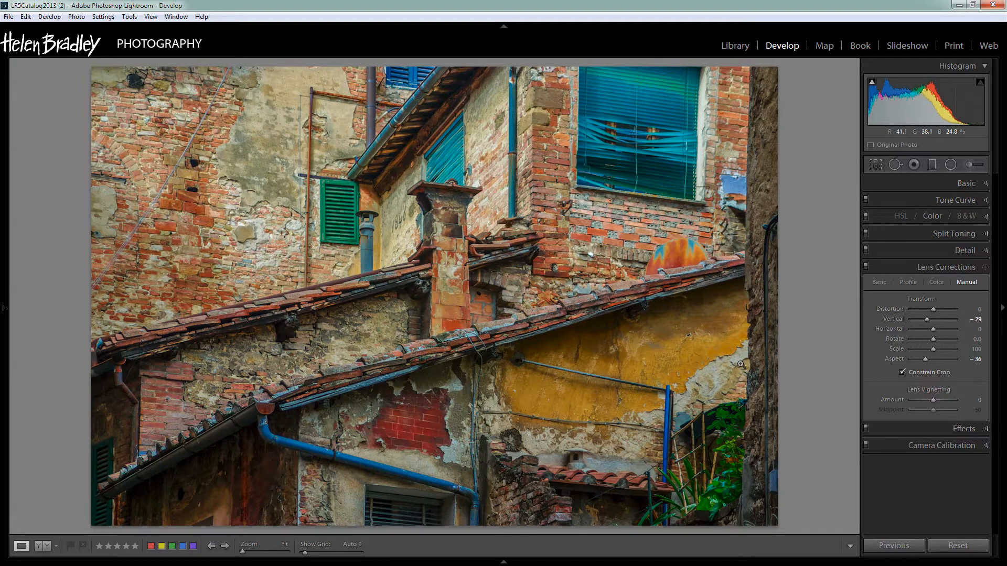
pyautogui.moveTo(969, 164)
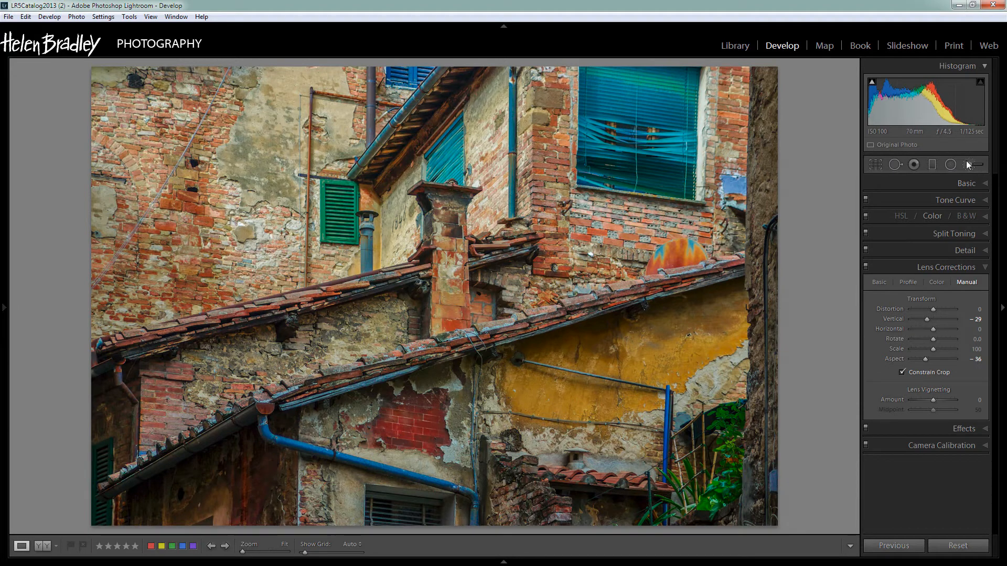
pyautogui.moveTo(970, 165)
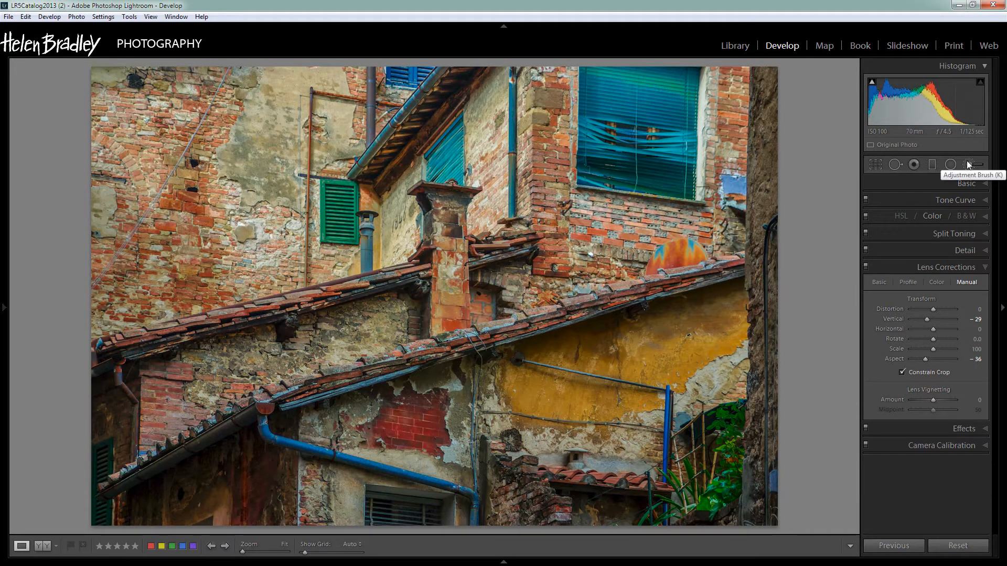
pyautogui.click(974, 164)
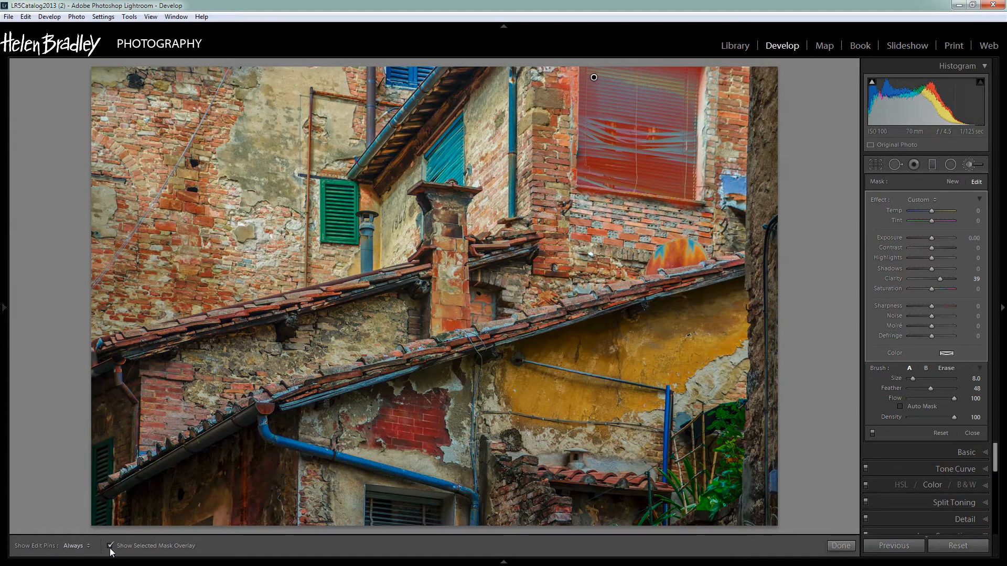
pyautogui.moveTo(302, 490)
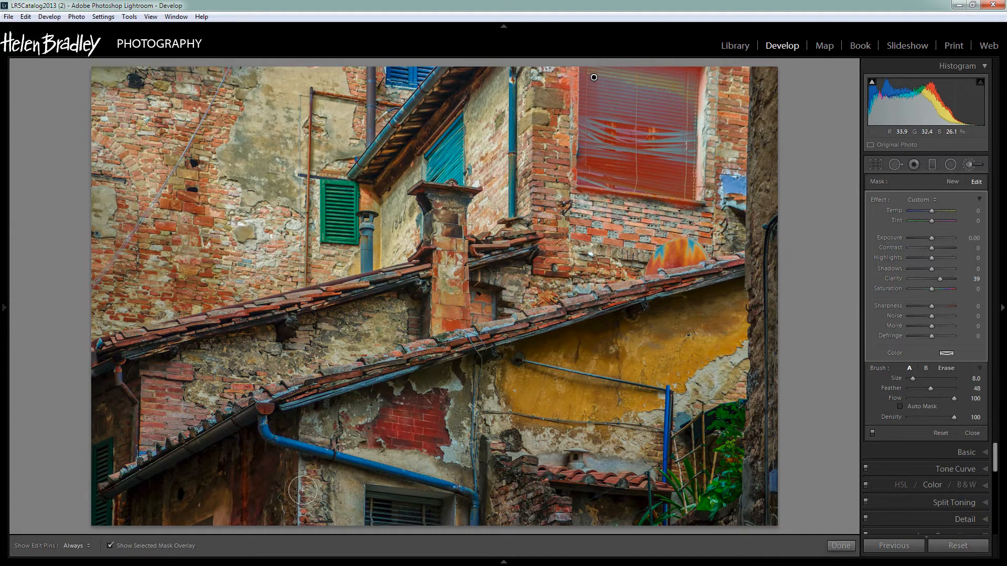
# Brush the top-right window blind with Clarity 31 and Saturation 33, then hide the overlay.
pyautogui.click(110, 545)
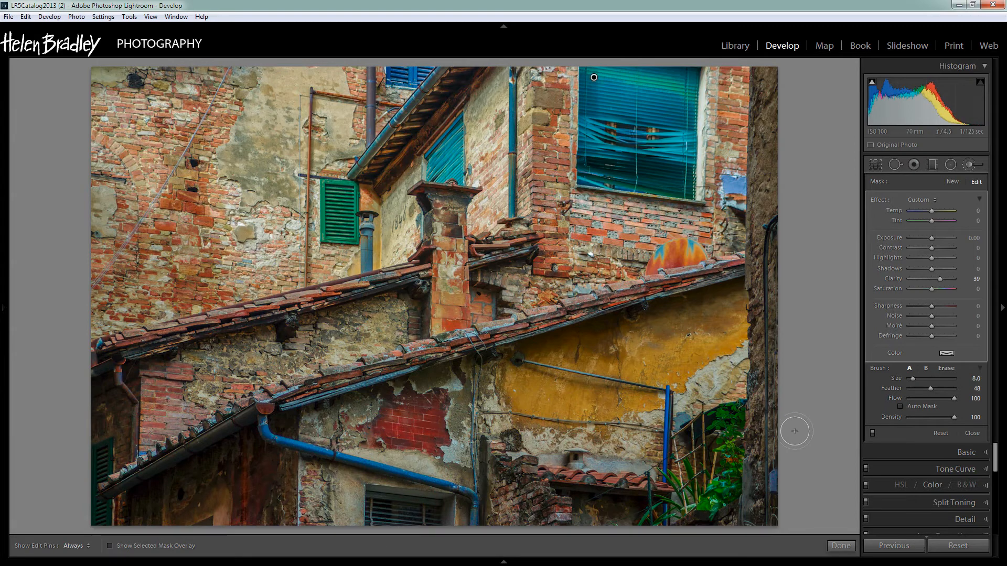
pyautogui.moveTo(902, 288)
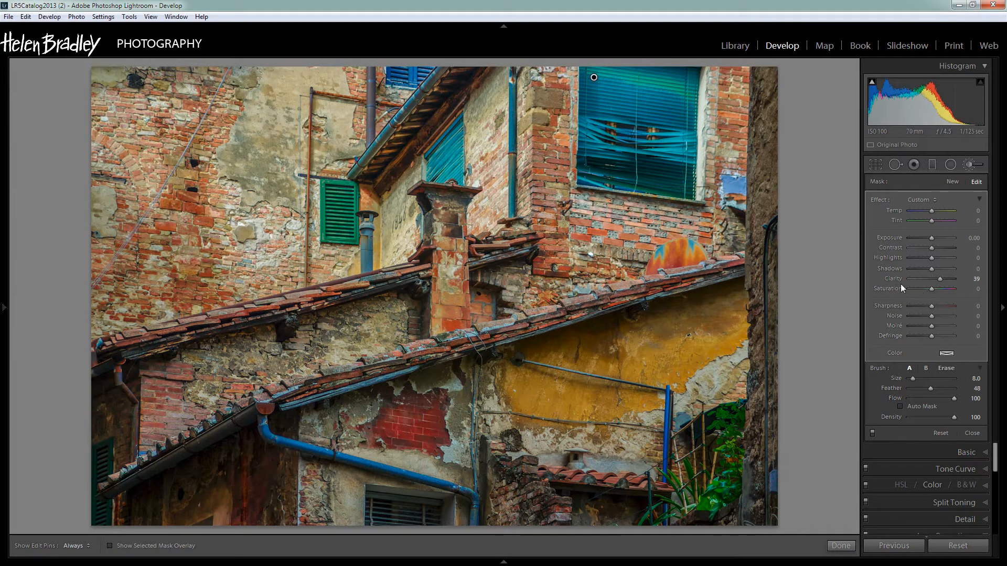
pyautogui.moveTo(935, 296)
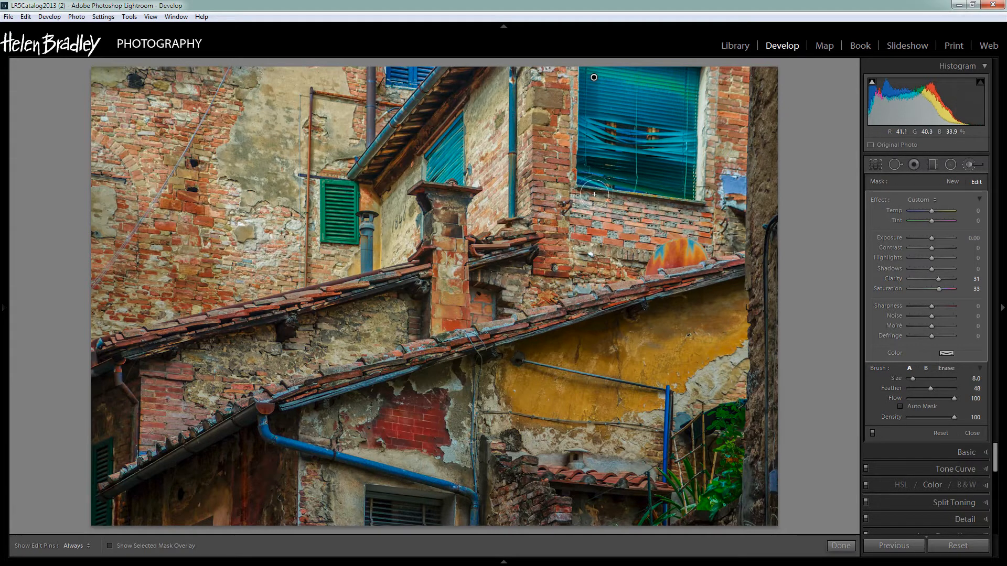
pyautogui.moveTo(819, 324)
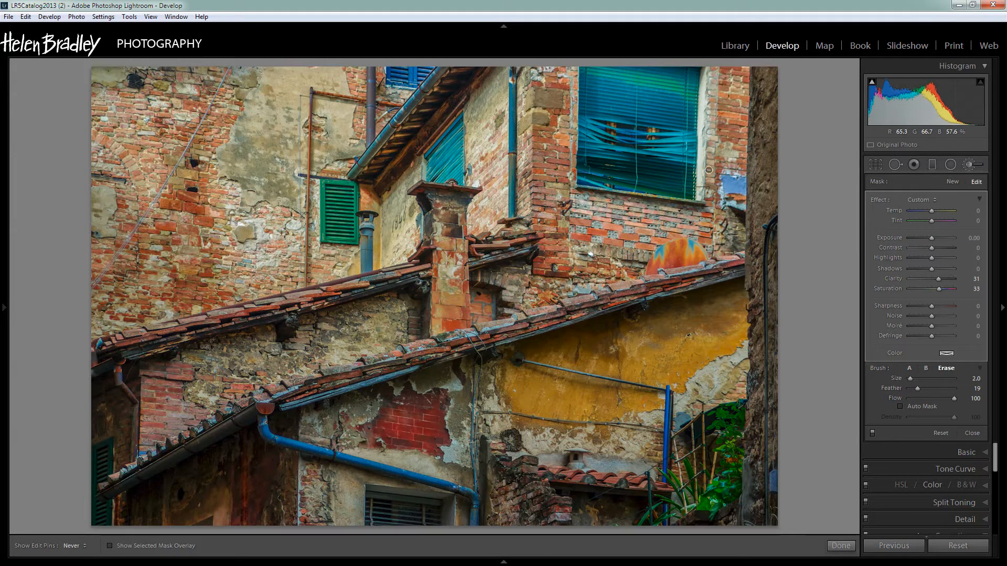
pyautogui.moveTo(659, 199)
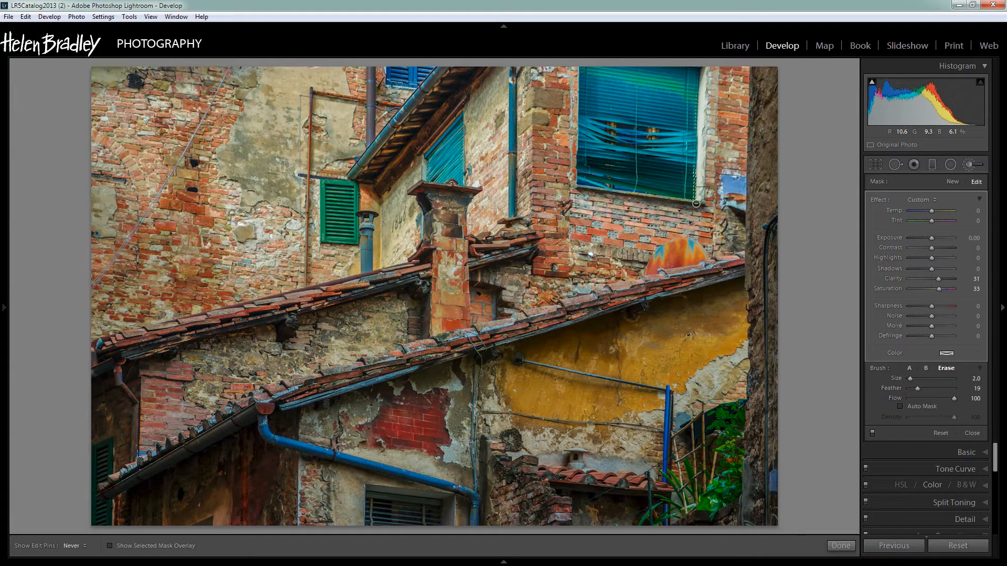
pyautogui.moveTo(565, 163)
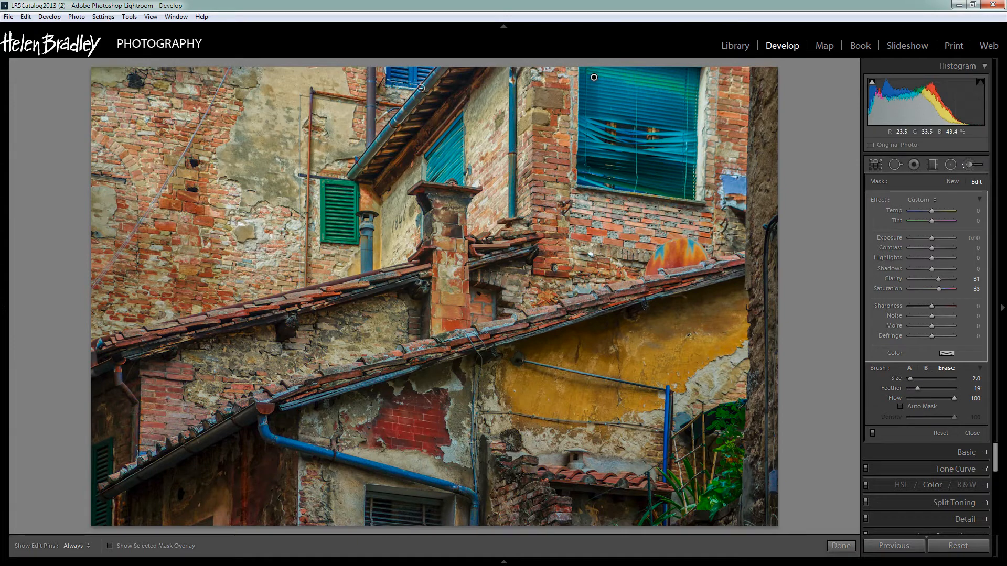
# Add a second brush on the top shutter with Highlights 45 and Saturation 52.
pyautogui.click(840, 545)
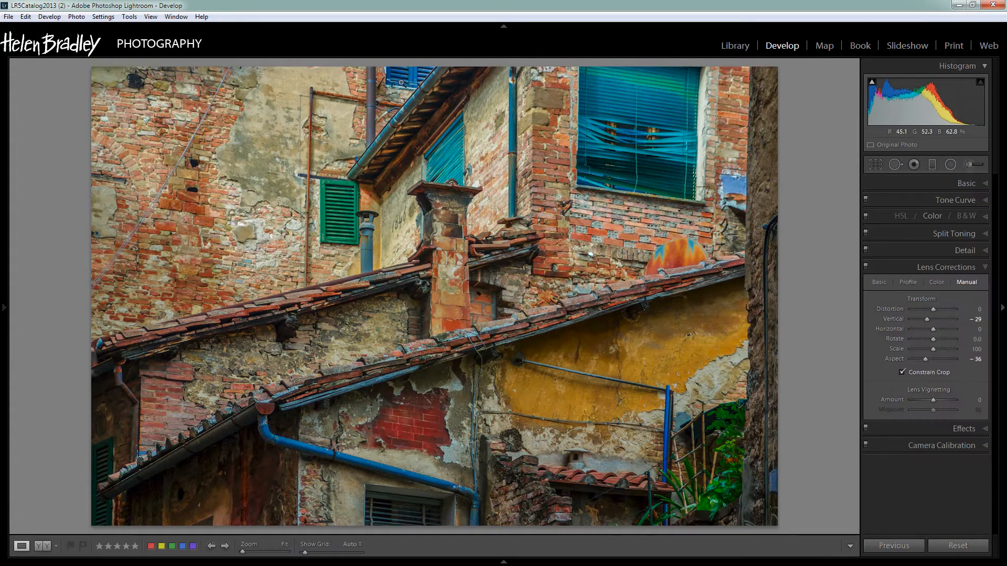
pyautogui.click(973, 164)
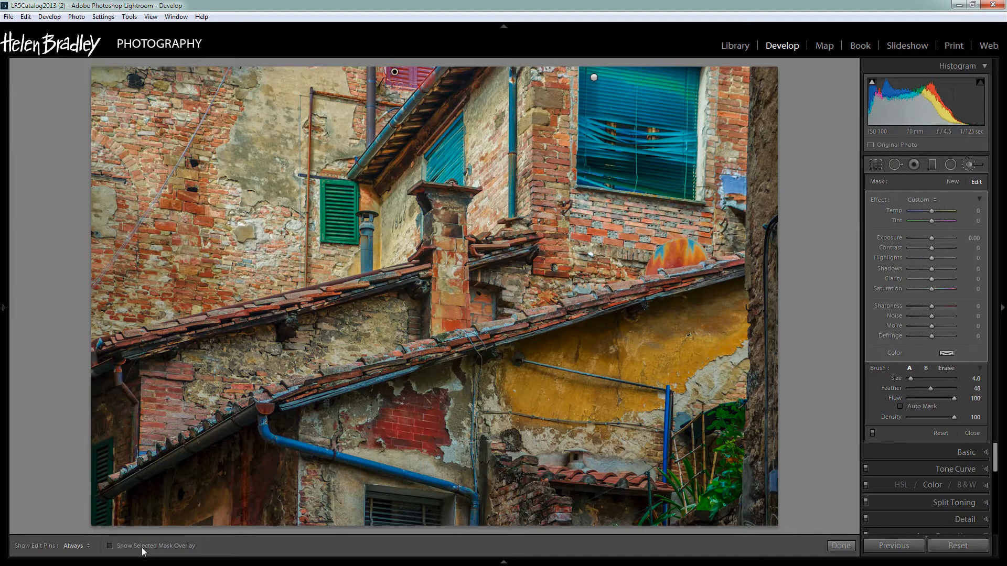
pyautogui.moveTo(463, 363)
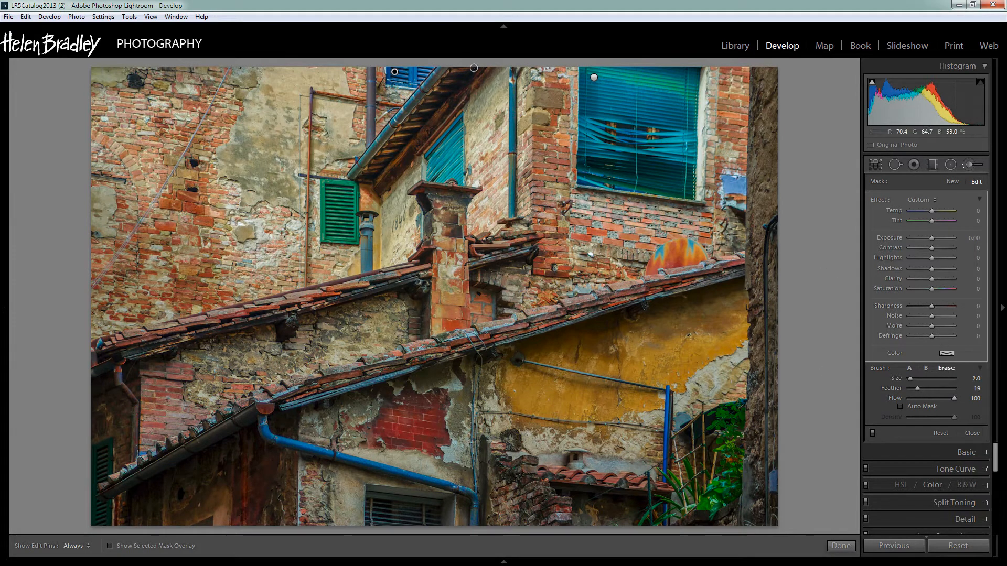
pyautogui.click(73, 546)
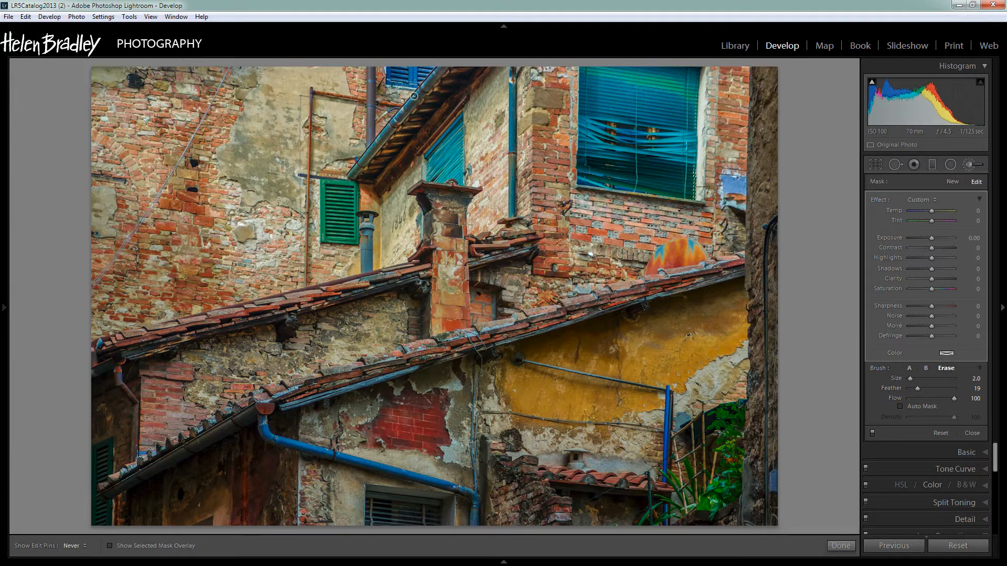
pyautogui.click(72, 546)
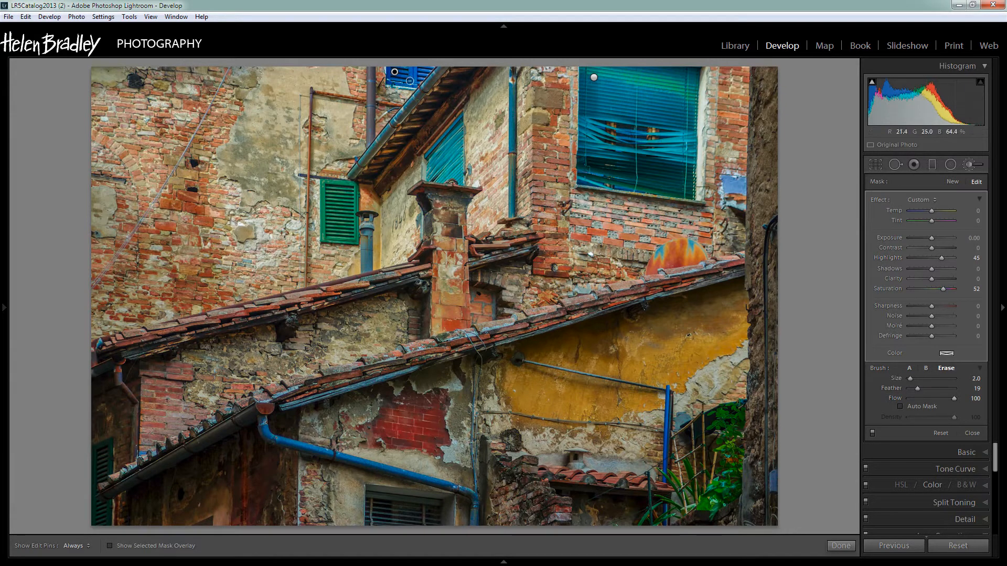
pyautogui.click(111, 545)
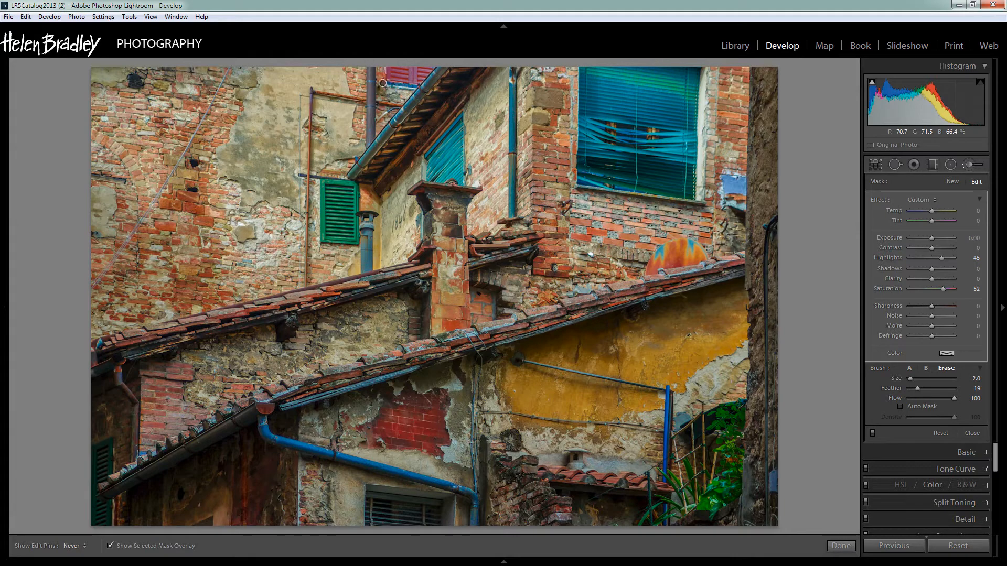
pyautogui.click(71, 545)
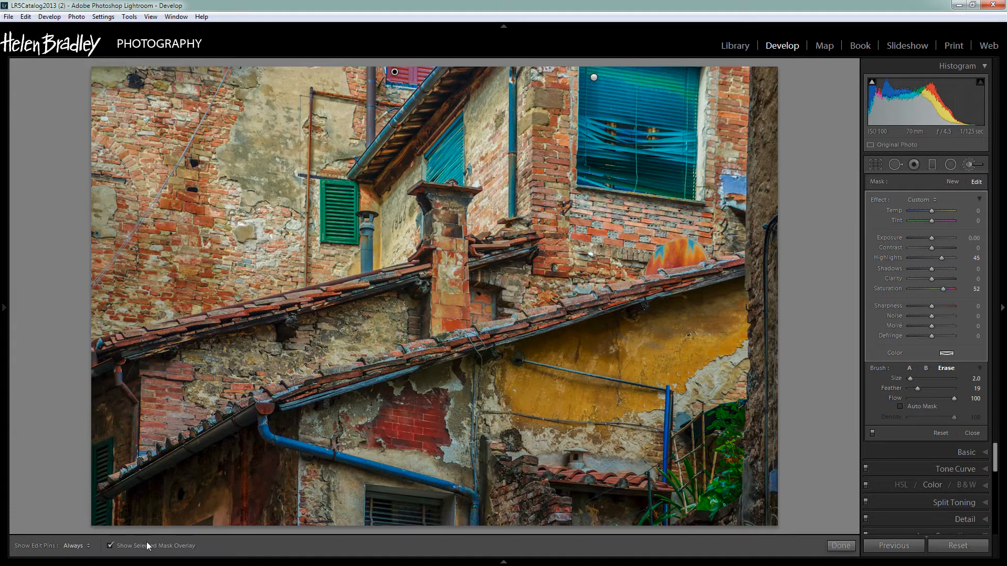
pyautogui.click(111, 546)
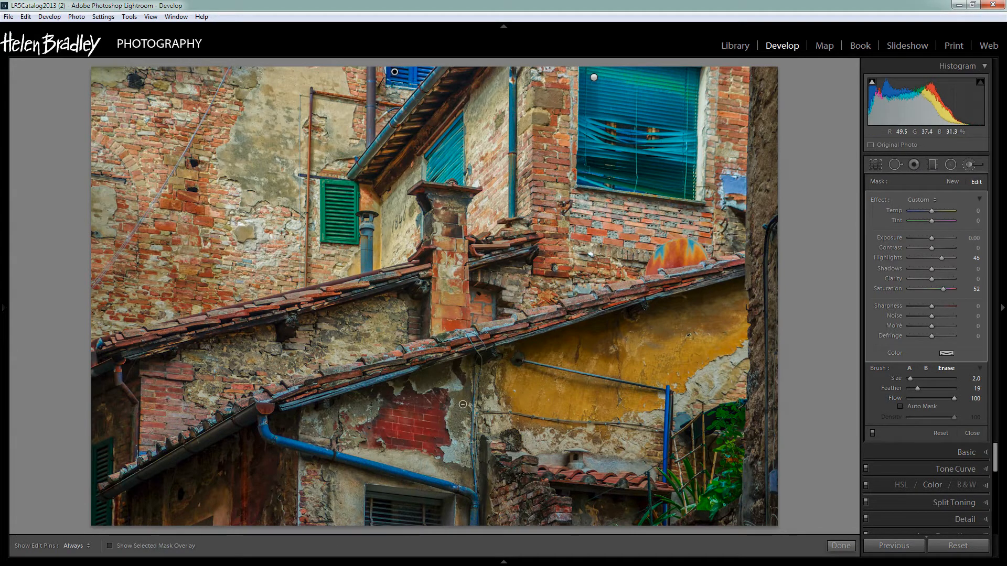
pyautogui.moveTo(496, 453)
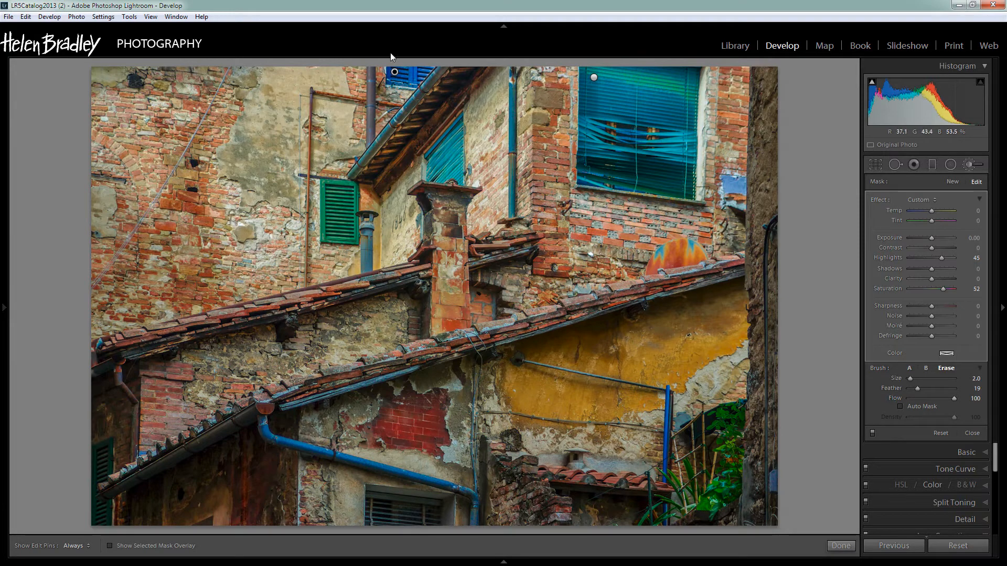
pyautogui.moveTo(100, 326)
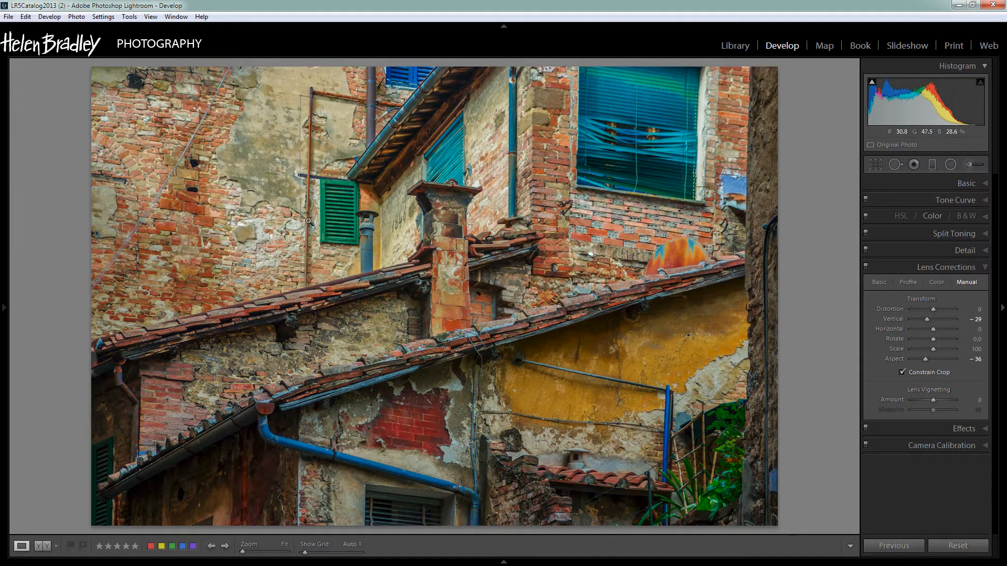
pyautogui.moveTo(969, 164)
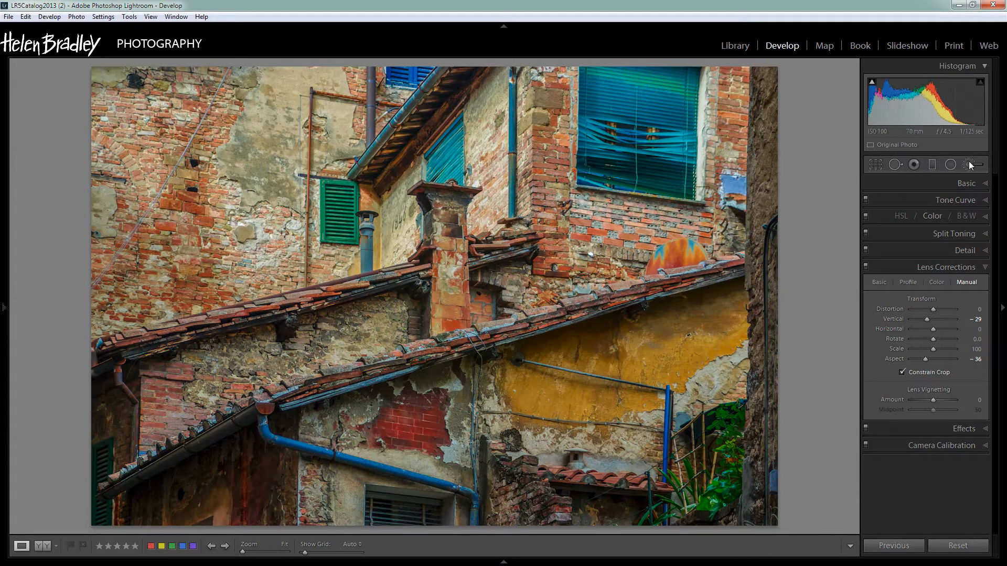
# Start a new brush (size 15, flow 48) for the left wall: Temp −7, Tint 19.
pyautogui.click(973, 164)
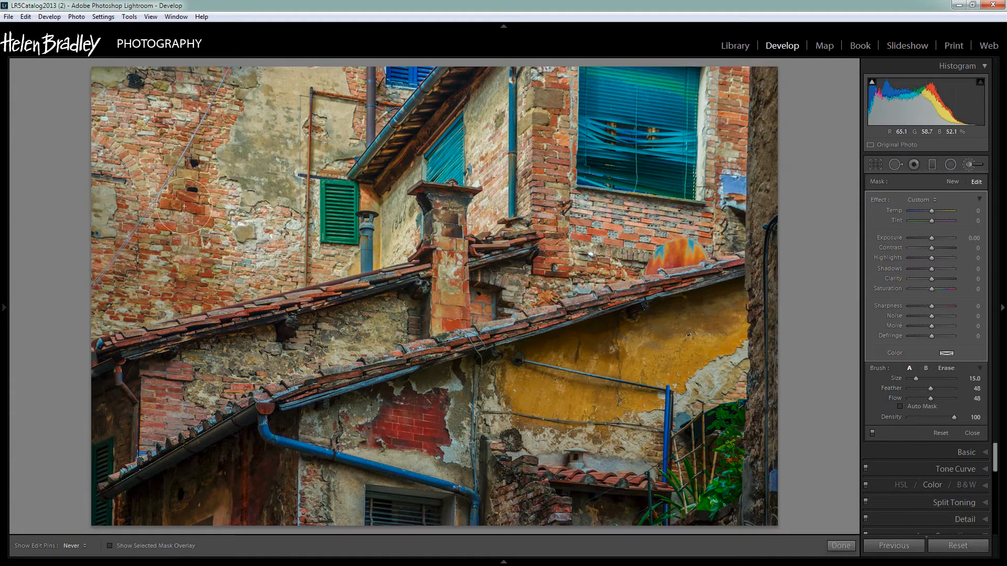
pyautogui.moveTo(184, 188)
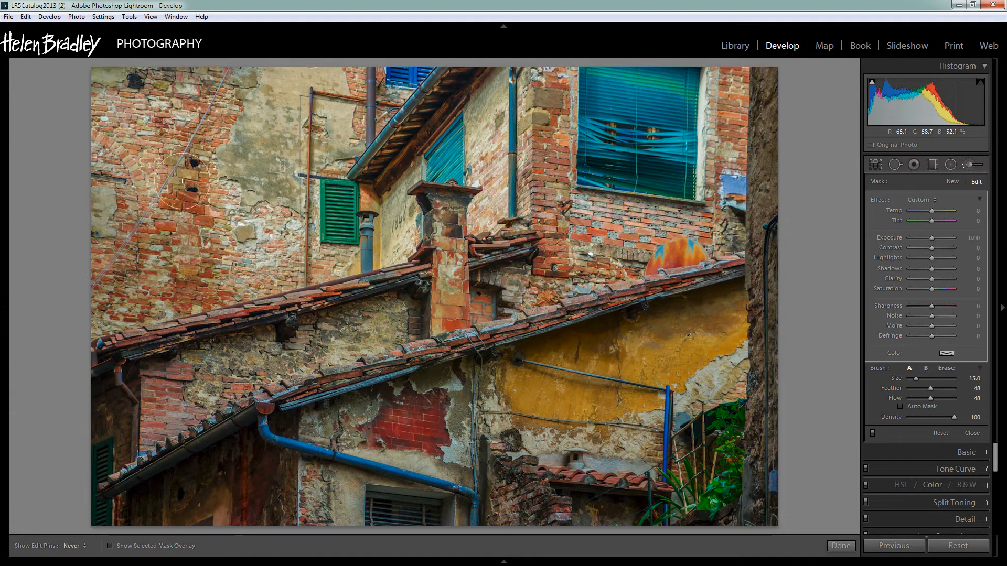
pyautogui.moveTo(122, 280)
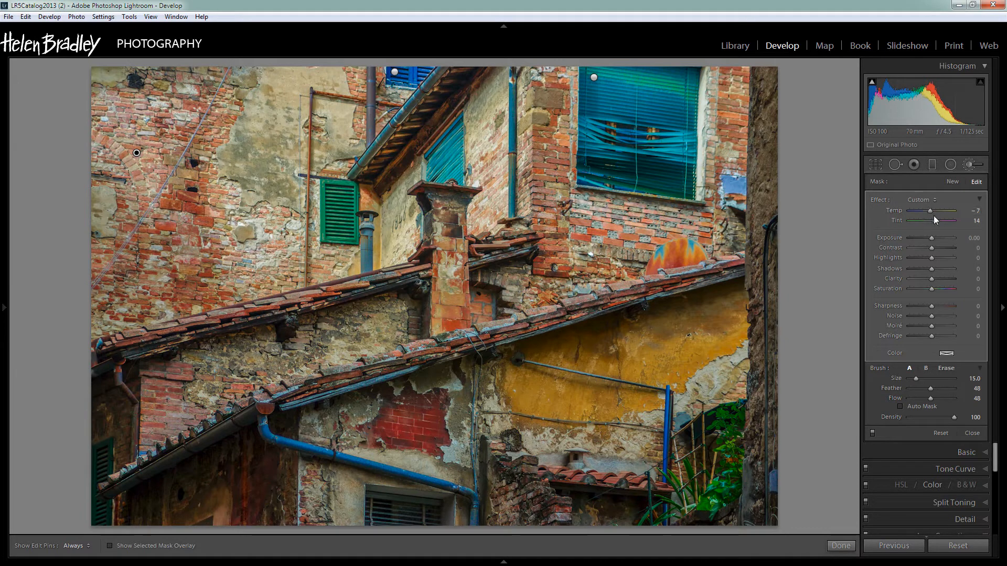
pyautogui.moveTo(947, 236)
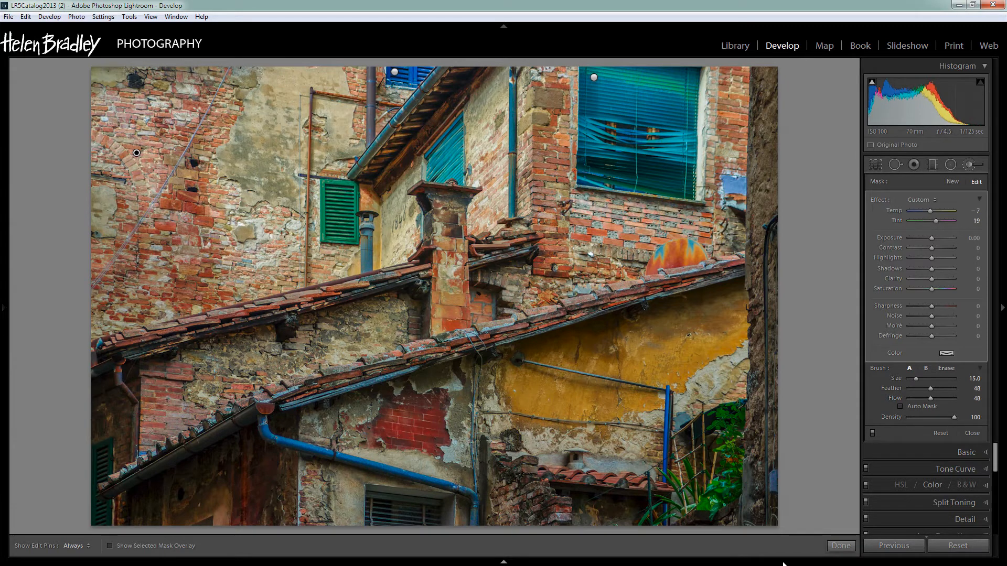
# Close the brick wall brush adjustment to return to the develop panels.
pyautogui.click(842, 546)
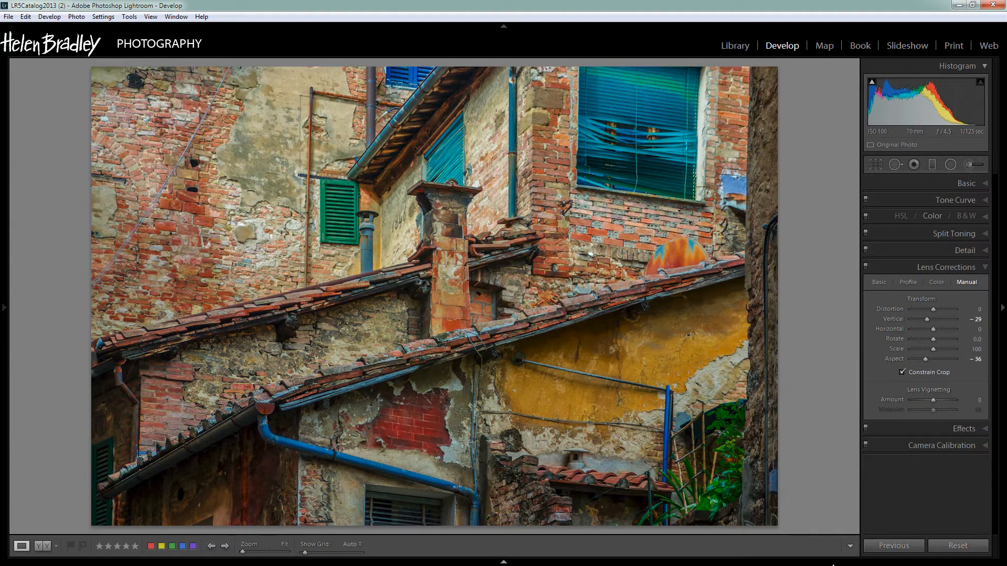
pyautogui.moveTo(796, 554)
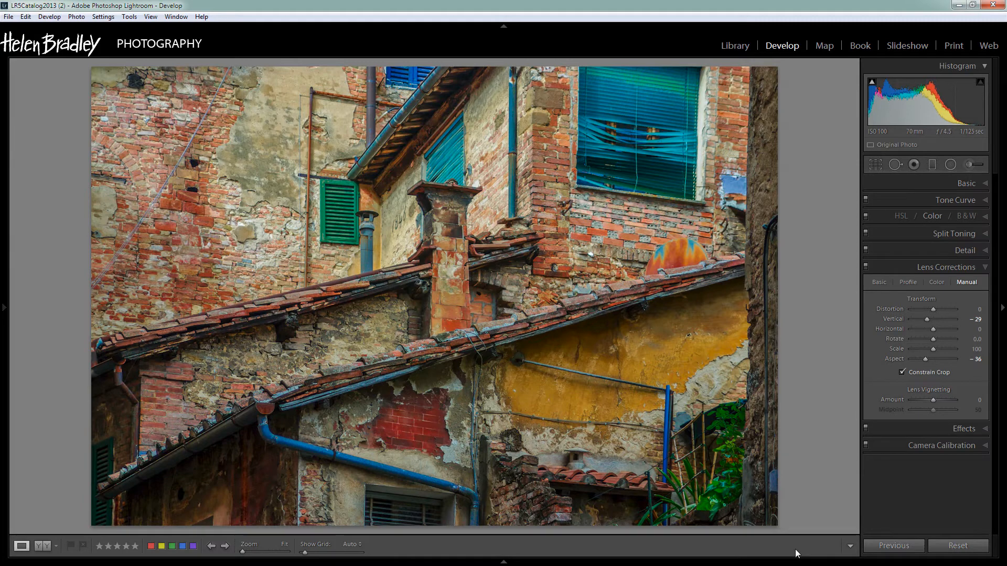
pyautogui.moveTo(804, 558)
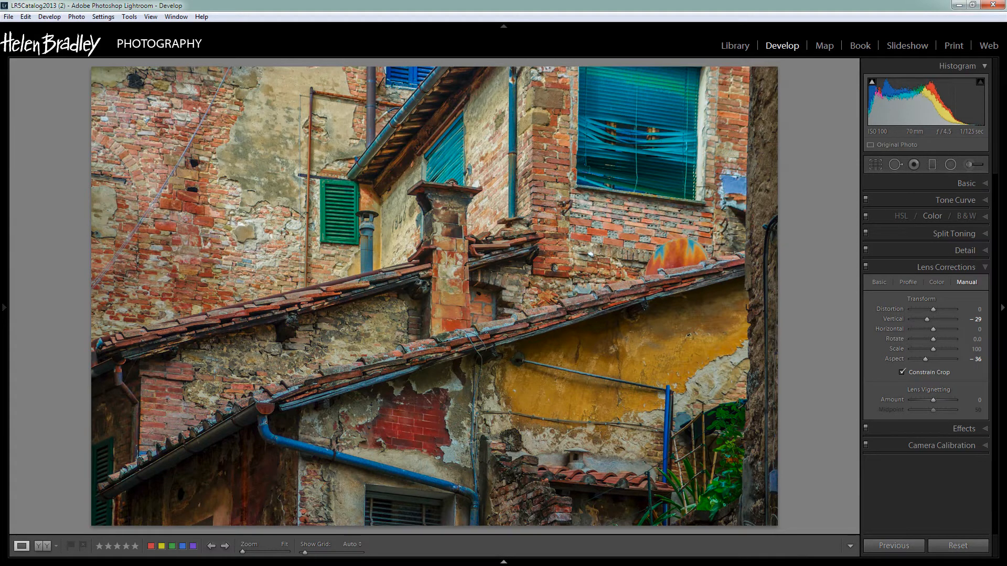
pyautogui.moveTo(346, 471)
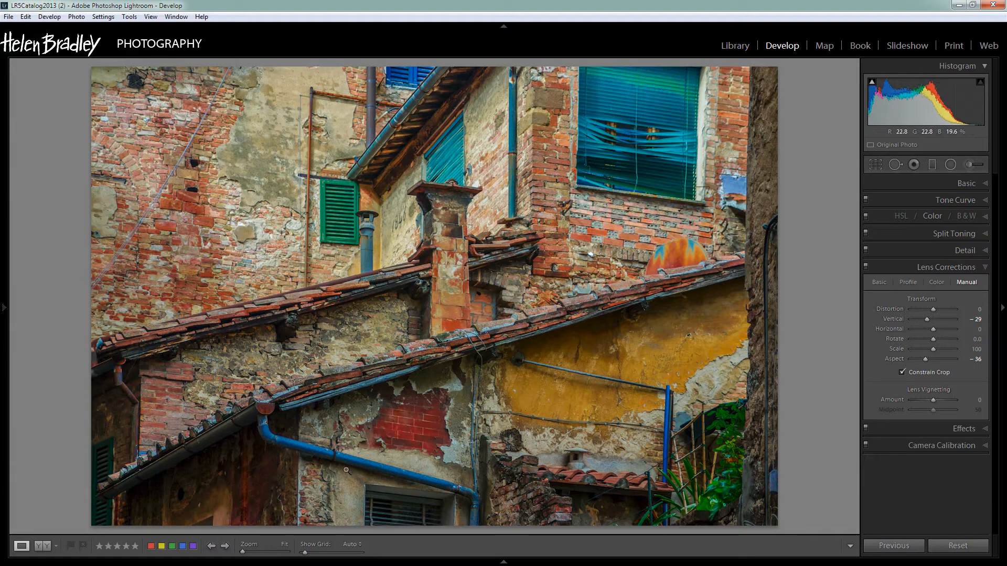
pyautogui.moveTo(925, 103)
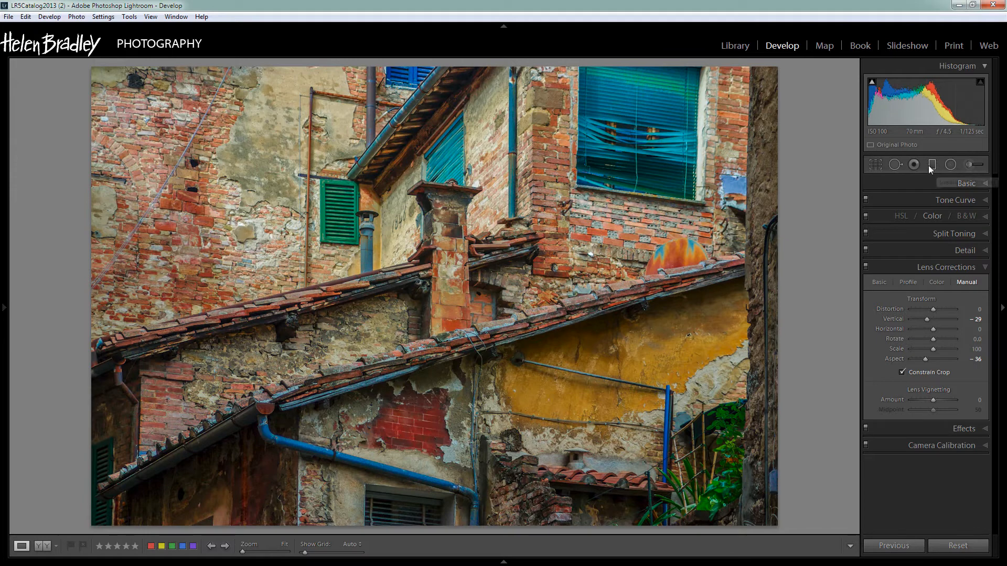
pyautogui.moveTo(931, 164)
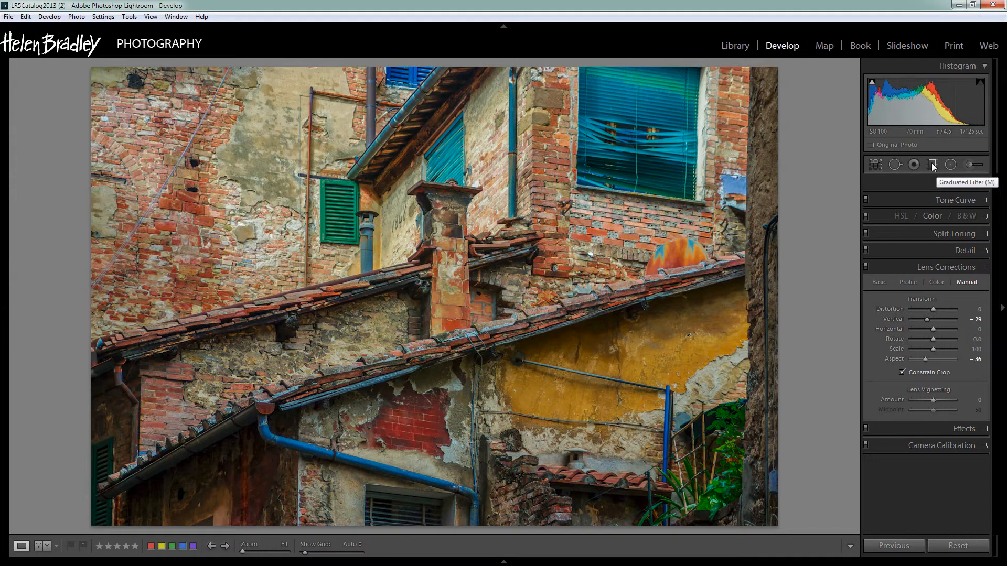
pyautogui.moveTo(932, 165)
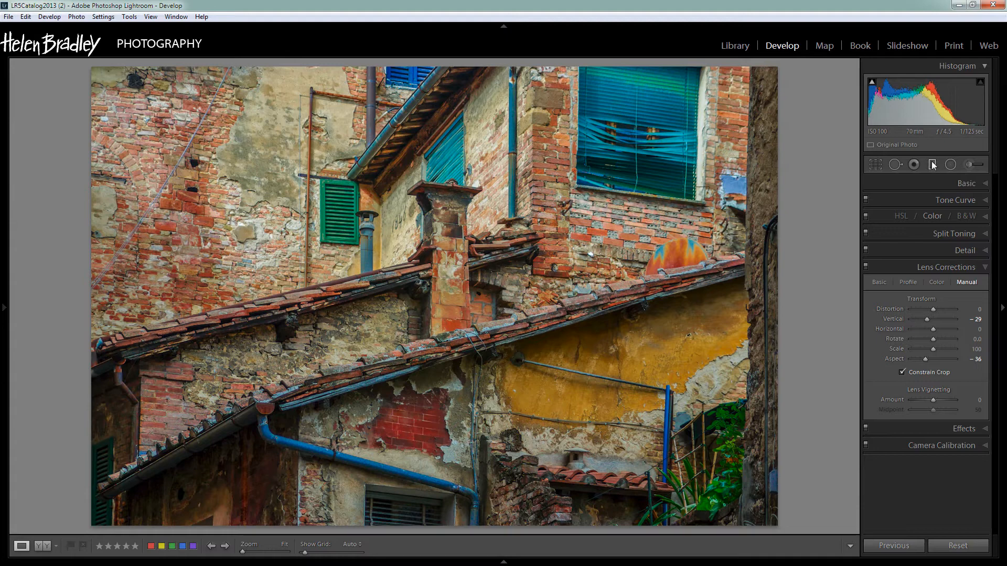
# Drag a graduated filter in from the photo's left edge and set Clarity to 100.
pyautogui.click(933, 164)
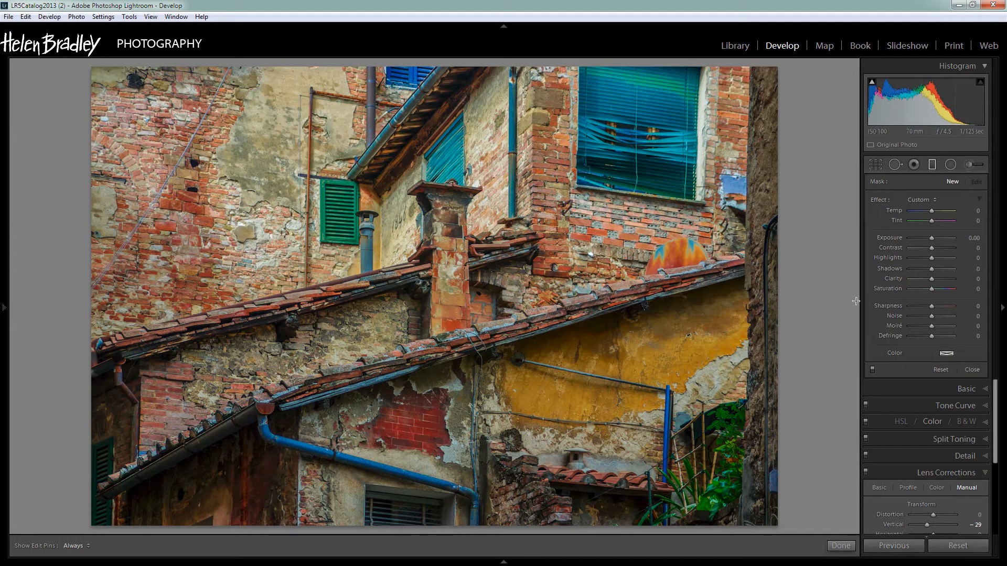
pyautogui.moveTo(787, 306)
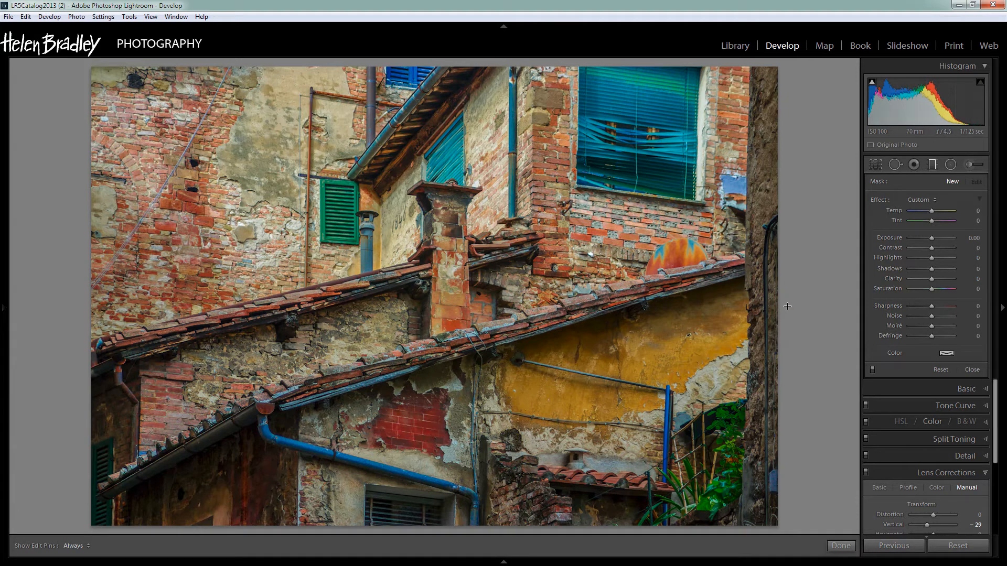
pyautogui.moveTo(63, 276)
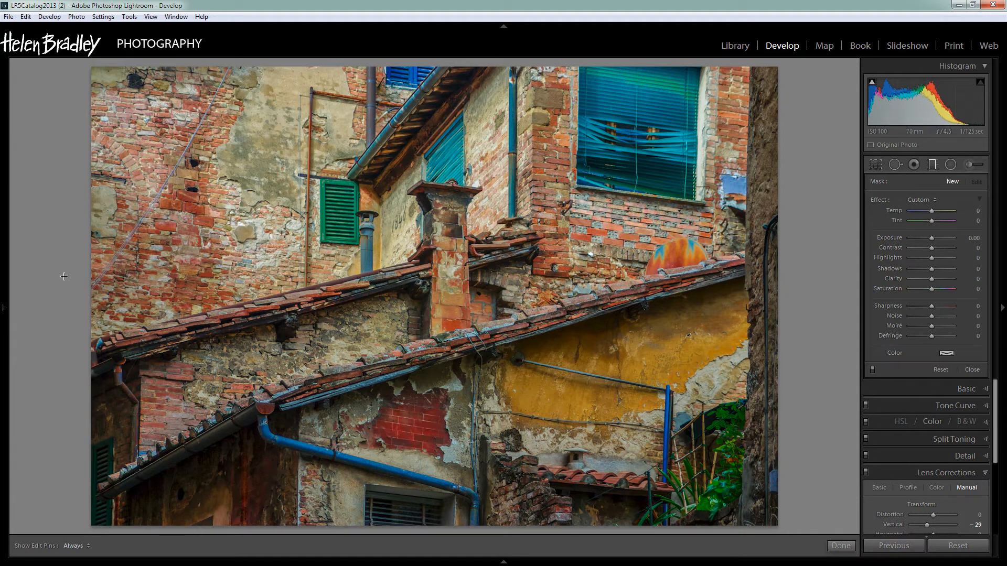
pyautogui.moveTo(24, 276)
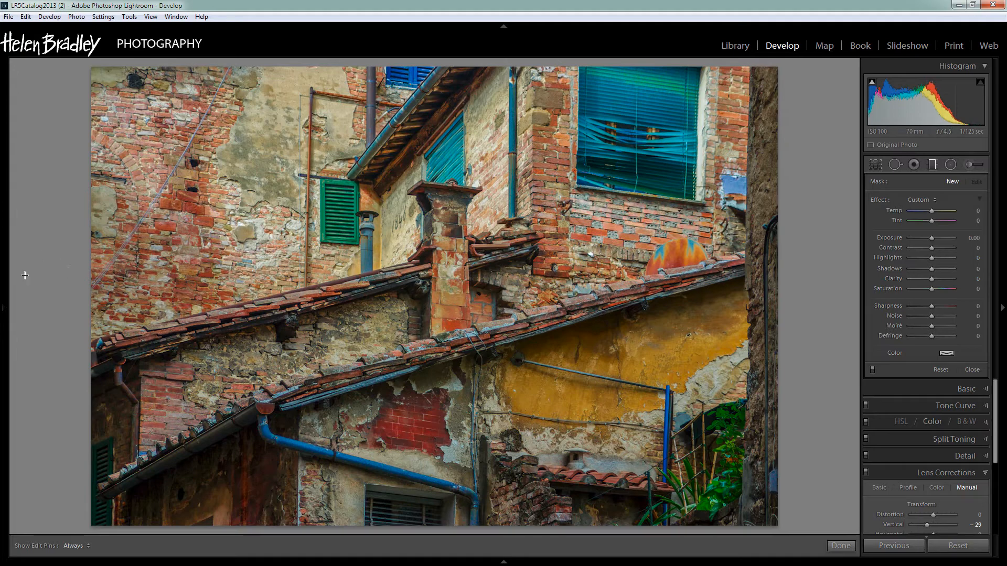
pyautogui.moveTo(28, 267)
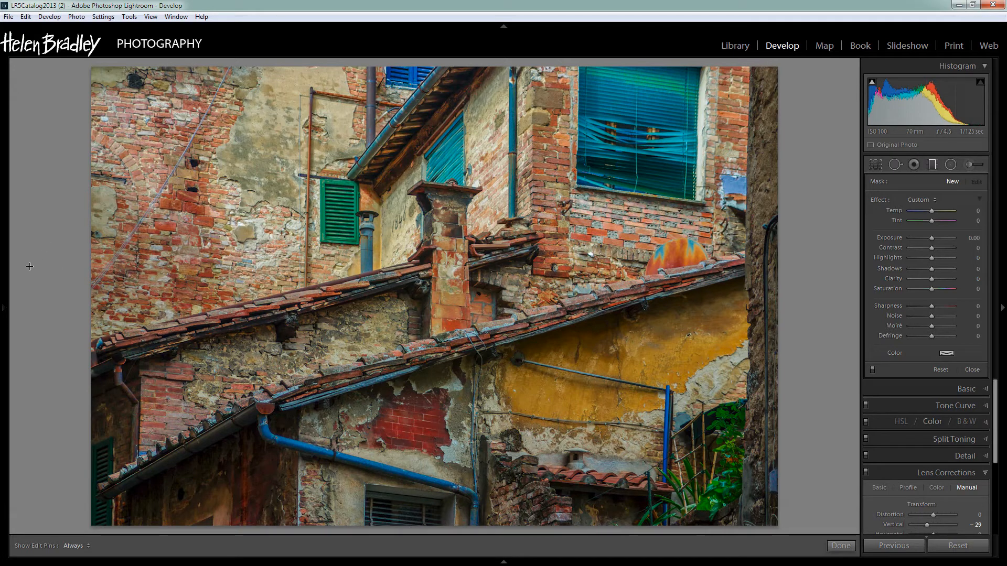
pyautogui.click(3, 307)
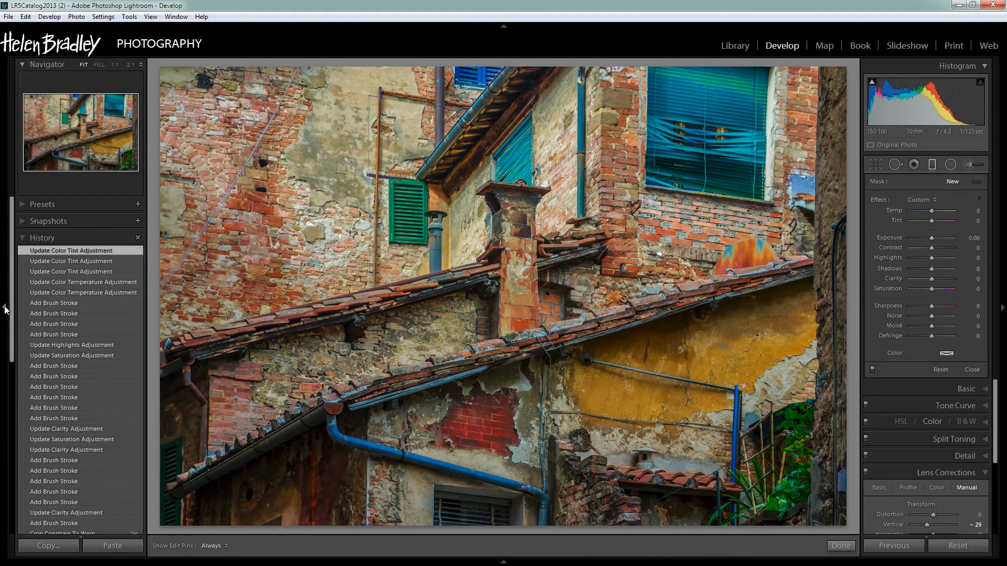
pyautogui.click(5, 308)
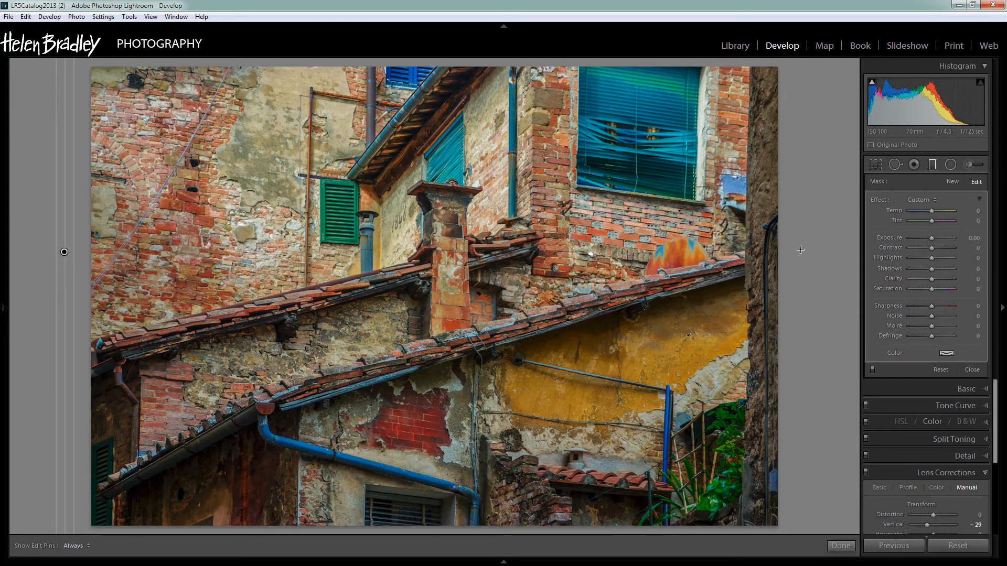
pyautogui.moveTo(85, 265)
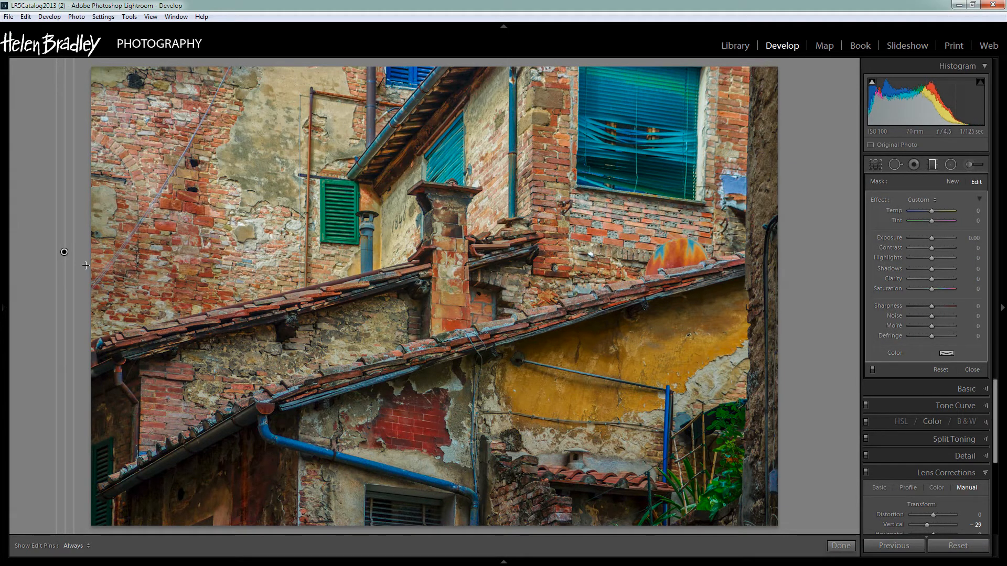
pyautogui.moveTo(545, 257)
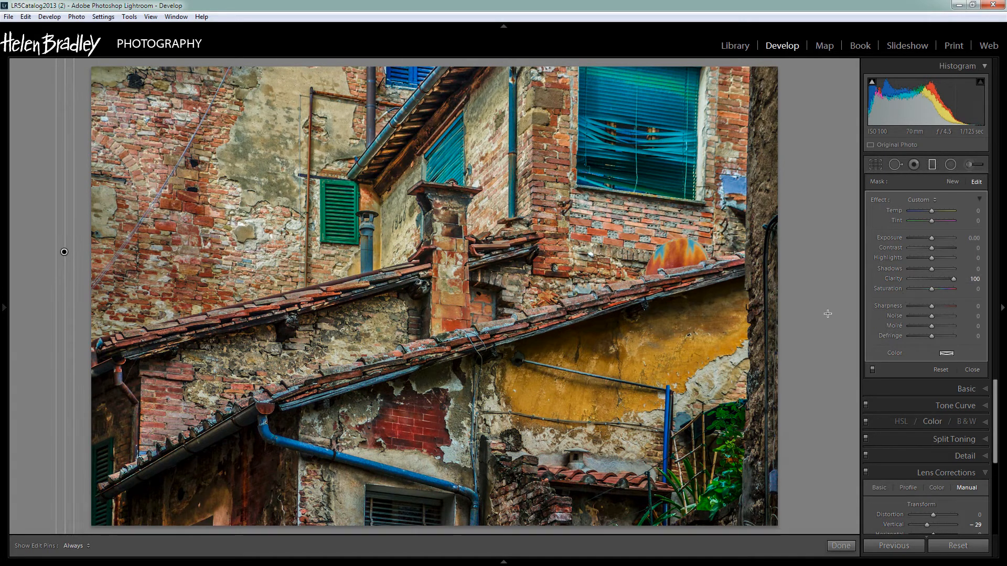
pyautogui.moveTo(683, 500)
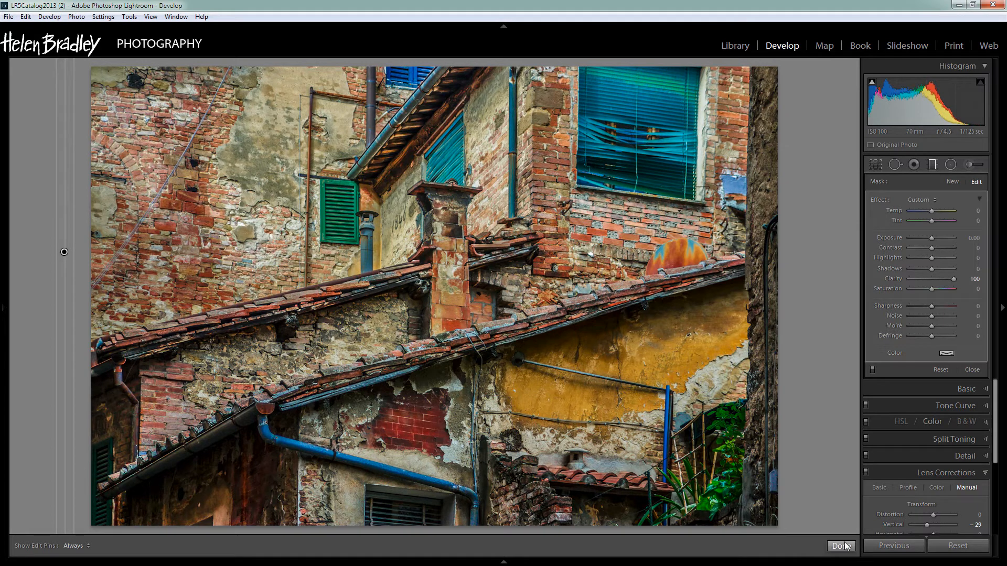
# Add a second clarity-100 graduated filter from the photo's right edge, finishing both filters.
pyautogui.click(840, 546)
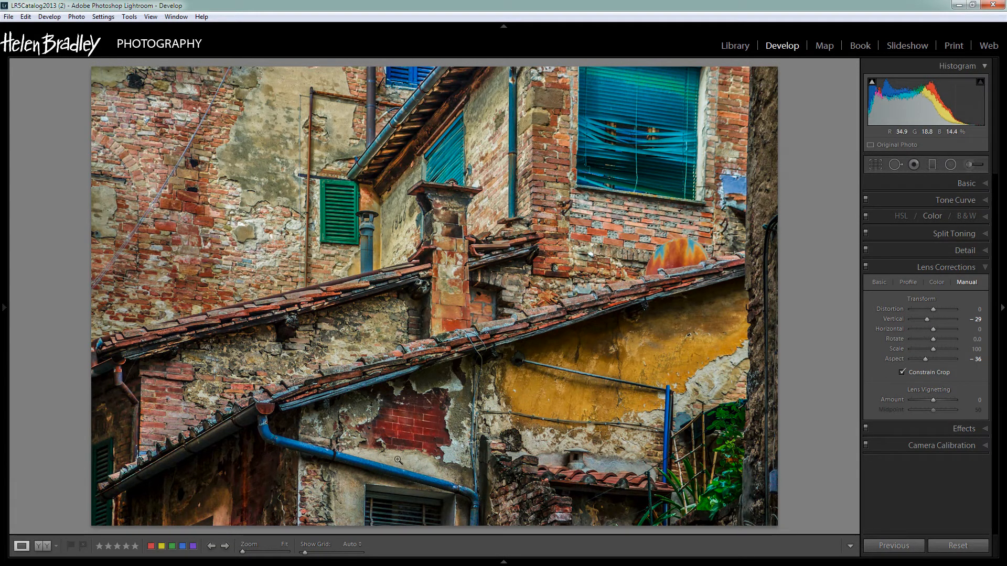
pyautogui.moveTo(932, 165)
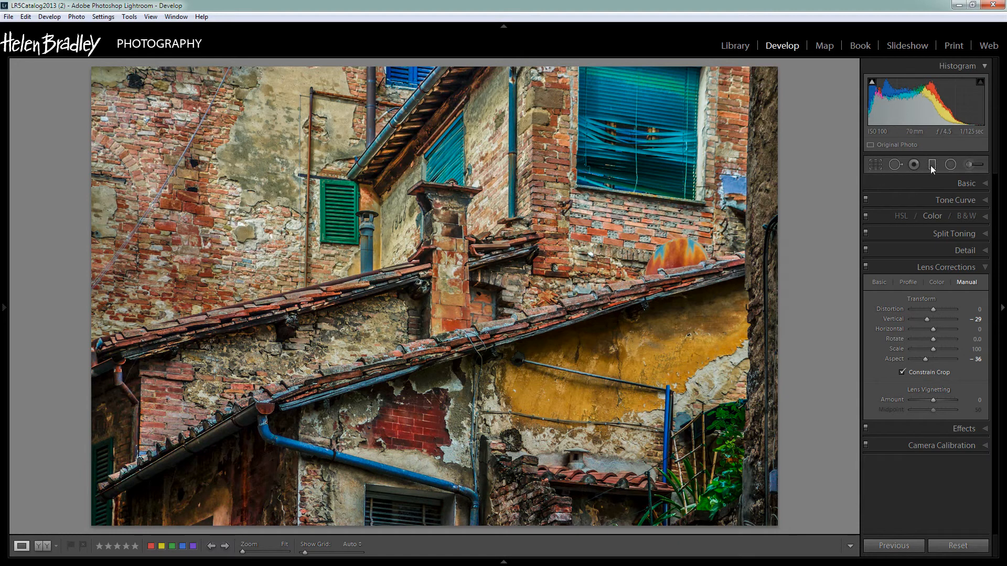
pyautogui.click(932, 164)
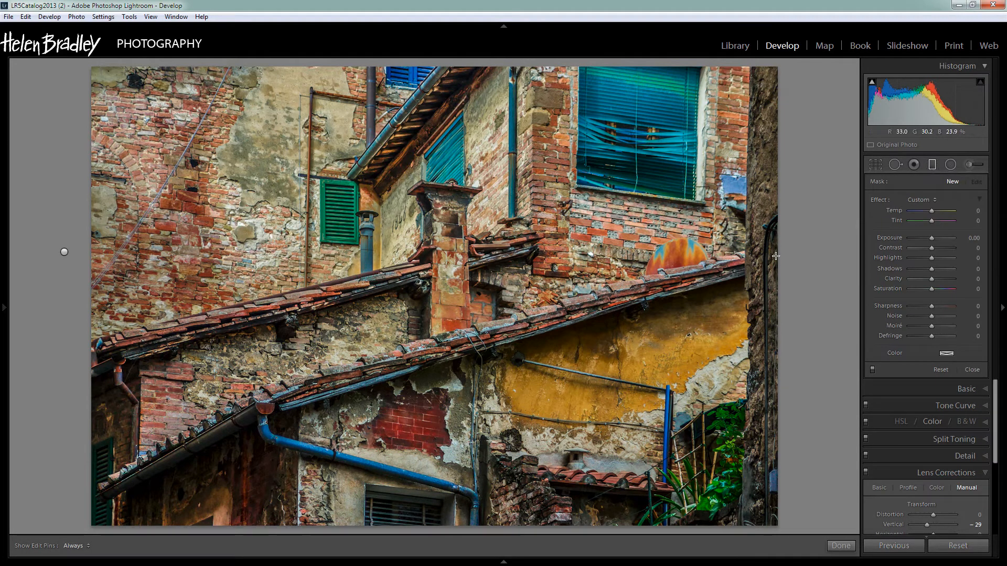
pyautogui.moveTo(759, 353)
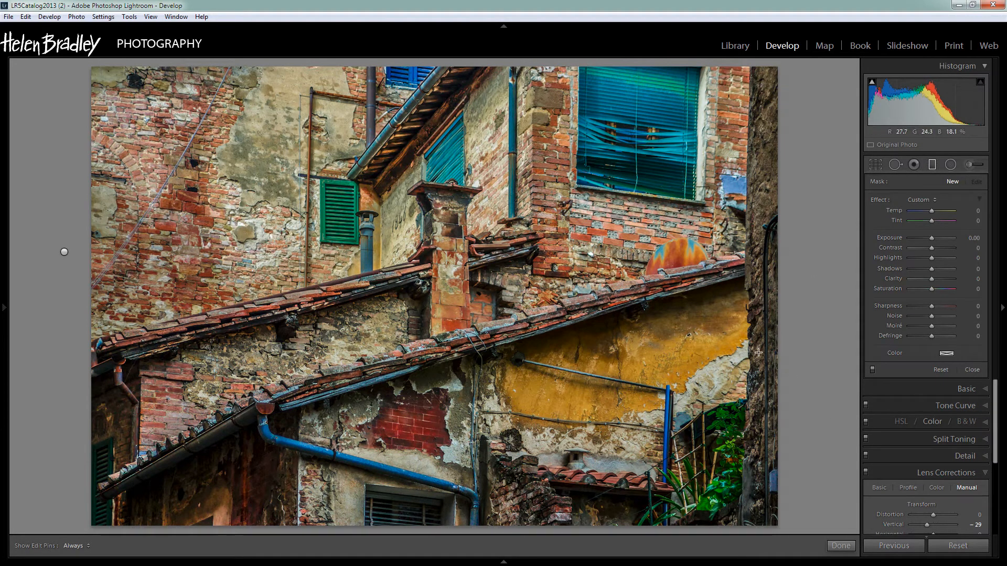
pyautogui.moveTo(86, 298)
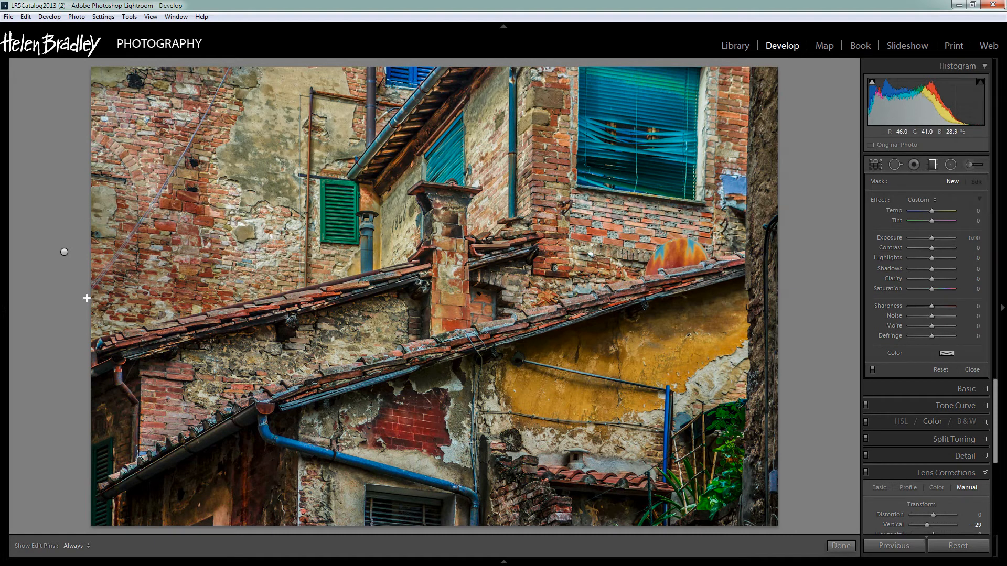
pyautogui.moveTo(71, 268)
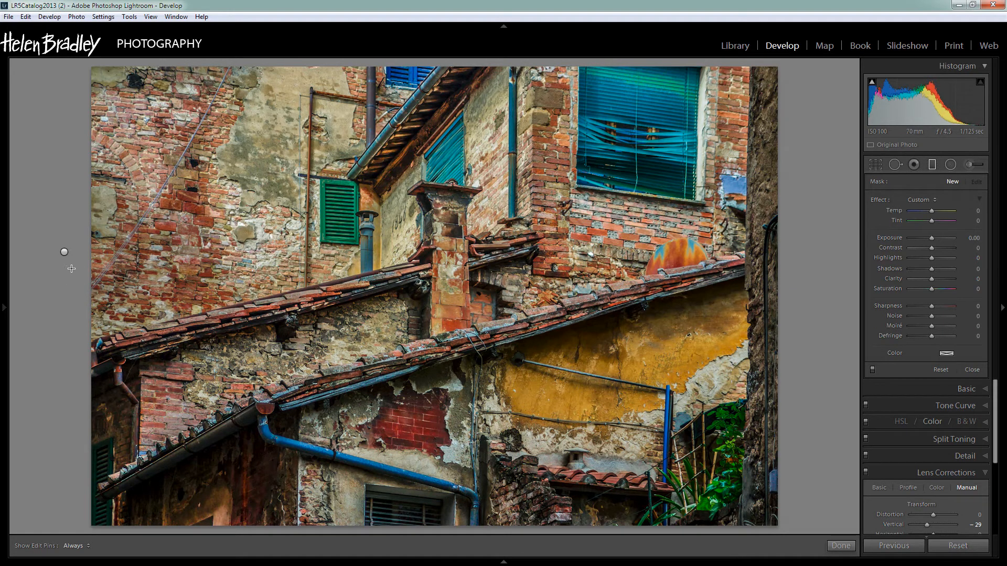
pyautogui.moveTo(798, 272)
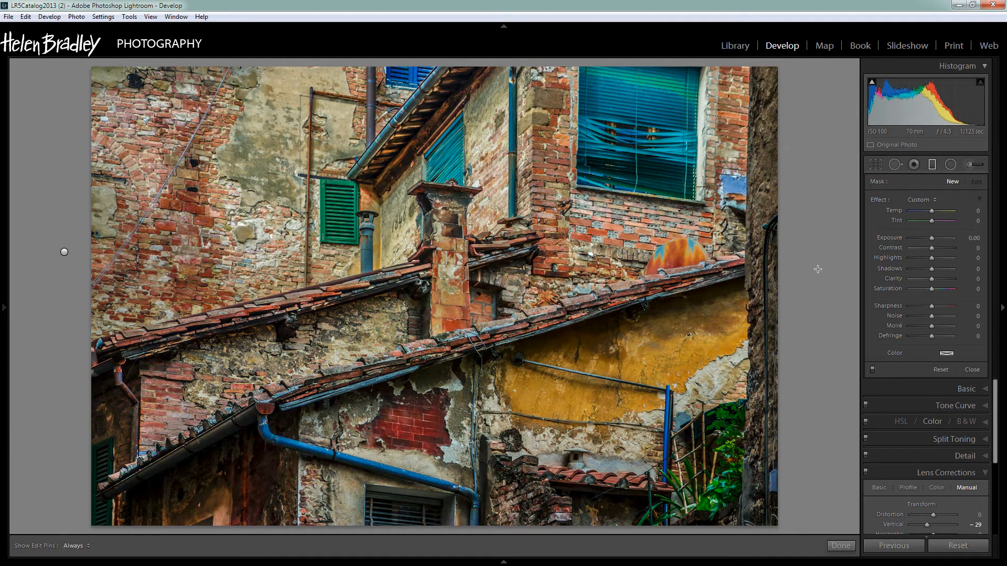
pyautogui.moveTo(795, 268)
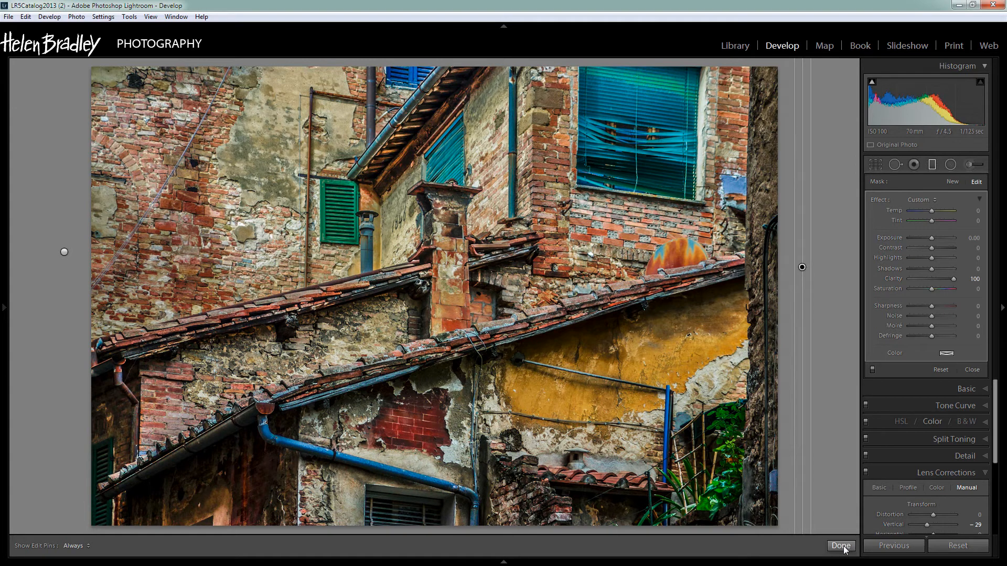
pyautogui.click(840, 546)
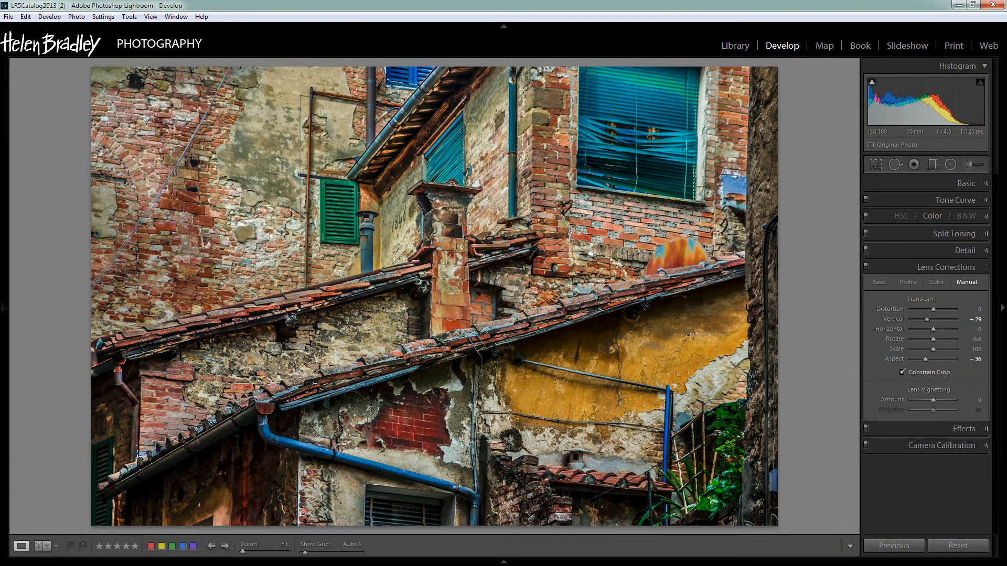
pyautogui.moveTo(801, 431)
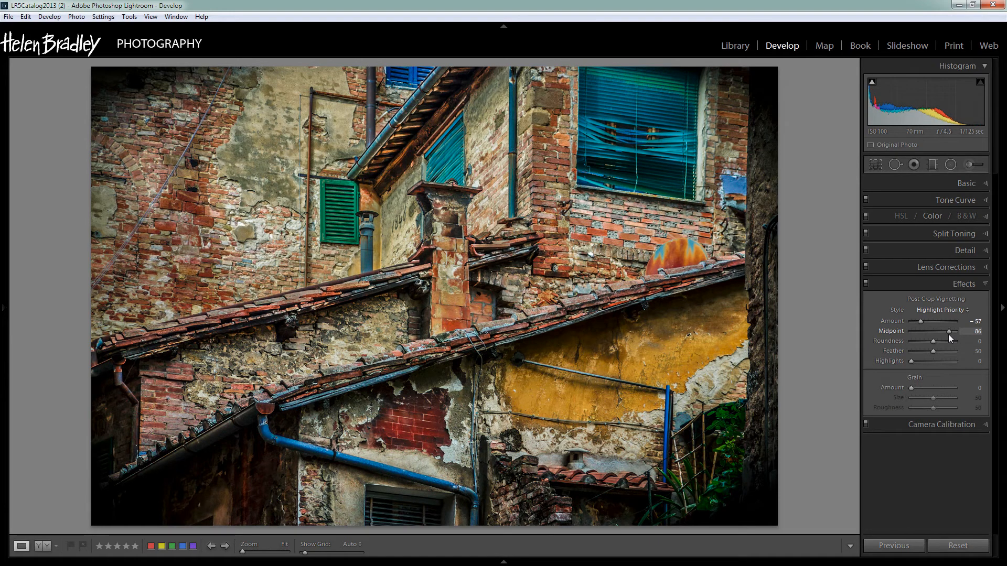
pyautogui.moveTo(921, 324)
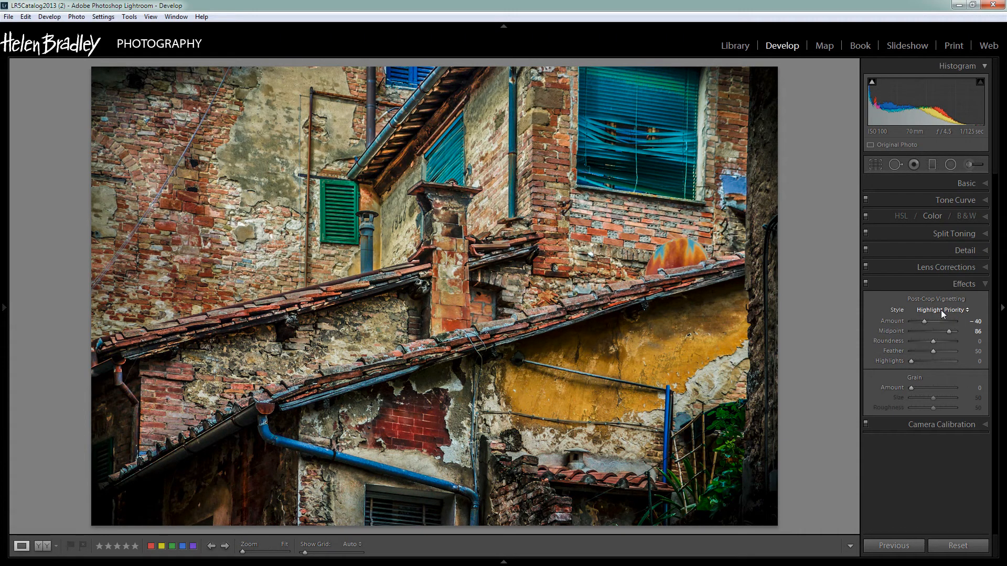
# Try Color Priority and Paint Overlay vignette styles, then settle on Highlight Priority.
pyautogui.click(944, 310)
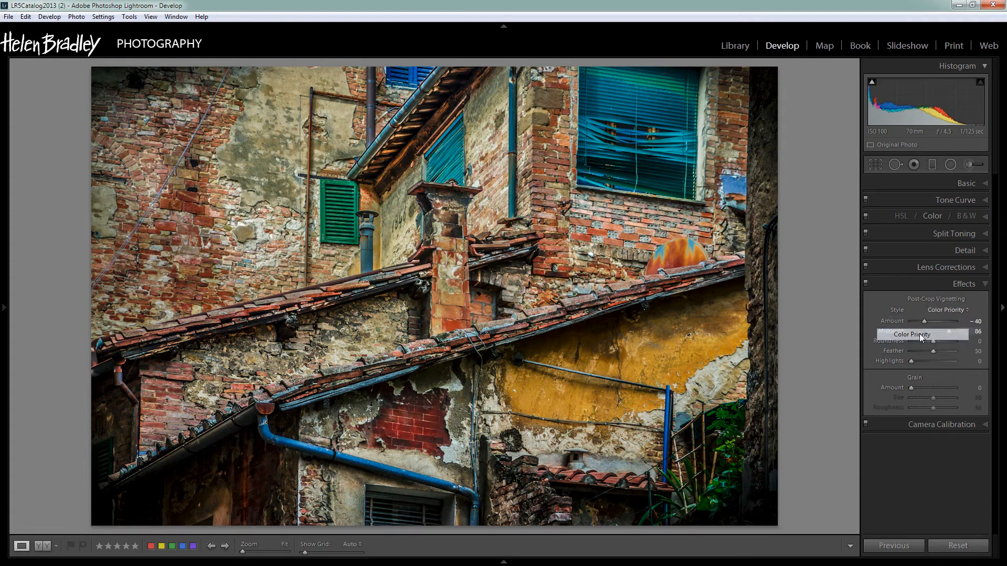
pyautogui.click(943, 309)
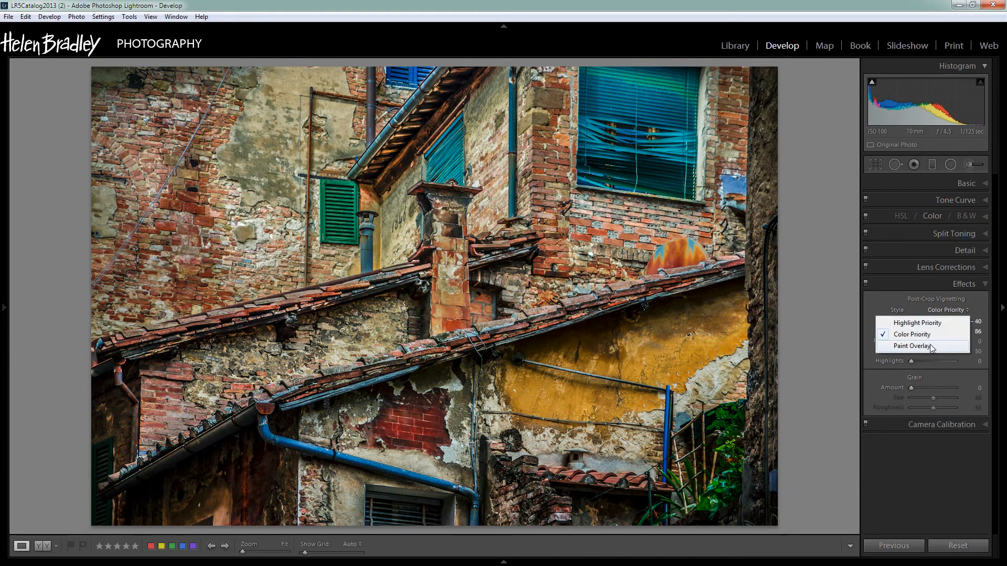
pyautogui.click(911, 347)
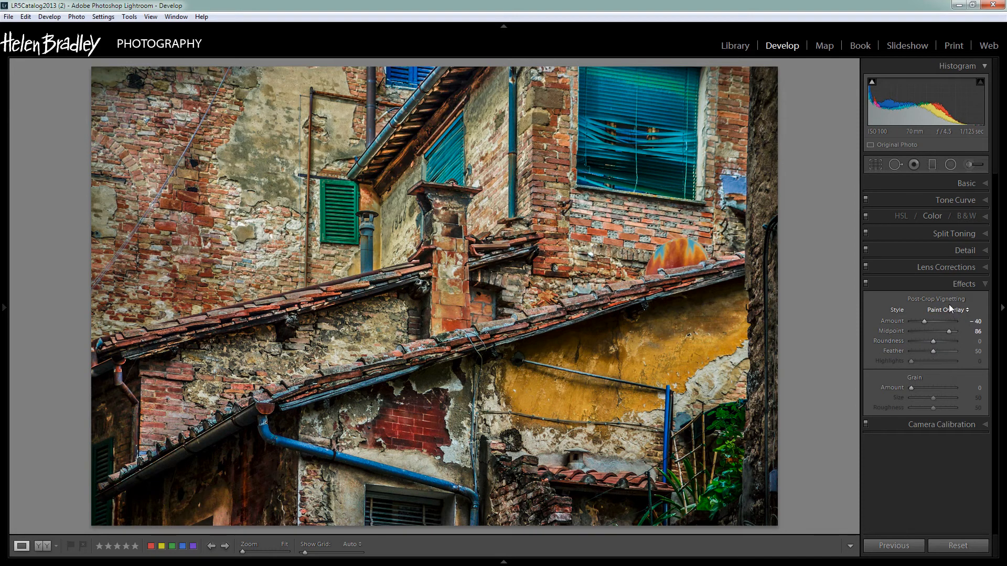
pyautogui.click(949, 310)
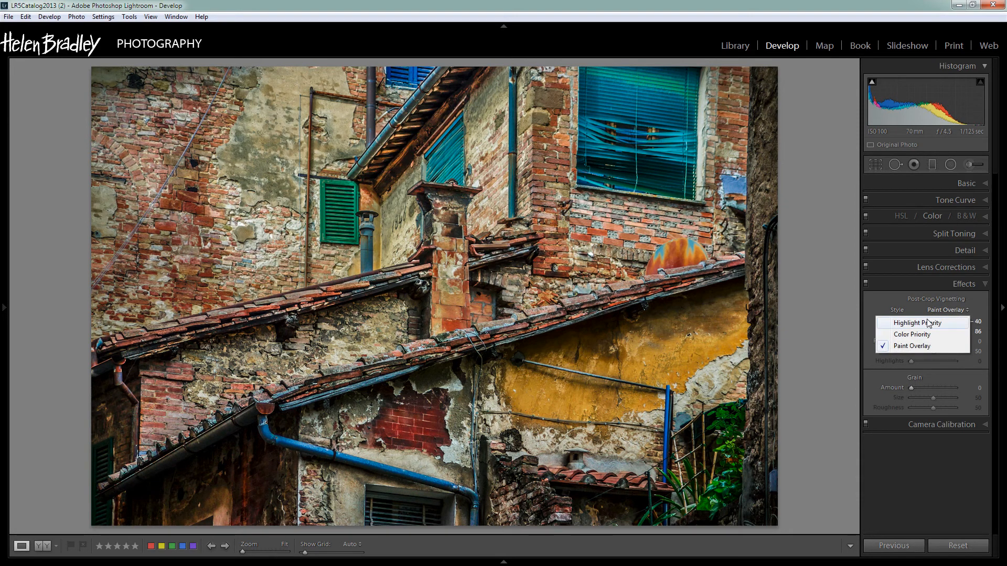
pyautogui.click(917, 323)
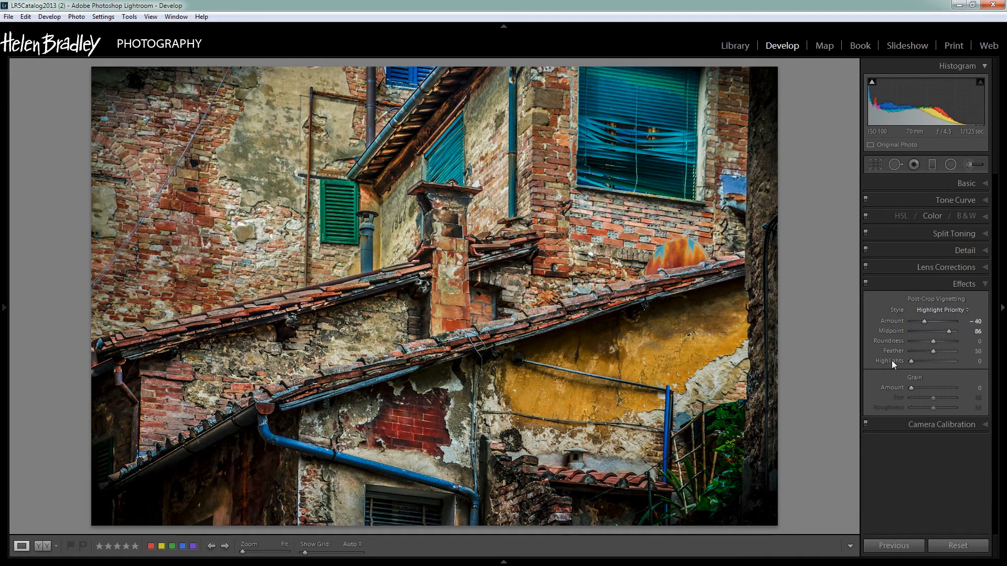
pyautogui.moveTo(919, 351)
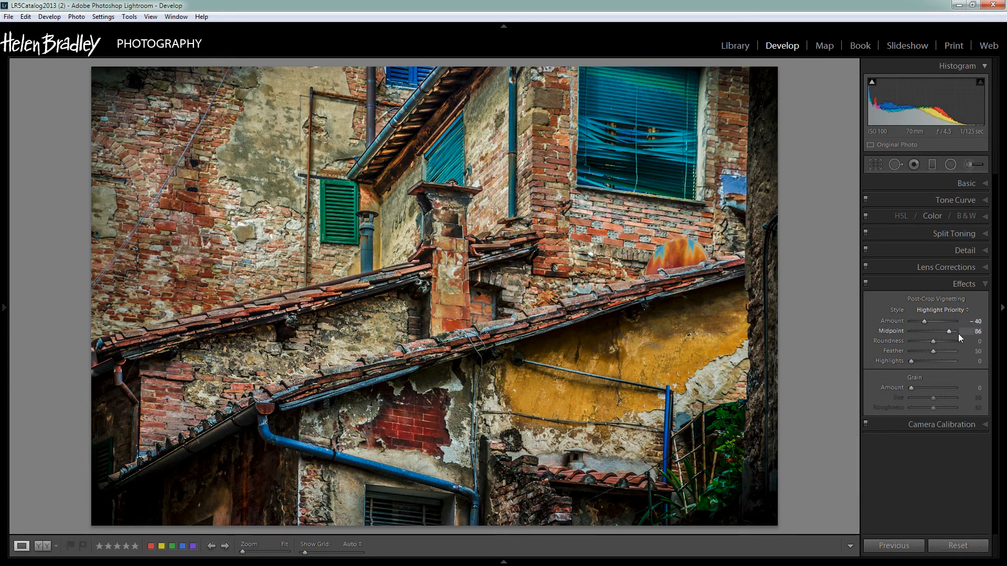
pyautogui.moveTo(841, 498)
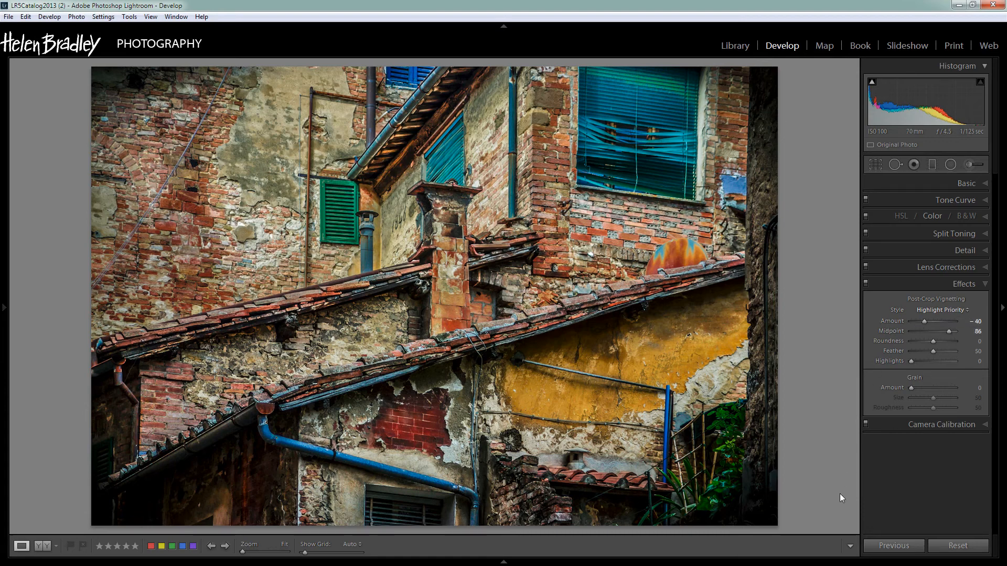
pyautogui.moveTo(821, 489)
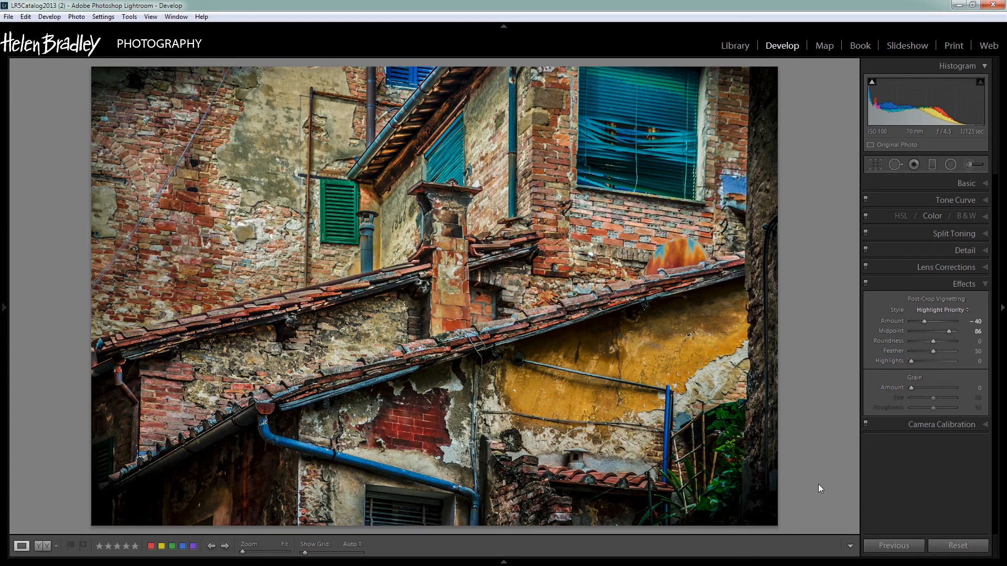
# Toggle the Before view with the backslash key to compare against the unedited photo.
pyautogui.press('\\')
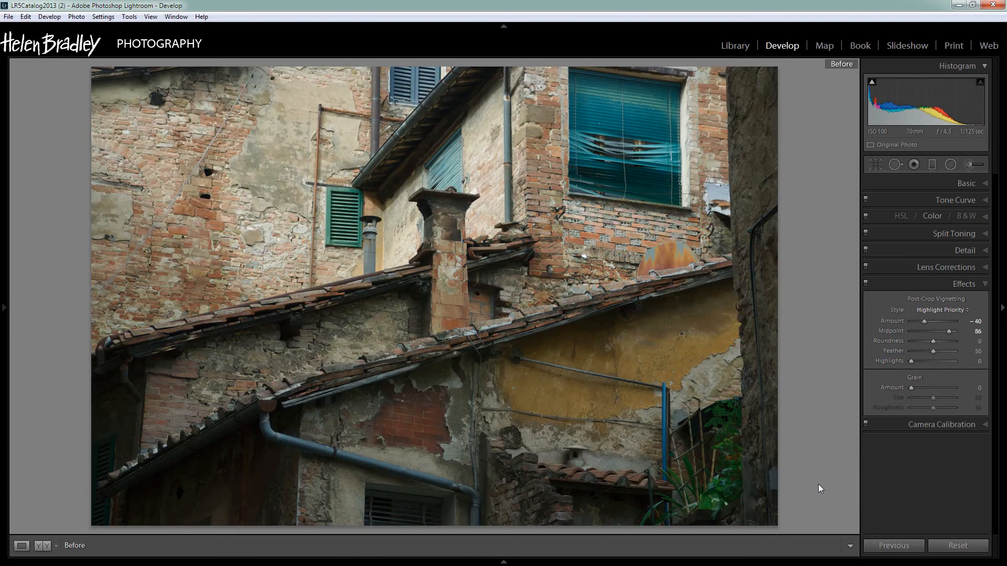